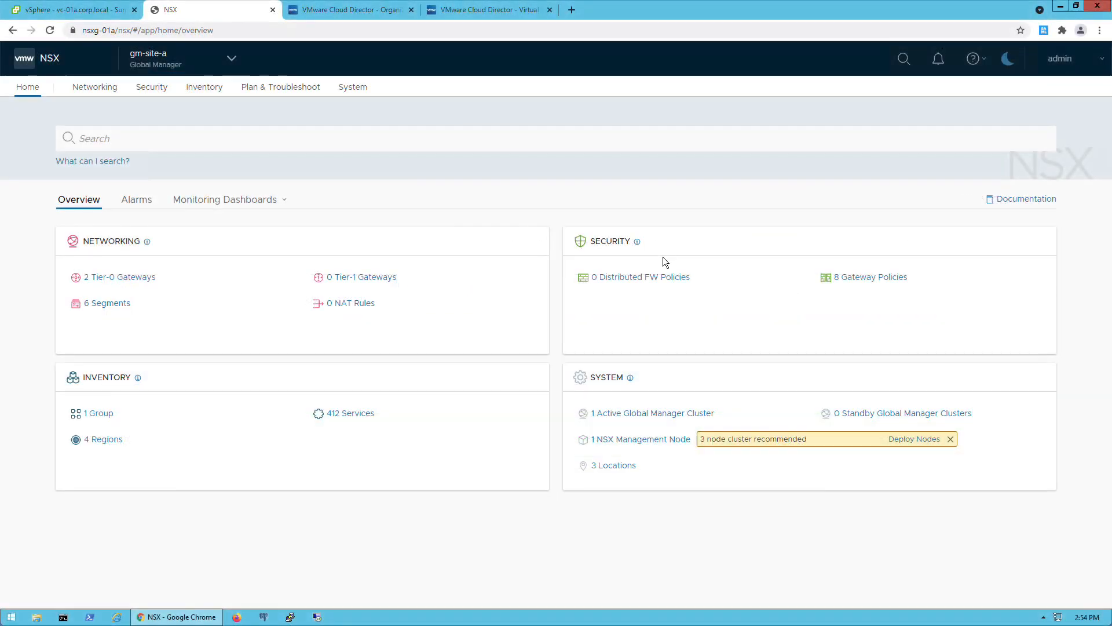
# Step: Open the System Overview and scroll to gm-site-a and the lm-site-a, b, c locations
pyautogui.click(352, 86)
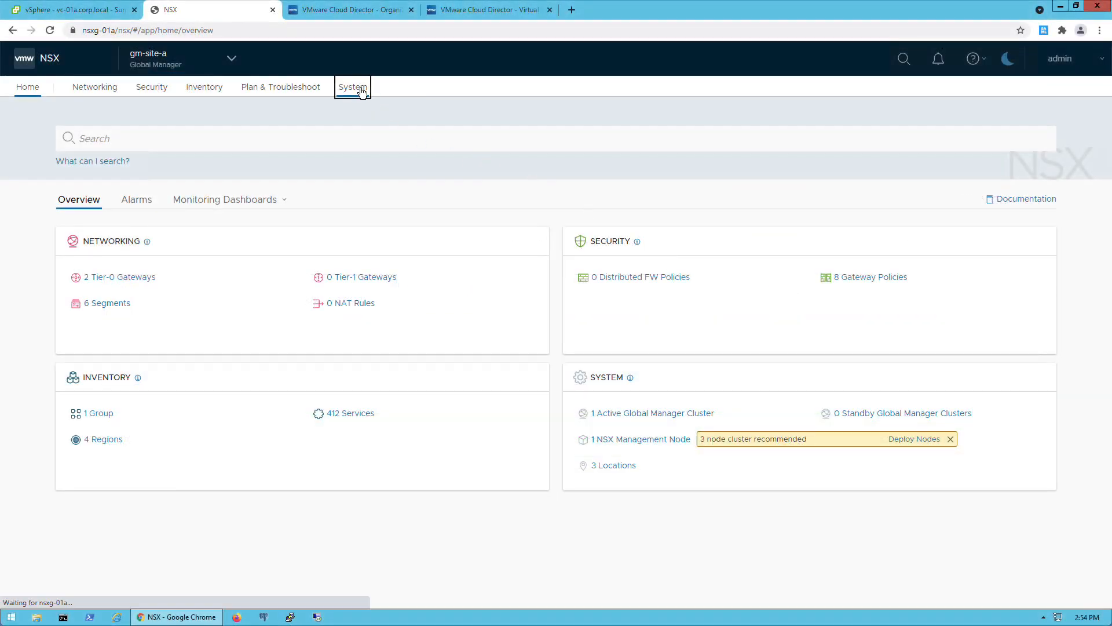
pyautogui.click(352, 86)
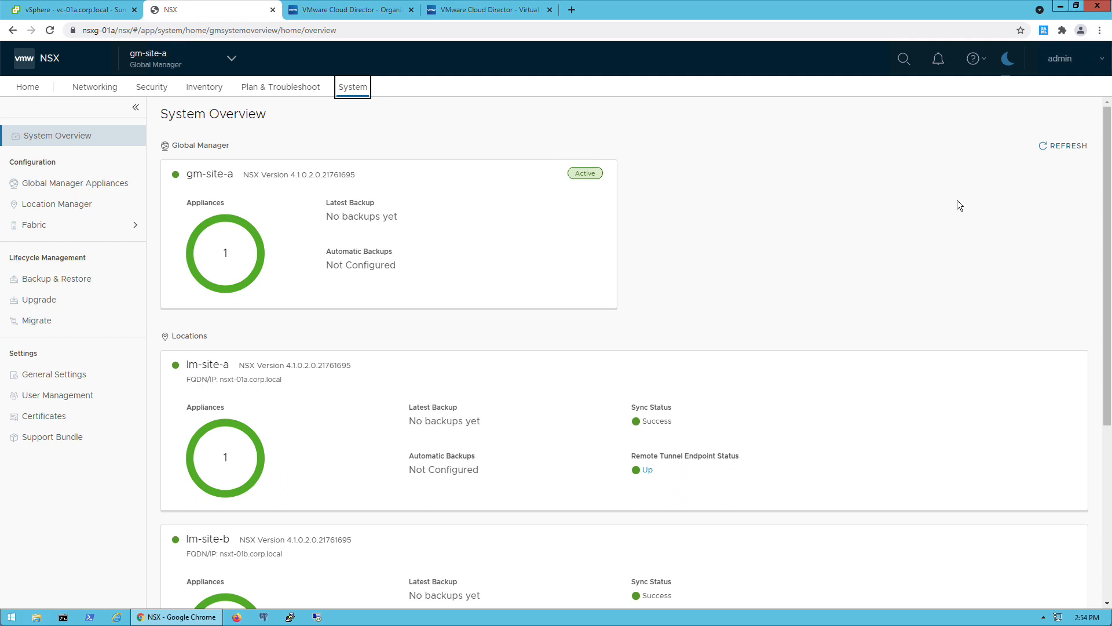
pyautogui.scroll(-3)
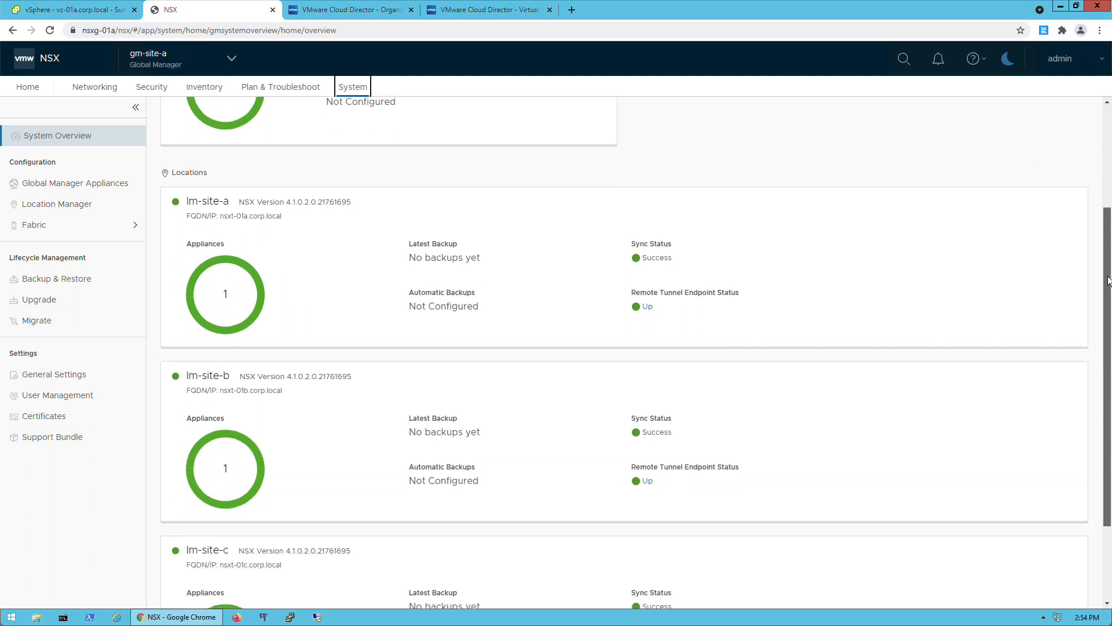
pyautogui.scroll(-3)
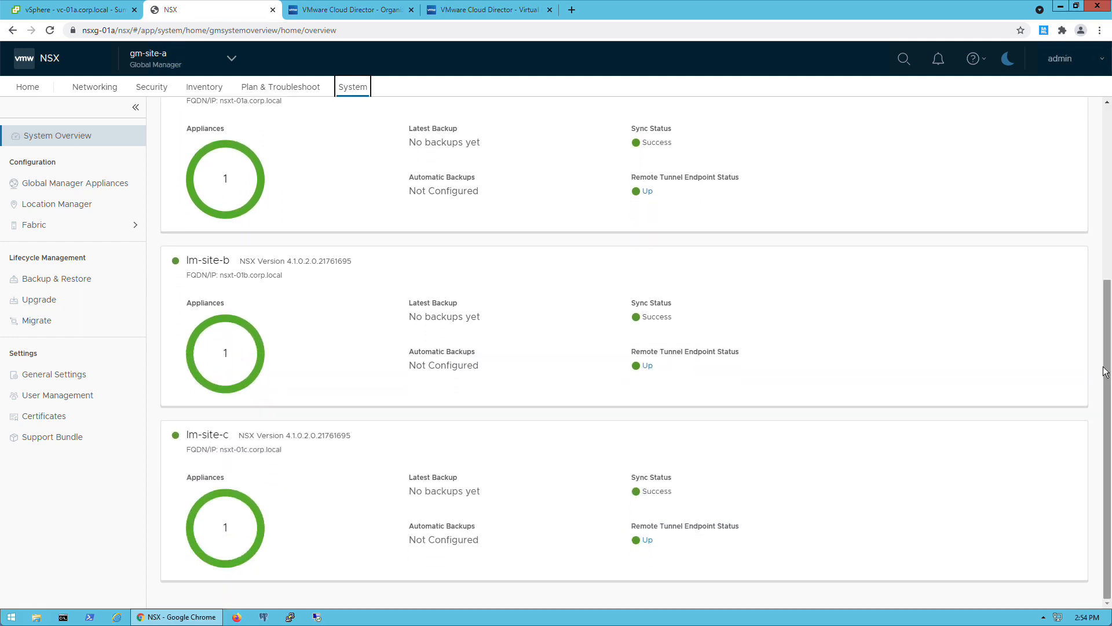
pyautogui.moveTo(115, 106)
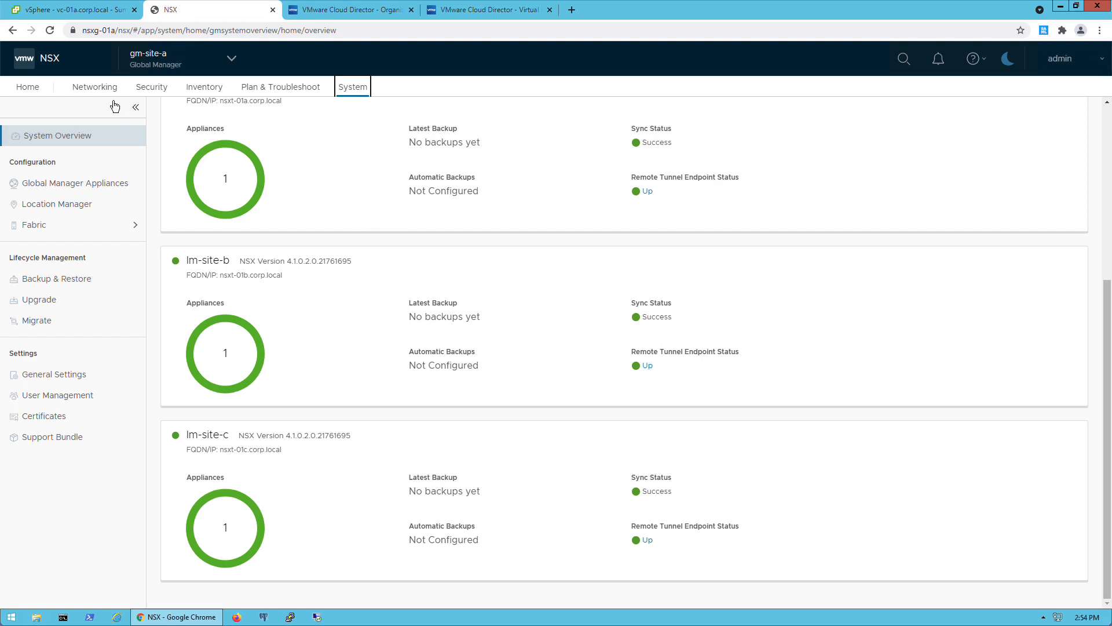
# Step: List Tier-0 gateways and inspect the location spans of g-t0-ab and g-t0-abc
pyautogui.click(95, 87)
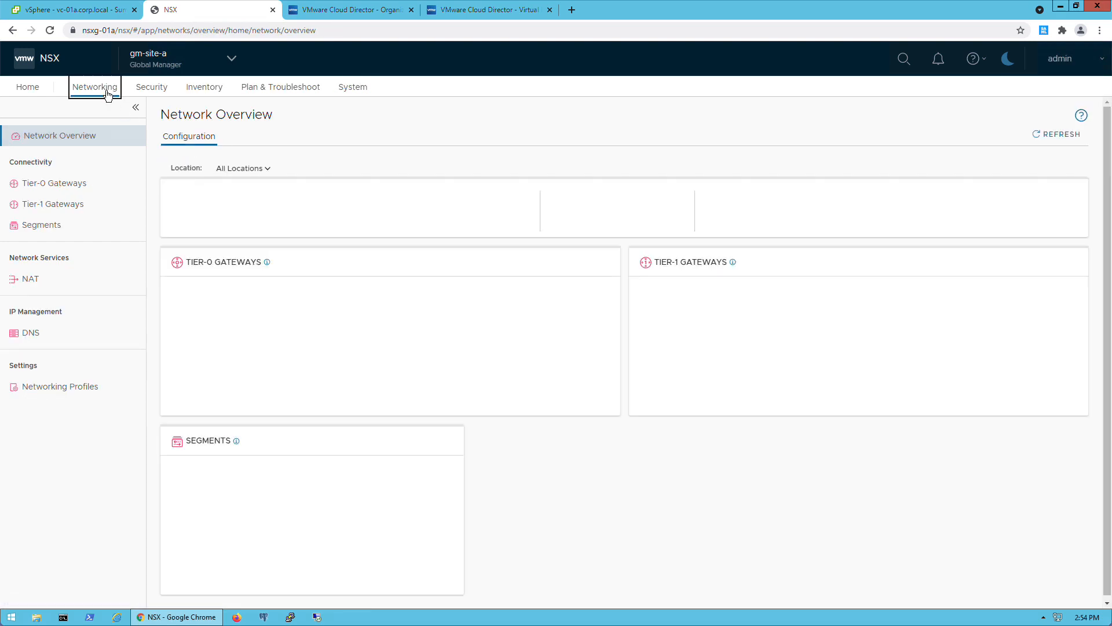
pyautogui.click(53, 183)
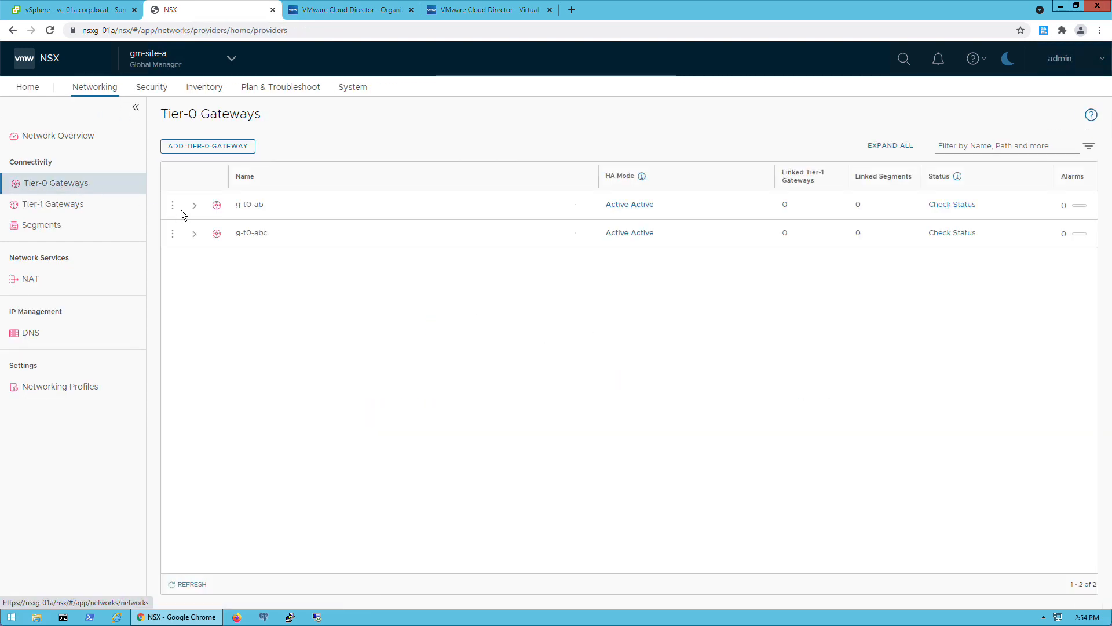
pyautogui.click(194, 205)
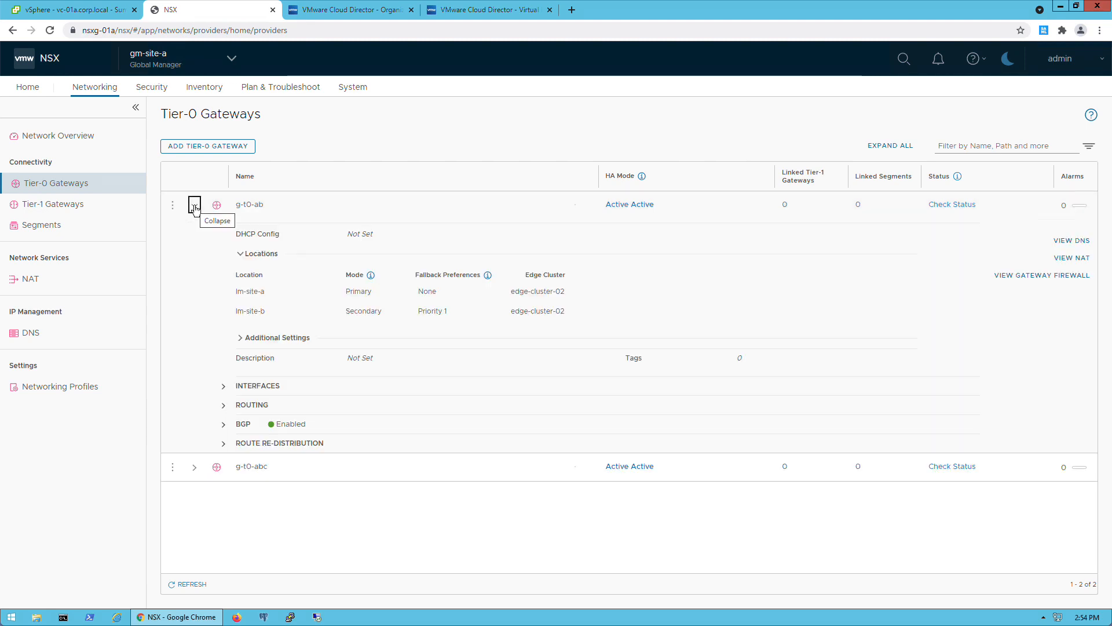
pyautogui.click(195, 206)
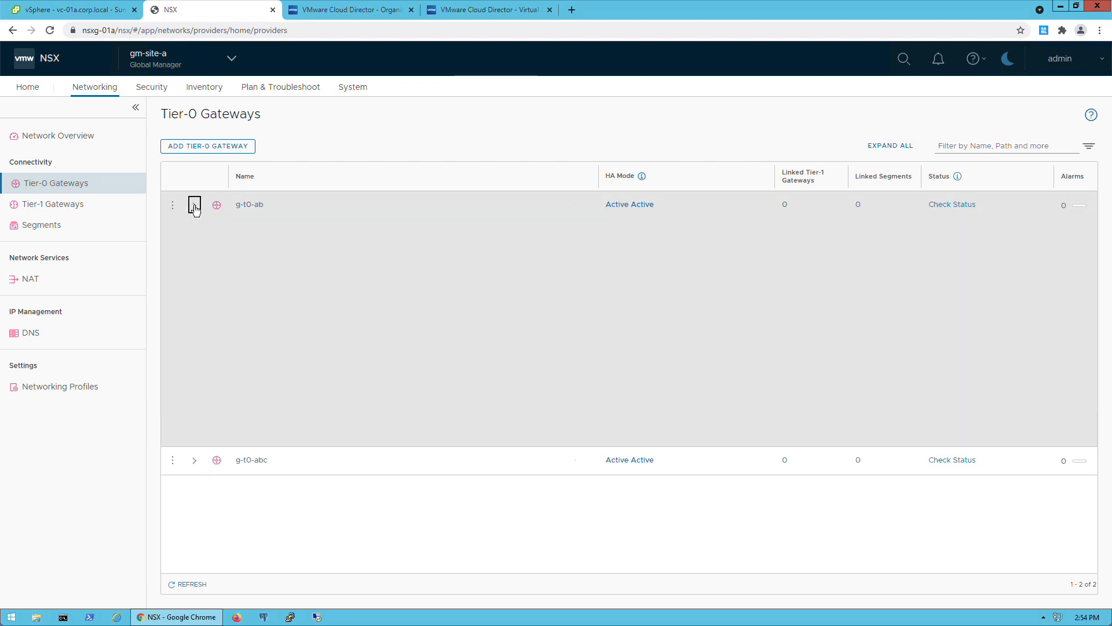
pyautogui.click(194, 233)
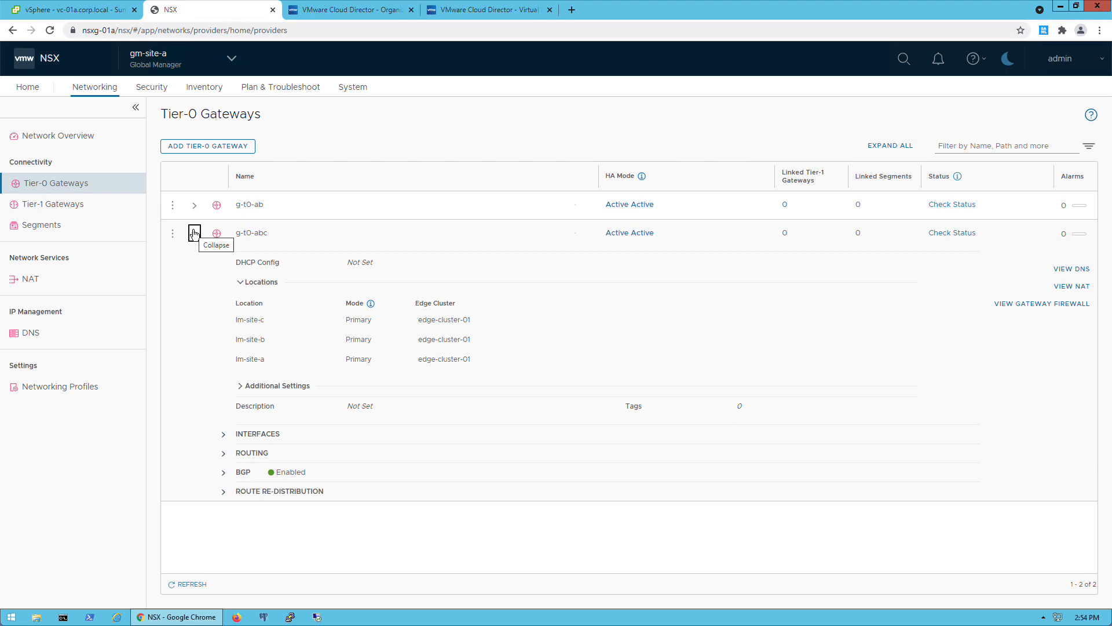
pyautogui.click(194, 232)
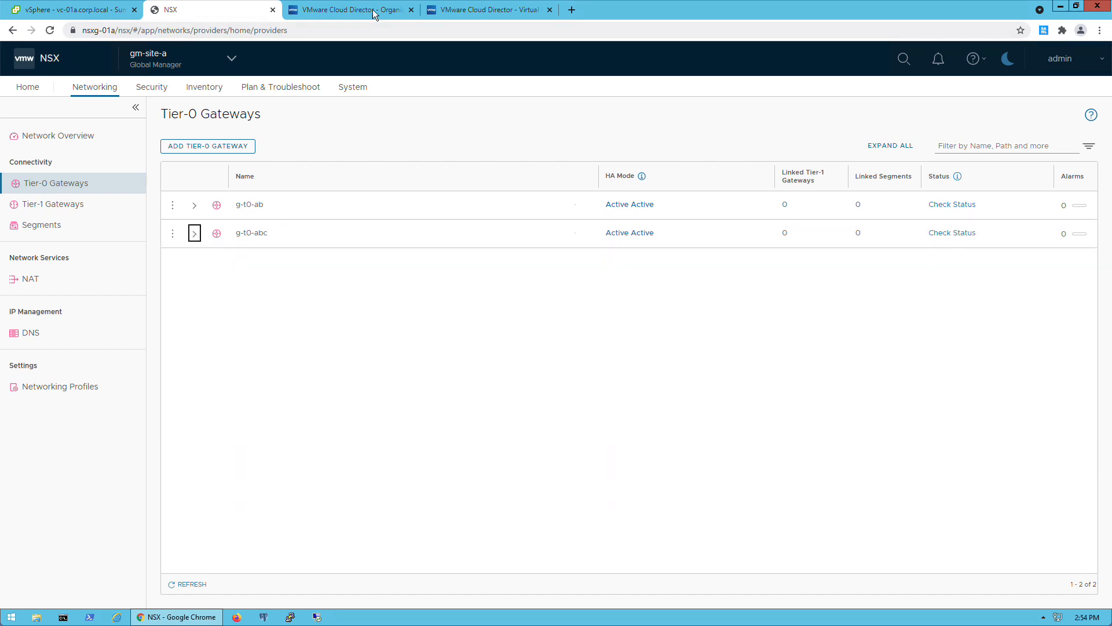
# Step: In Cloud Director, review the vCenter instances and registered NSX-T managers
pyautogui.click(353, 9)
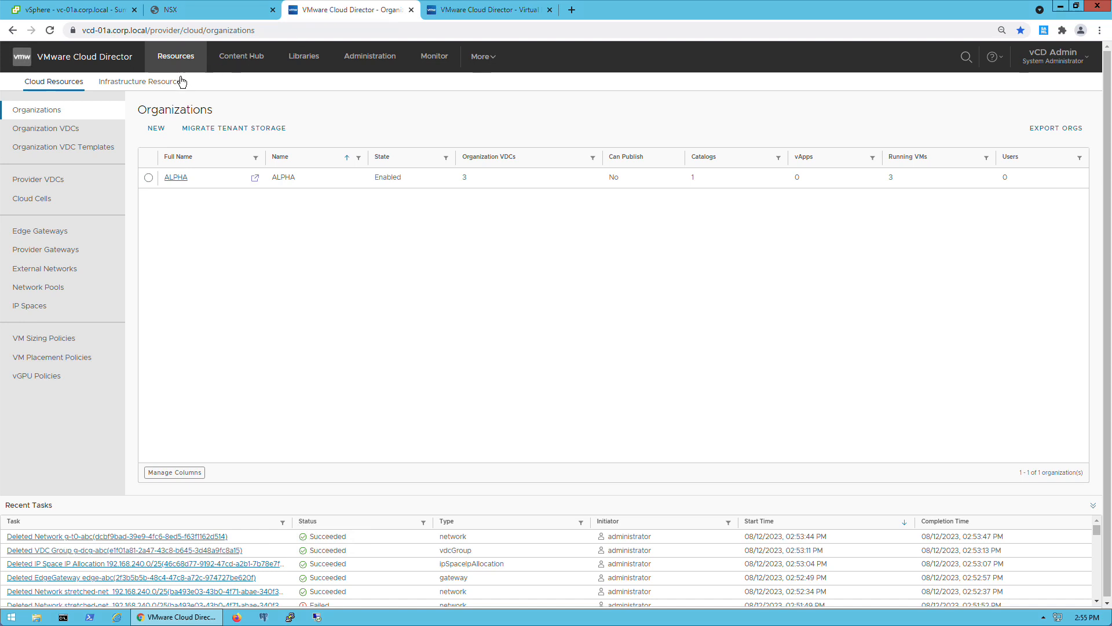
pyautogui.click(139, 81)
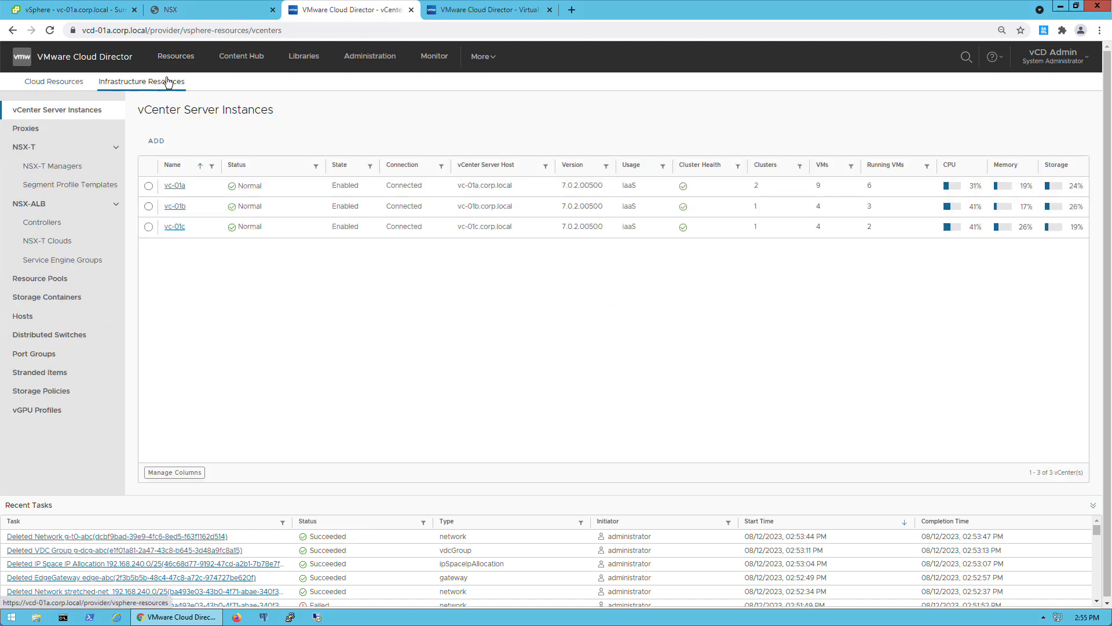
pyautogui.moveTo(156, 85)
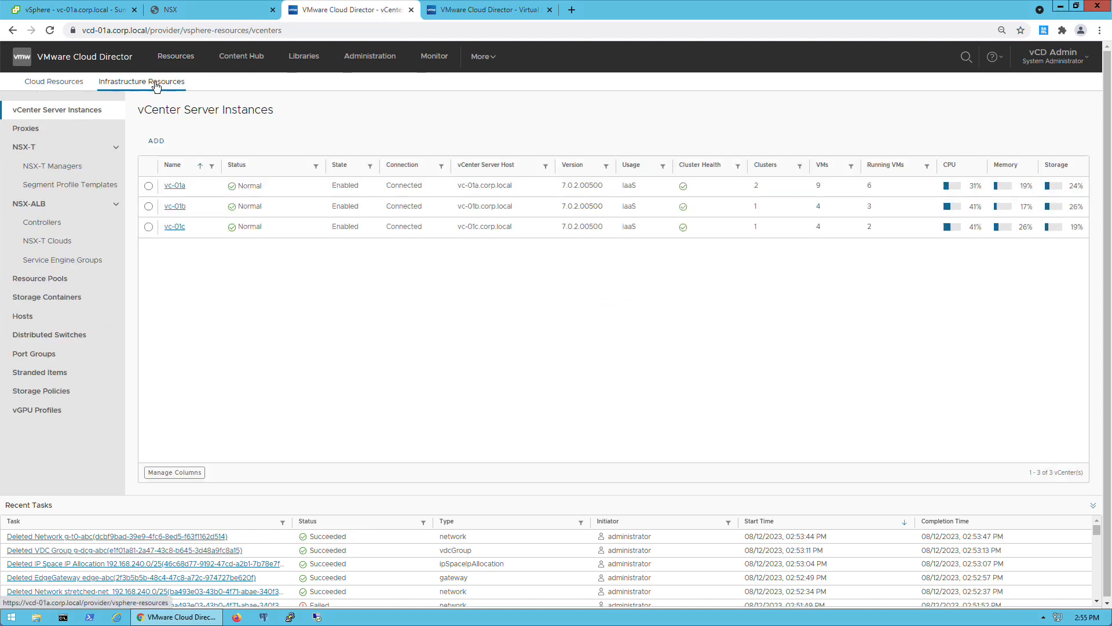
pyautogui.click(52, 166)
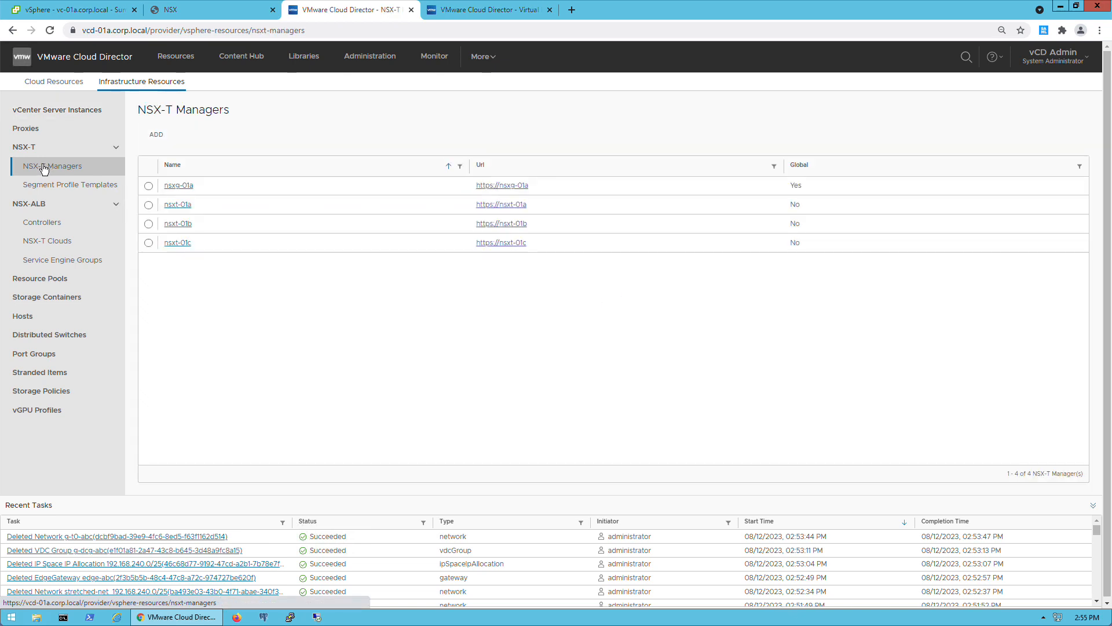
pyautogui.moveTo(178, 188)
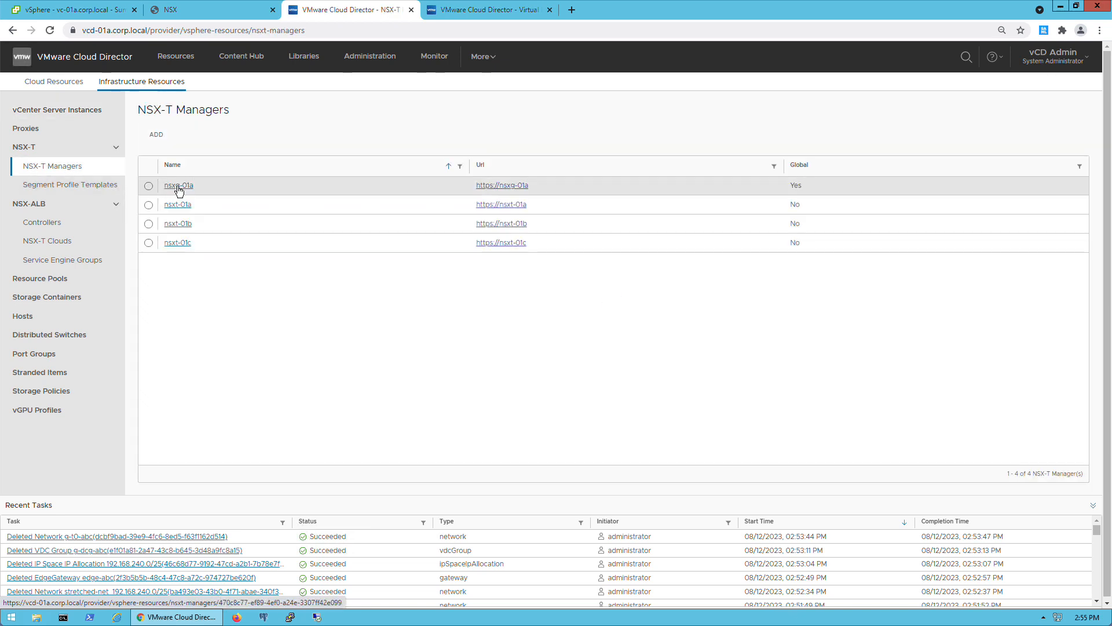
# Step: Browse provider VDCs and organization VDCs, then list the provider gateways
pyautogui.click(178, 186)
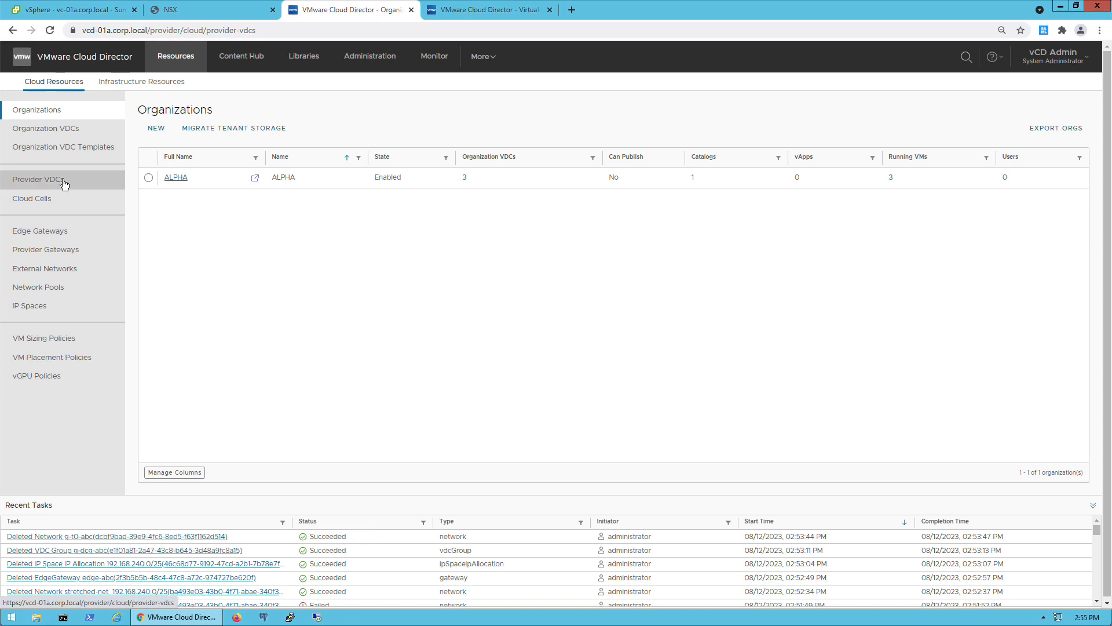
pyautogui.click(40, 180)
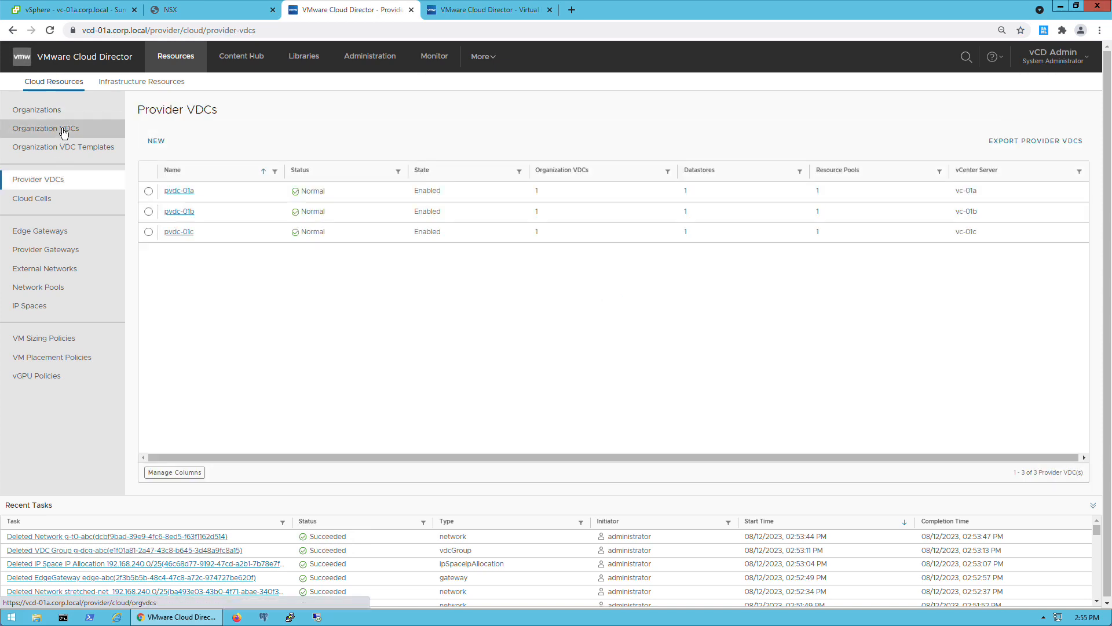
pyautogui.click(46, 128)
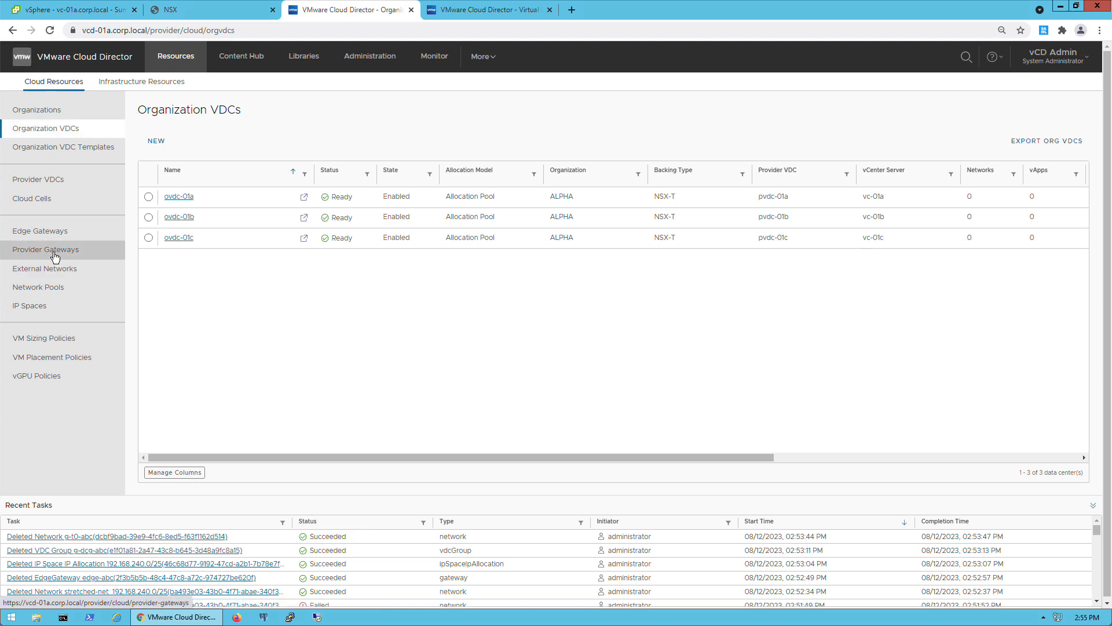
pyautogui.click(45, 249)
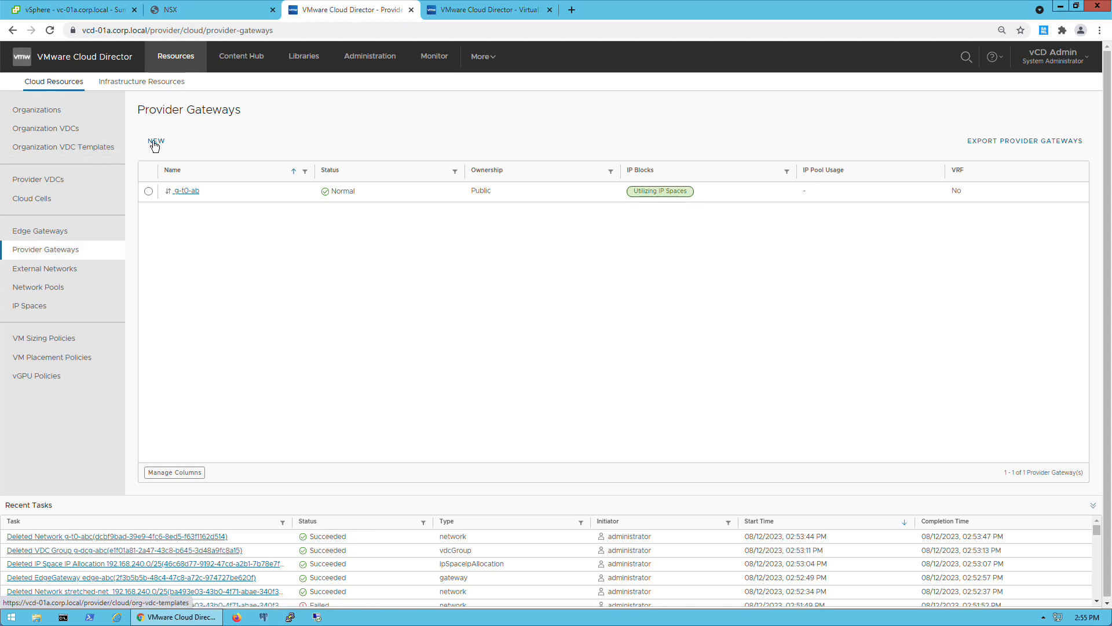
# Step: Create provider gateway g-t0-abc on global manager nsxg-01a, backed by Tier-0 router g-t0-abc
pyautogui.click(155, 143)
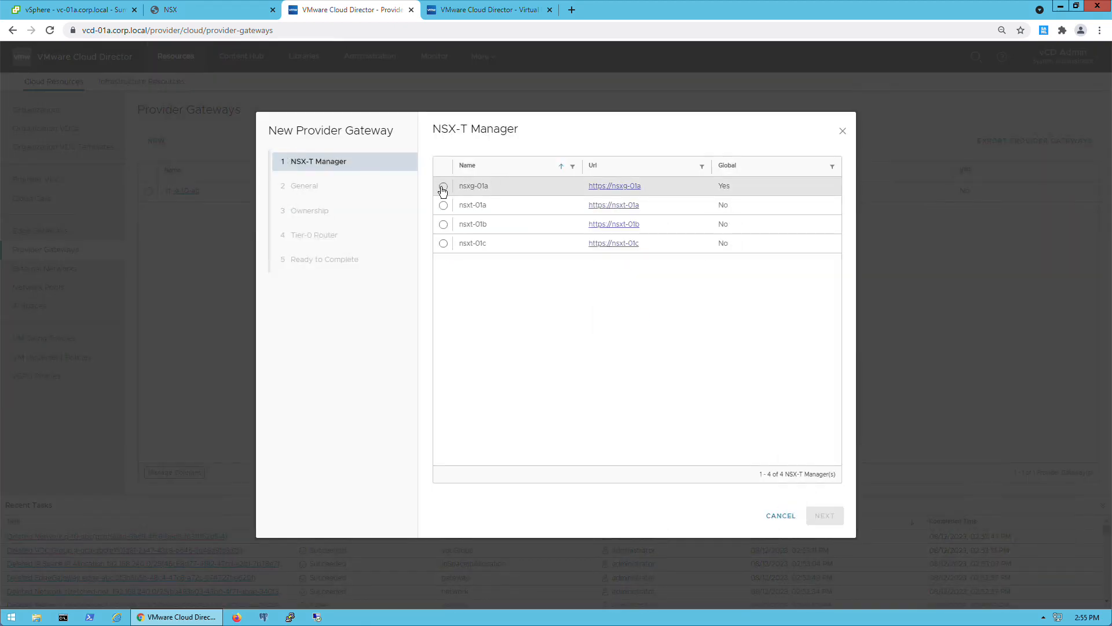
pyautogui.click(825, 515)
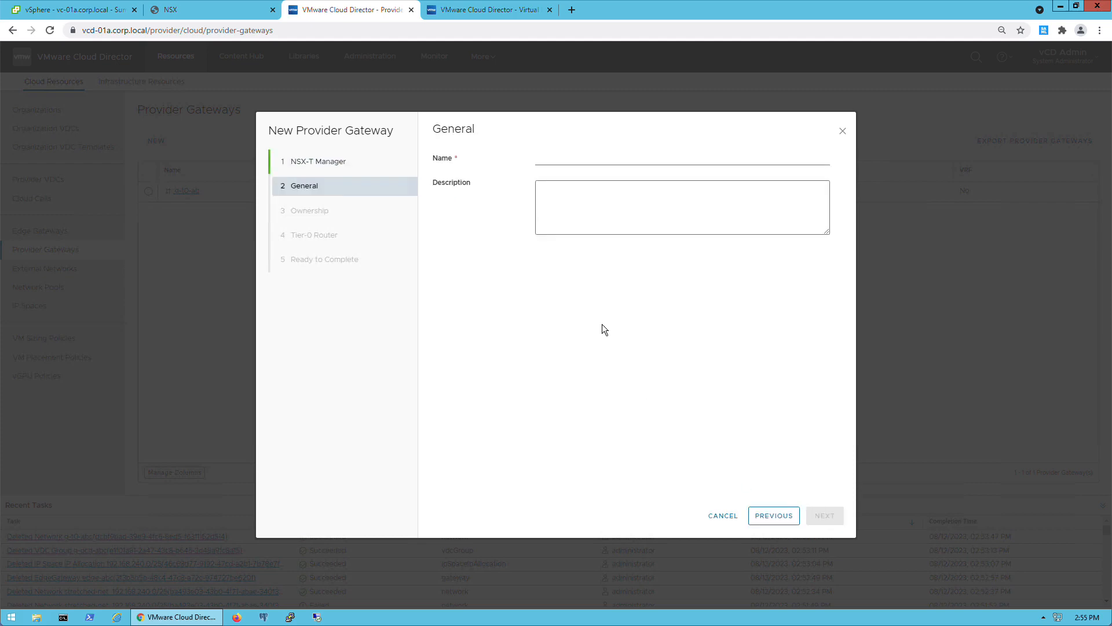
pyautogui.write('g')
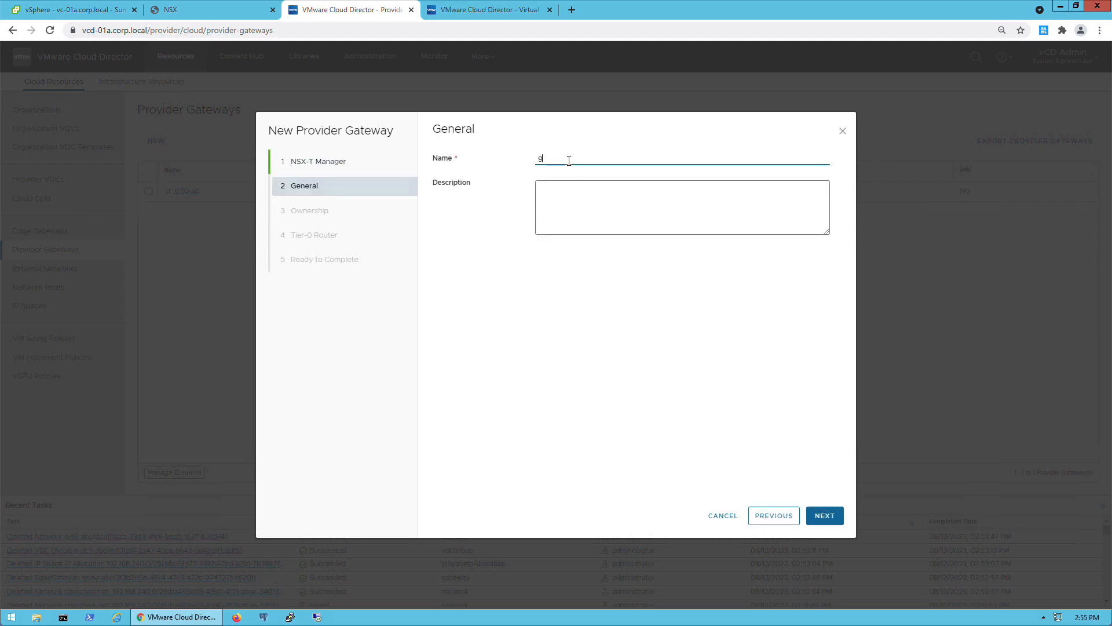
pyautogui.write('-t0-a')
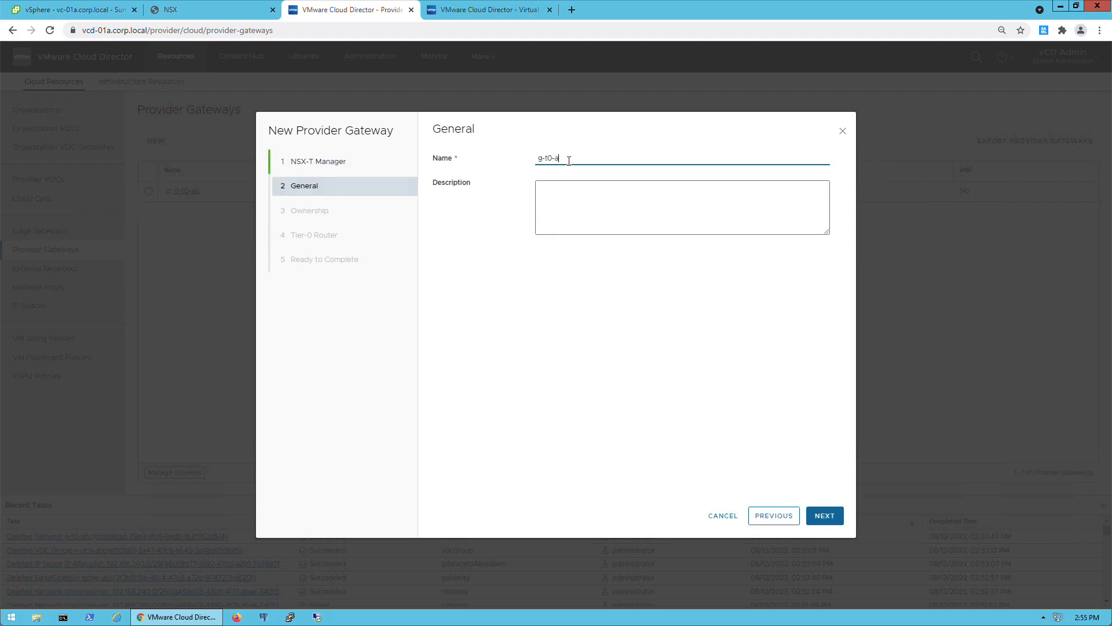
pyautogui.write('bc')
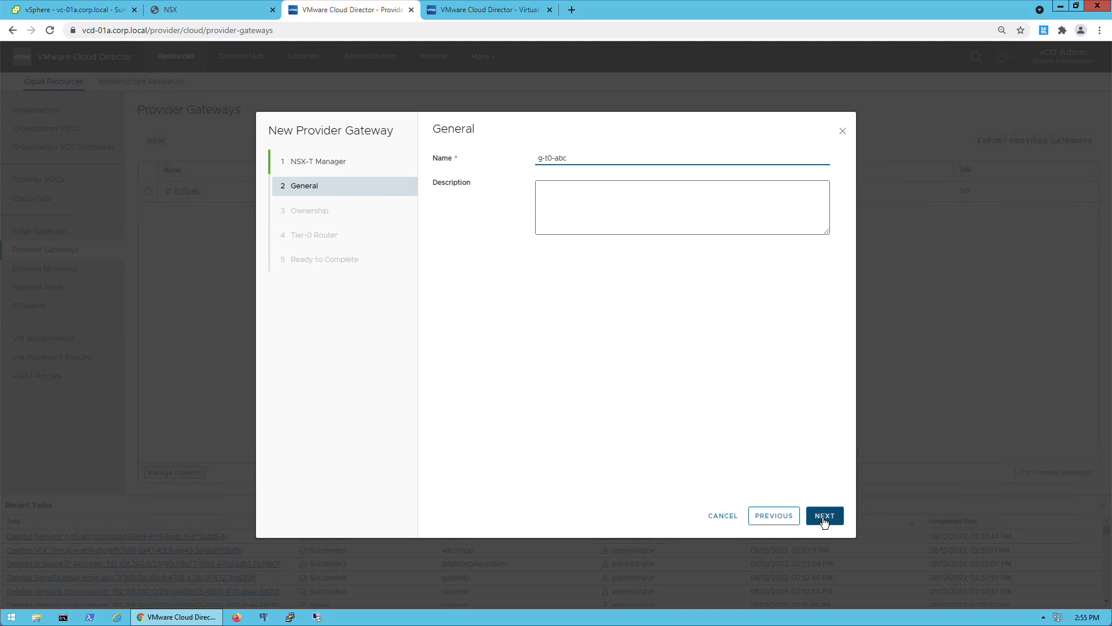
pyautogui.click(825, 515)
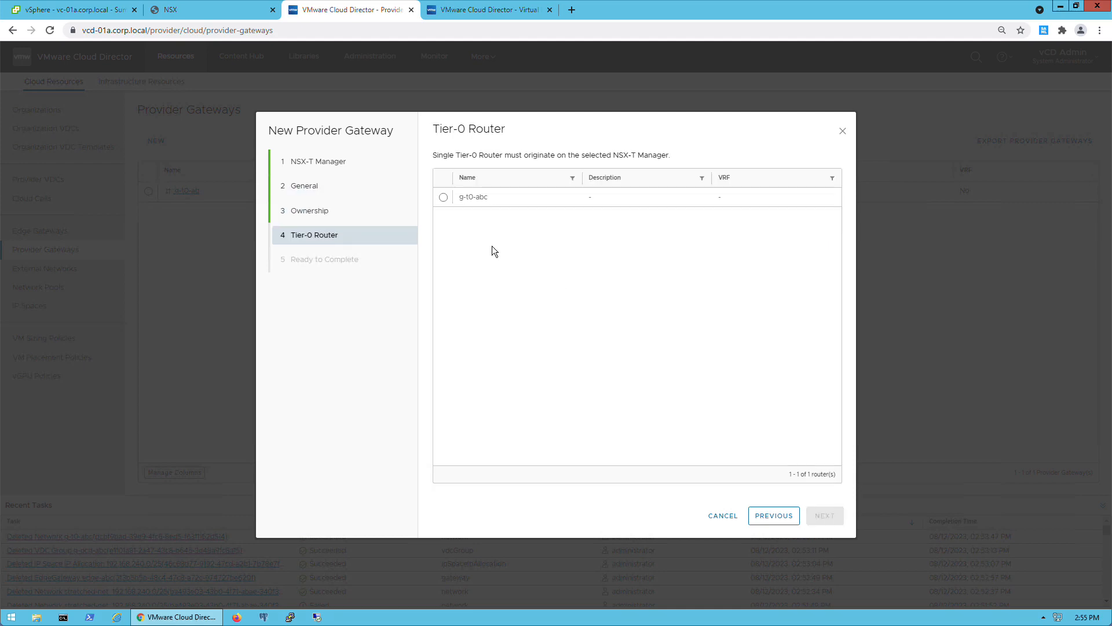
pyautogui.click(443, 197)
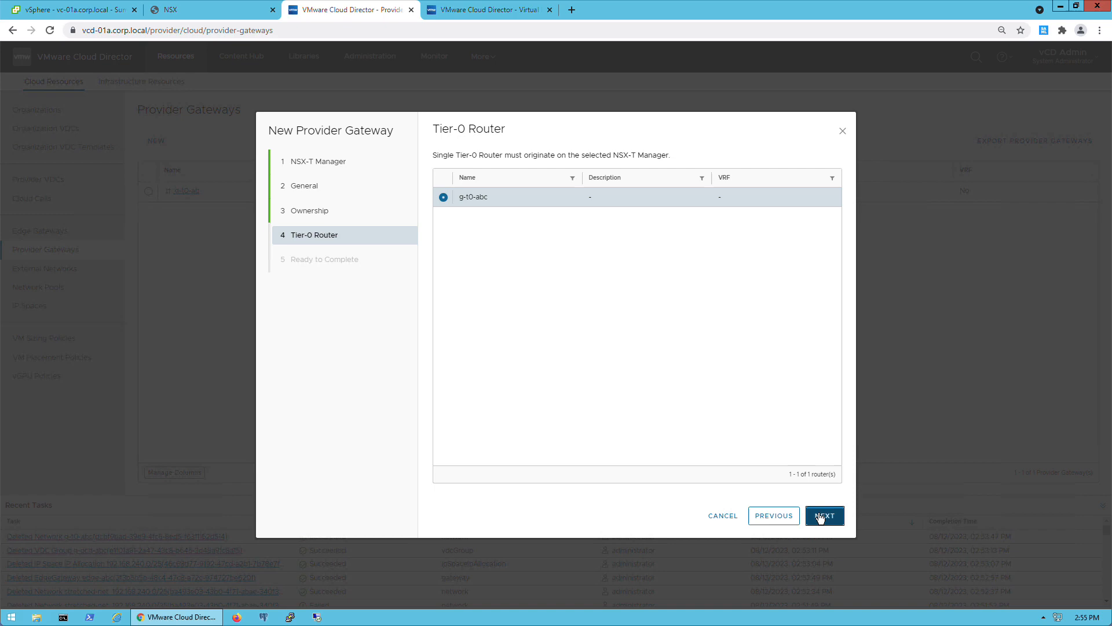
pyautogui.click(824, 515)
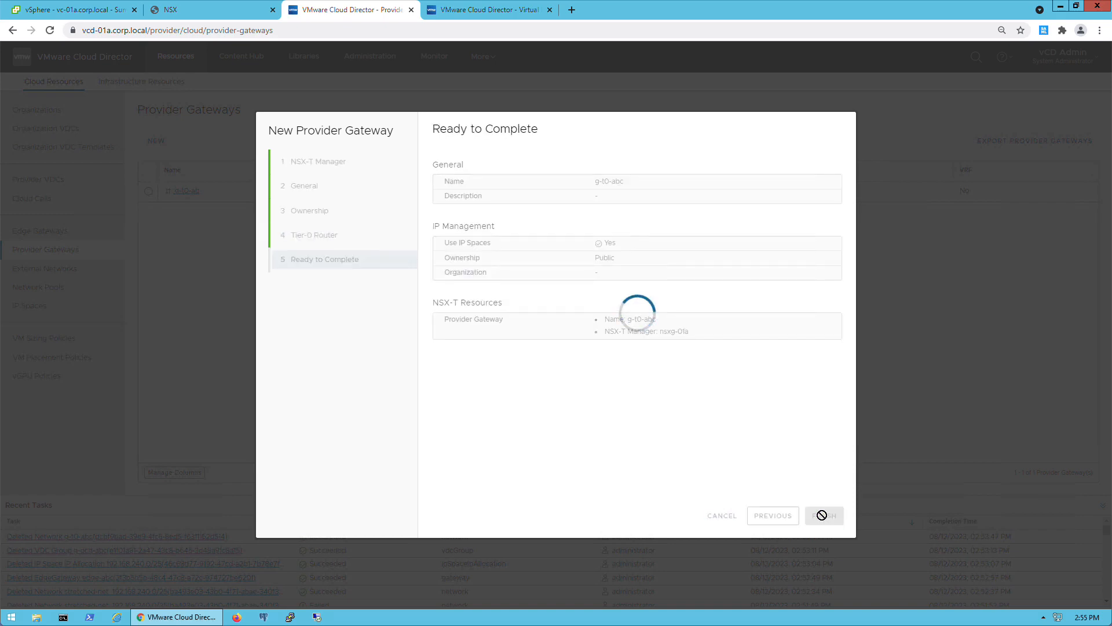
pyautogui.click(824, 515)
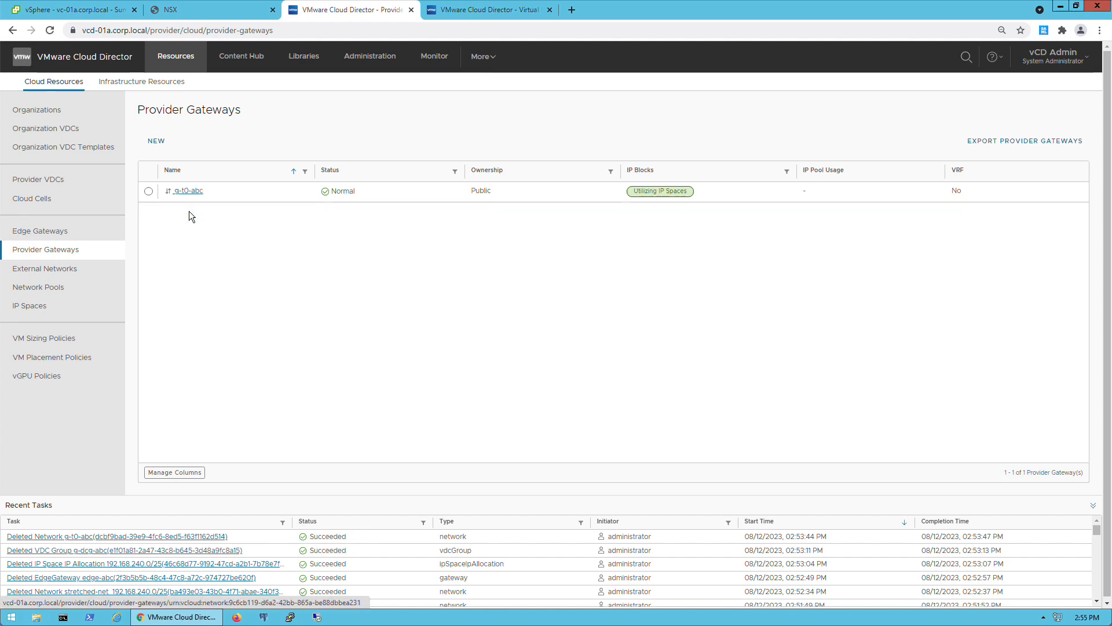
# Step: Add an IP space uplink named 'public' to g-t0-abc using the public IP space
pyautogui.click(188, 190)
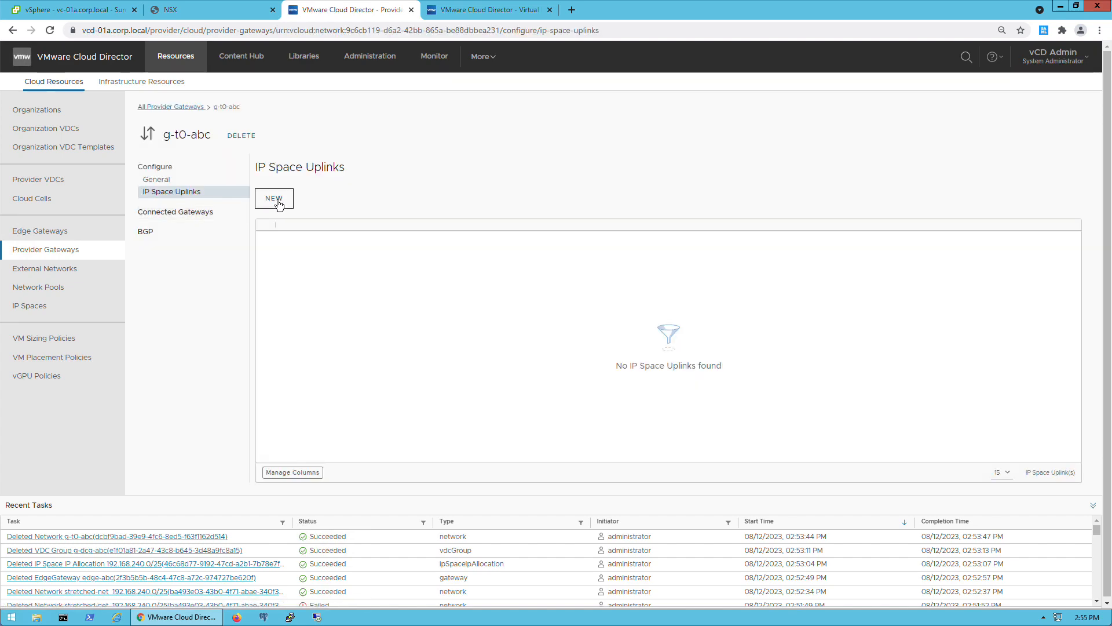
pyautogui.click(273, 198)
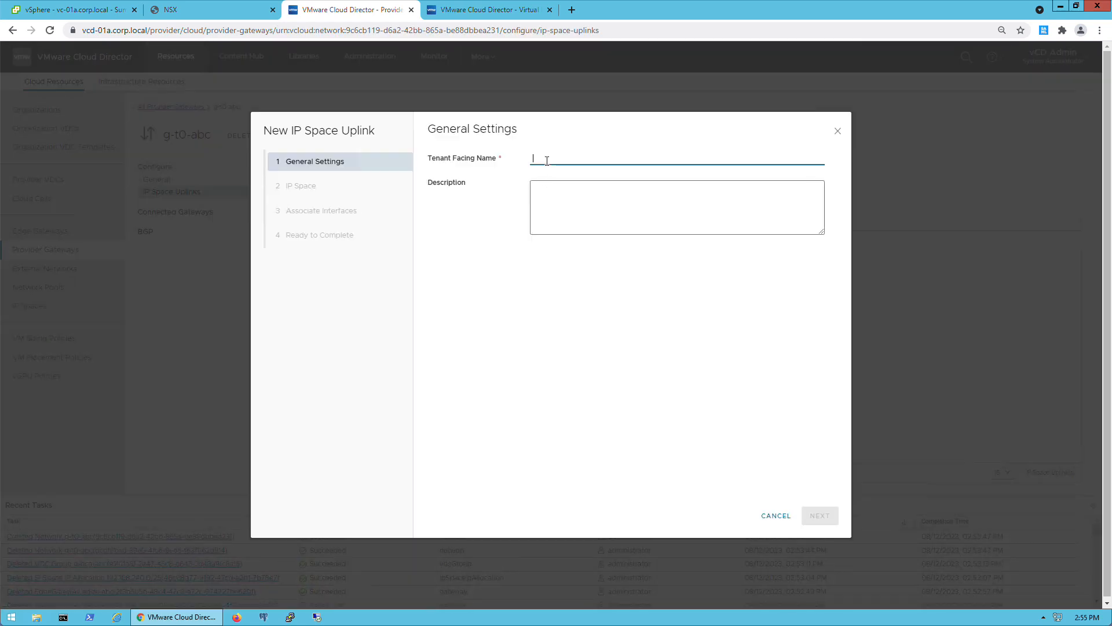
pyautogui.write('public')
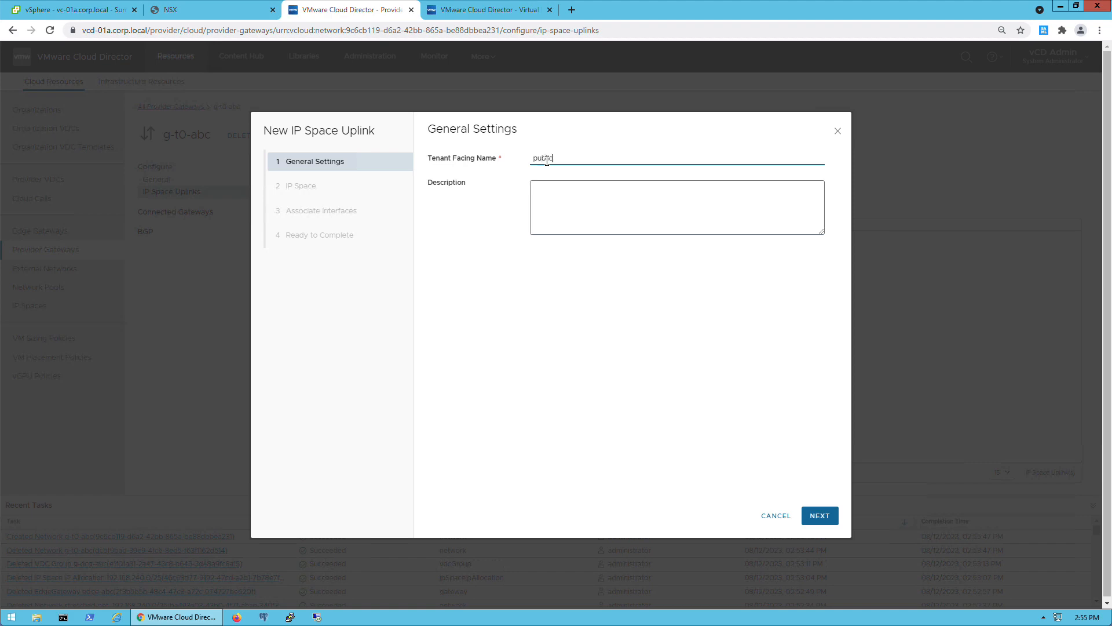
pyautogui.click(820, 516)
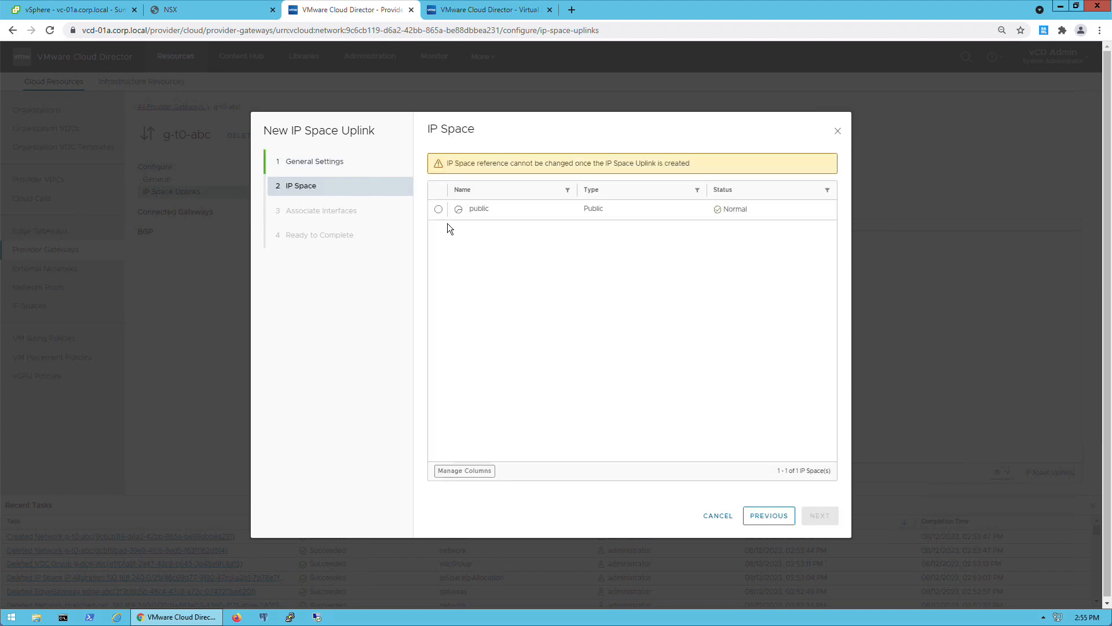
pyautogui.click(820, 515)
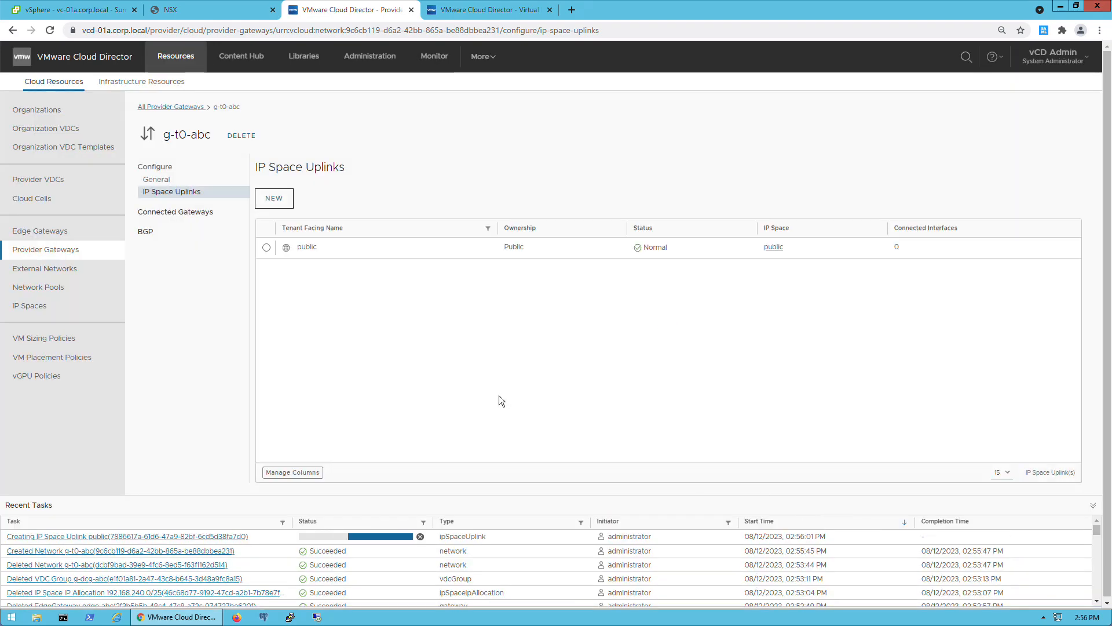
pyautogui.moveTo(470, 103)
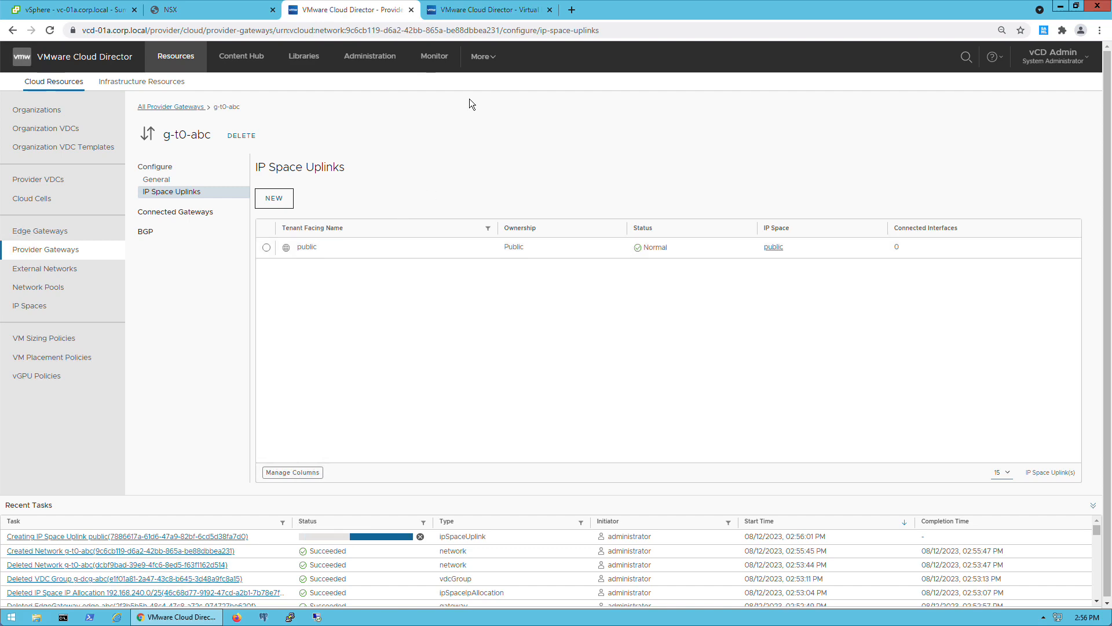
# Step: Open the tenant portal's Networking > Data Center Groups list
pyautogui.click(494, 10)
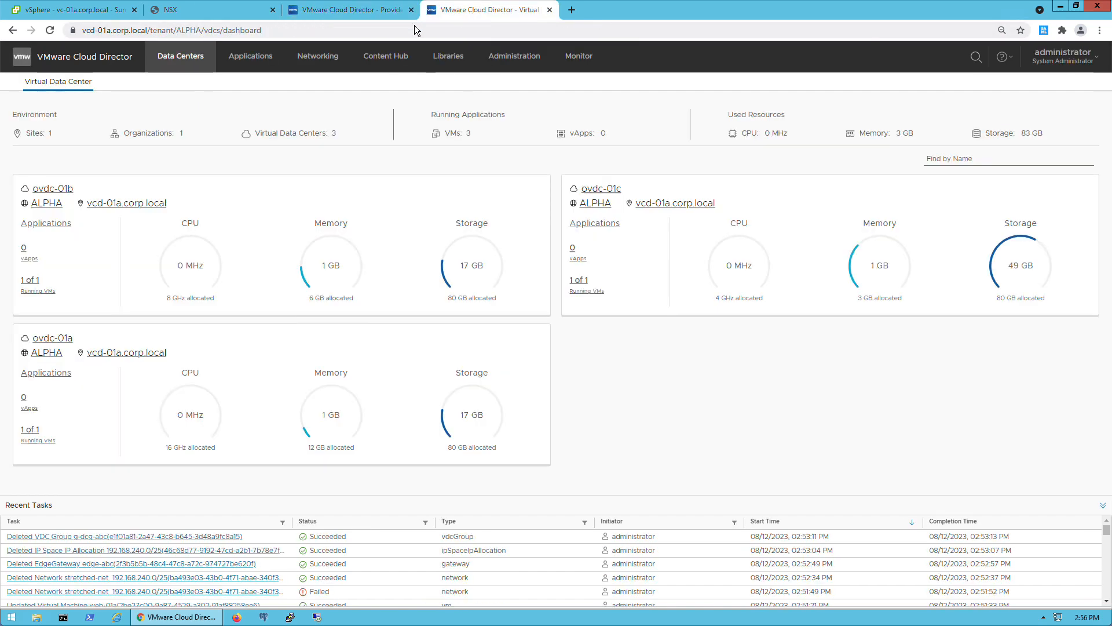
pyautogui.click(317, 56)
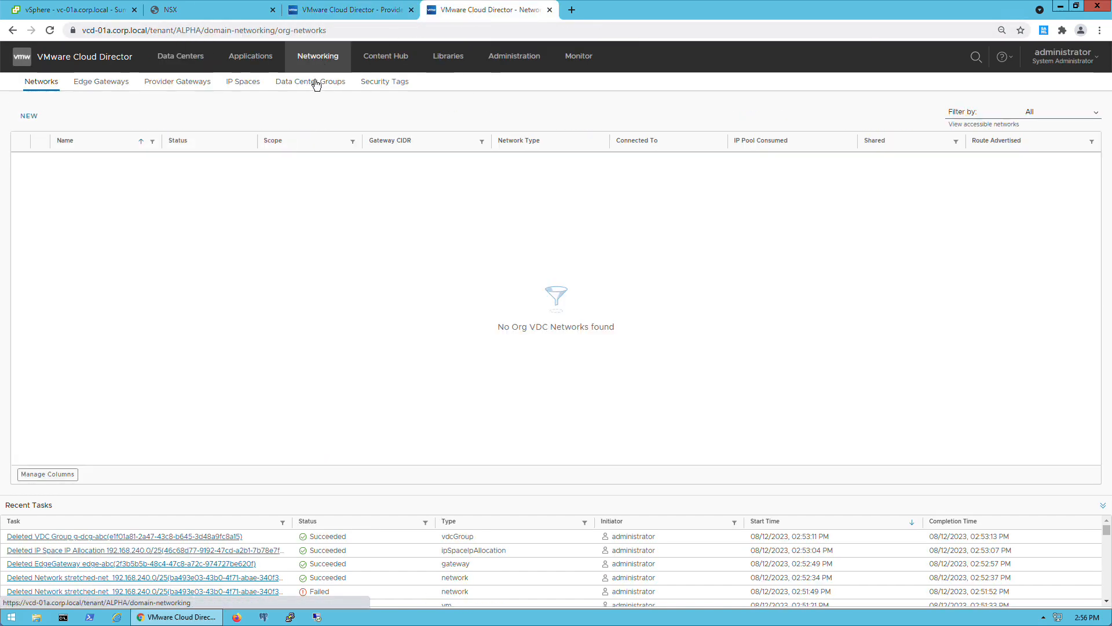
pyautogui.click(310, 82)
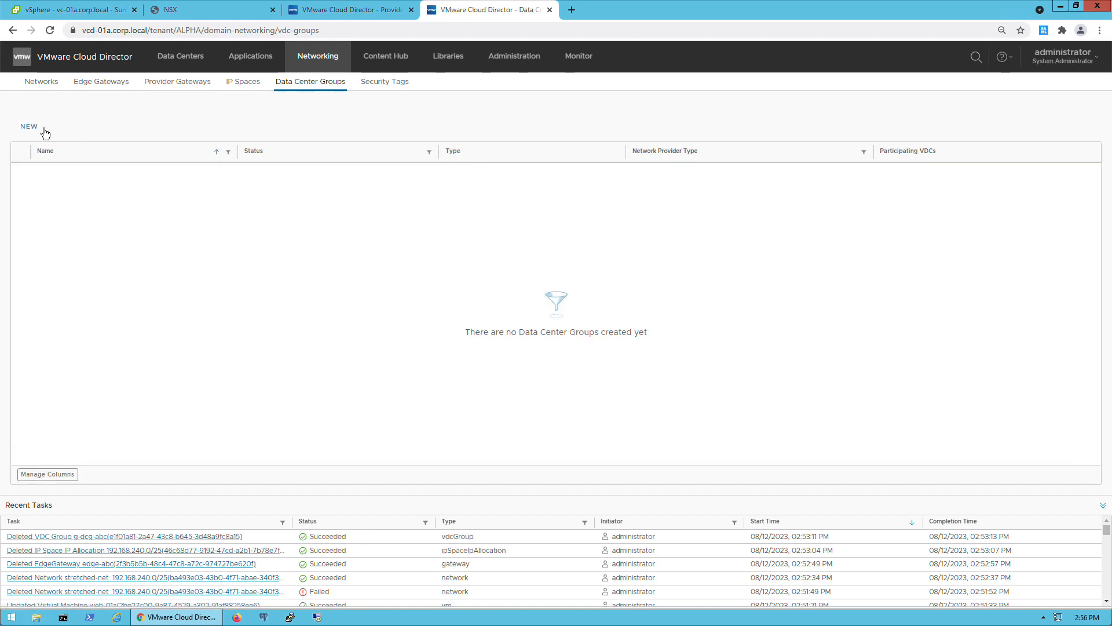
# Step: Start universal group g-dcg-abc from ovdc-01a and add the remaining VDCs
pyautogui.click(27, 126)
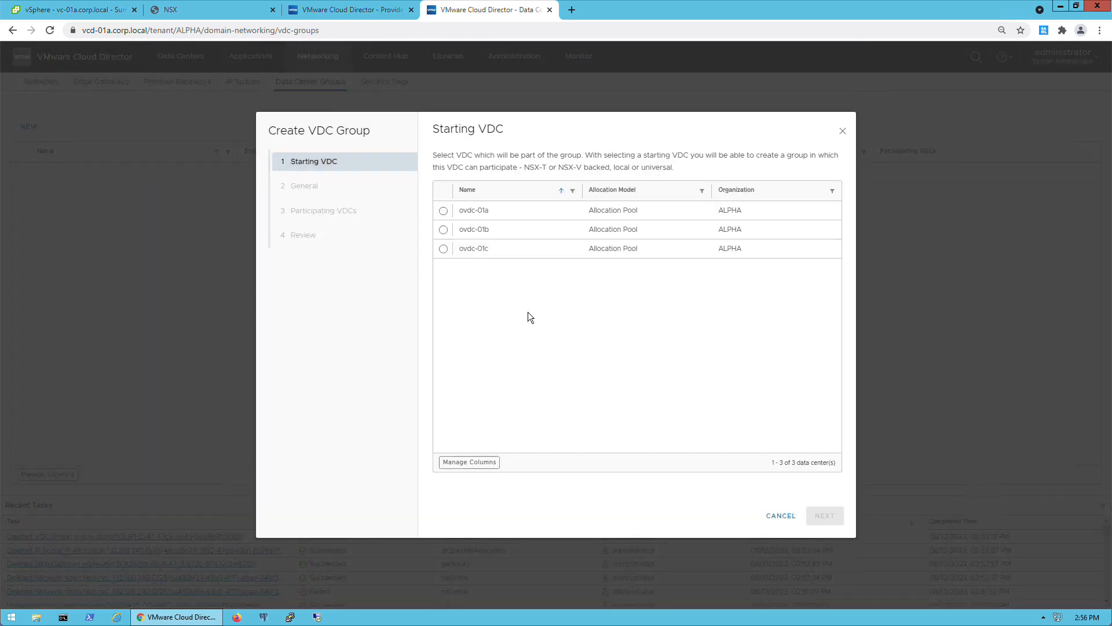
pyautogui.click(443, 210)
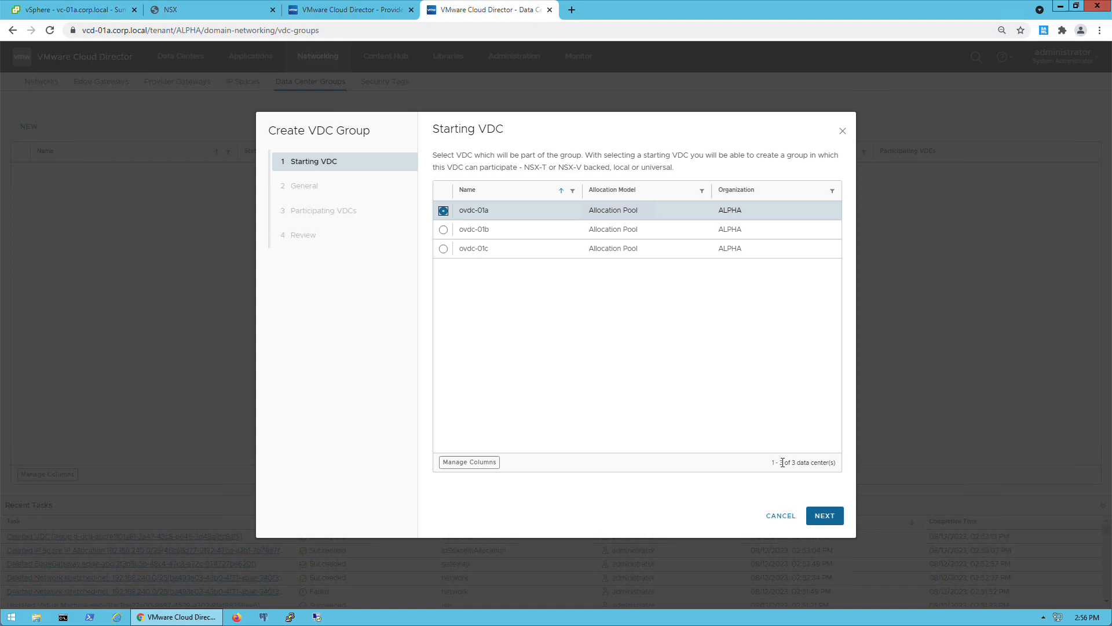
pyautogui.click(824, 515)
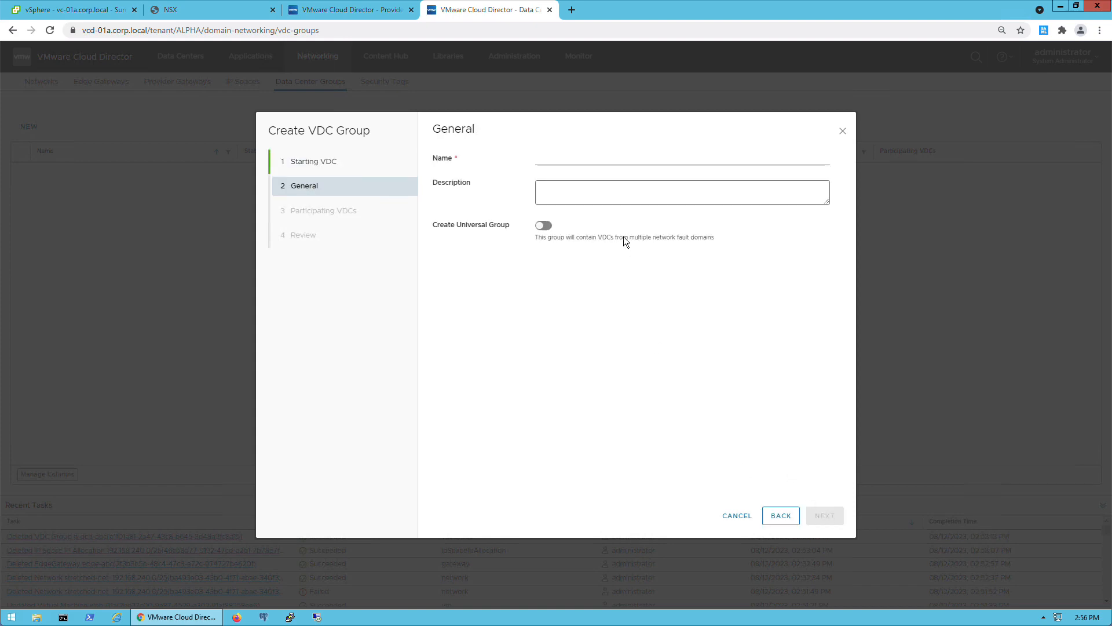
pyautogui.write('g-d')
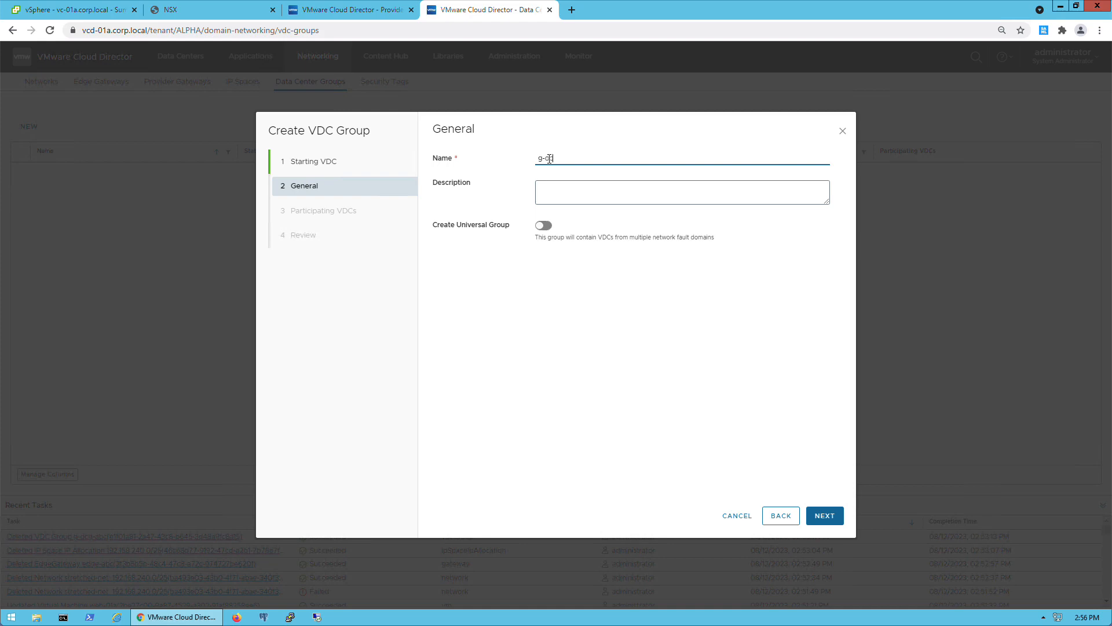
pyautogui.write('g-abc')
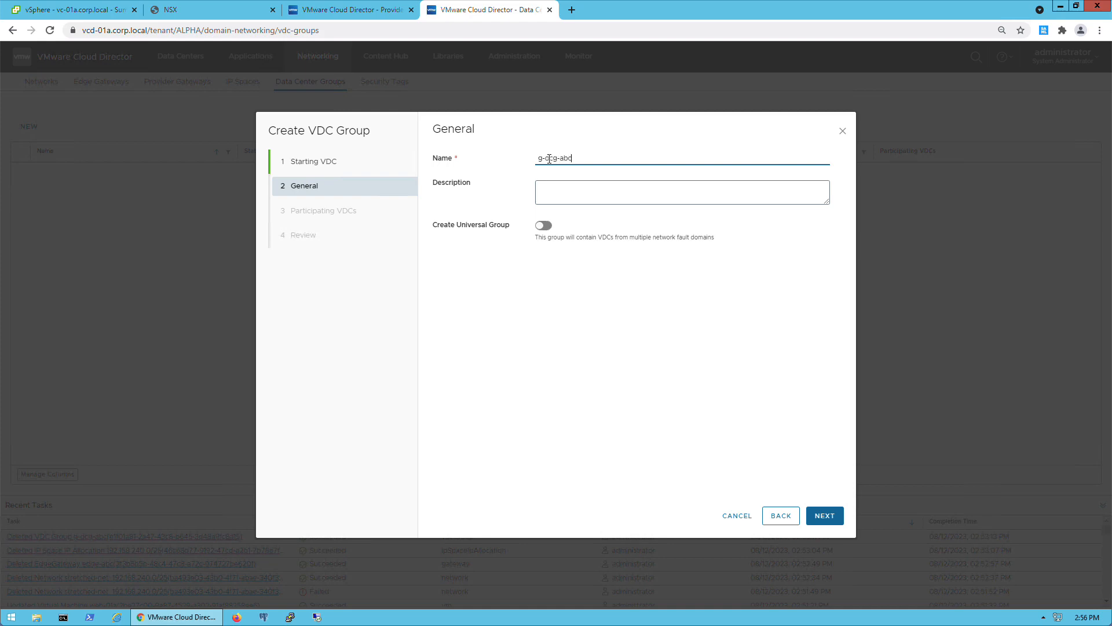
pyautogui.click(544, 225)
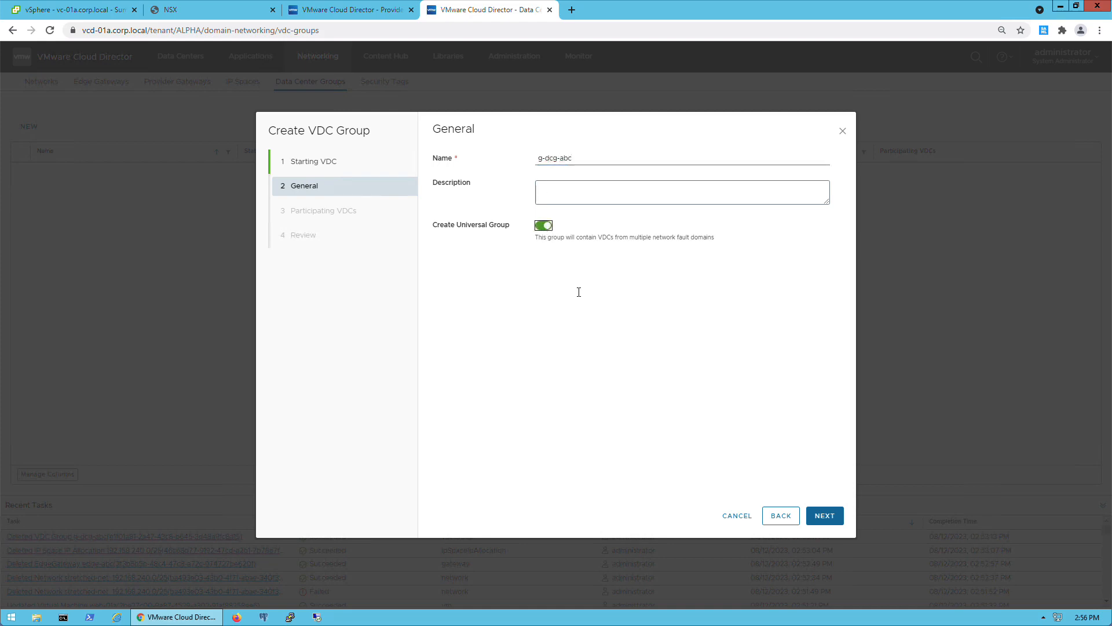
pyautogui.click(825, 515)
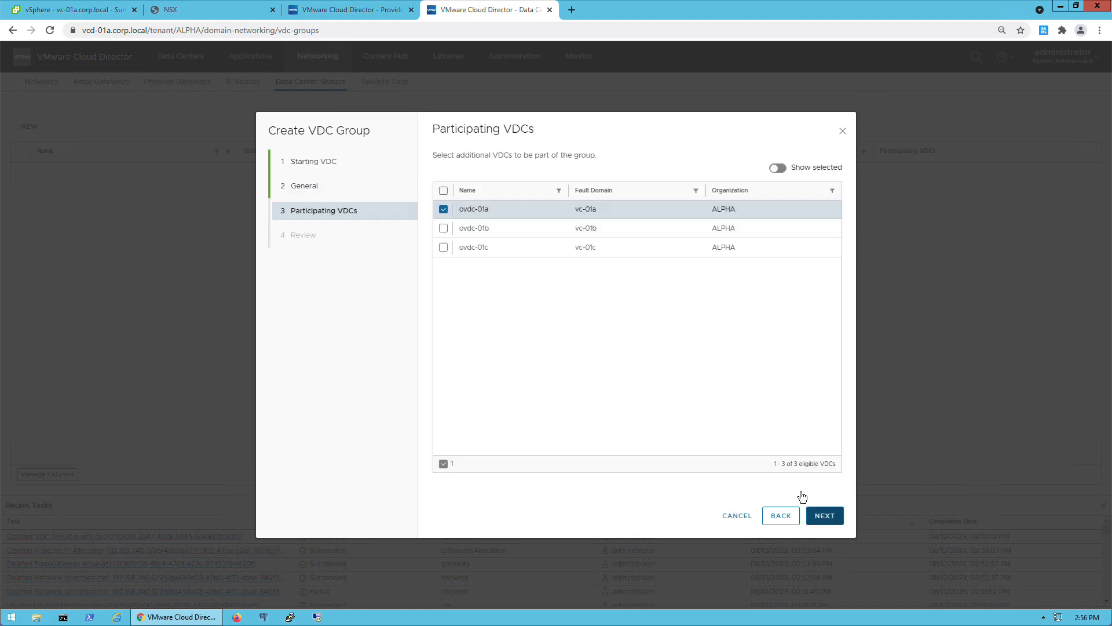
pyautogui.click(443, 190)
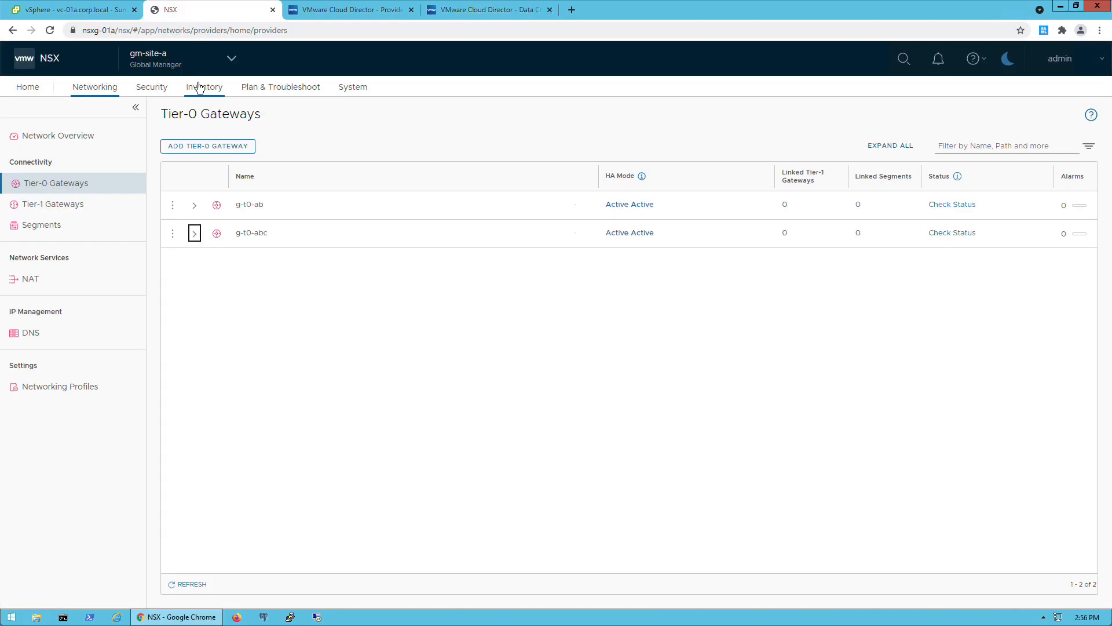
# Step: Open Inventory > Groups and expand g-dcg-abc to see its two tags
pyautogui.click(204, 87)
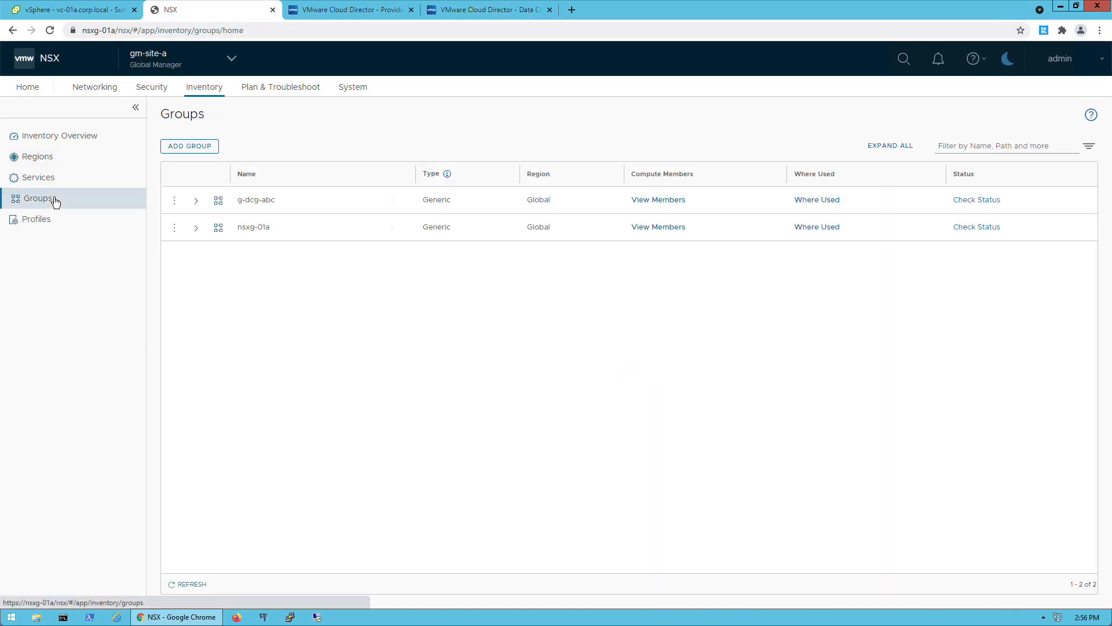
pyautogui.click(195, 200)
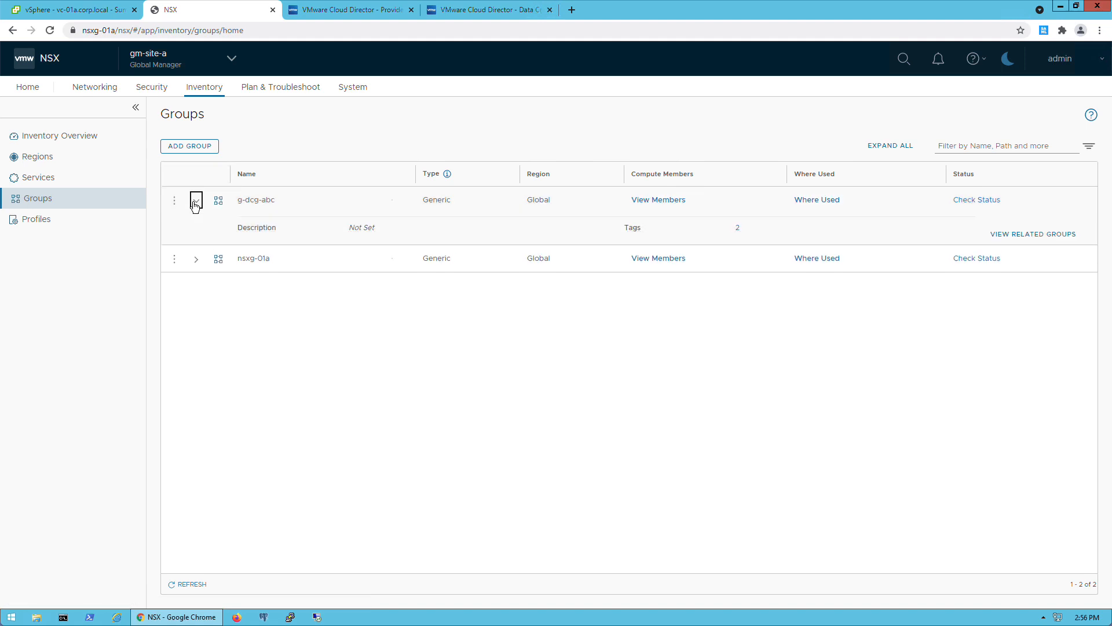
pyautogui.moveTo(195, 204)
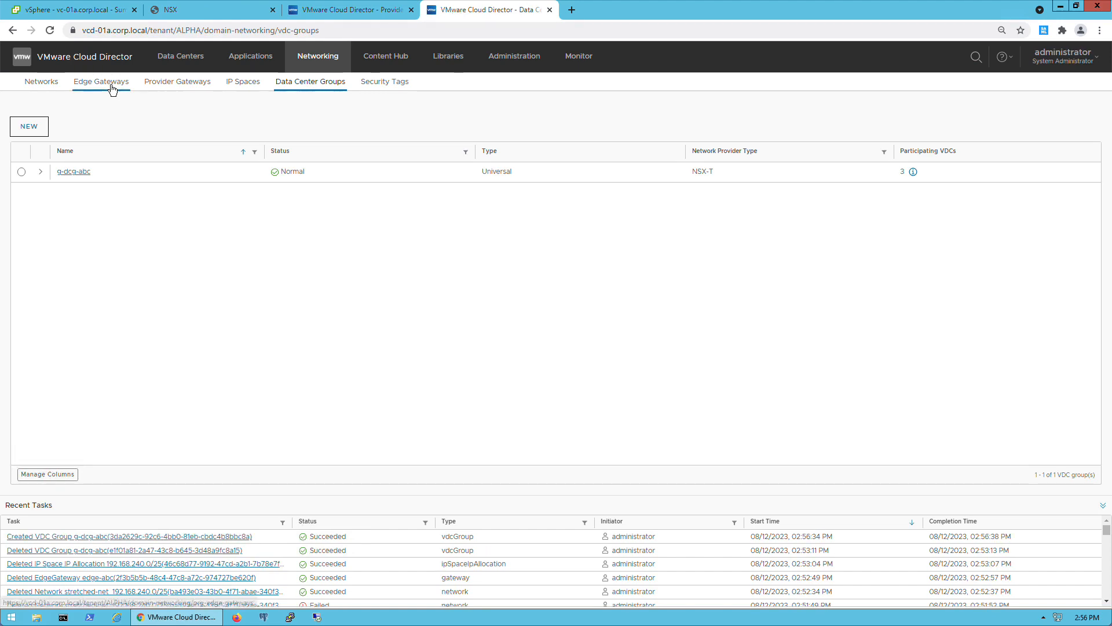
# Step: Start a new edge gateway scoped to data center group g-dcg-abc
pyautogui.click(101, 81)
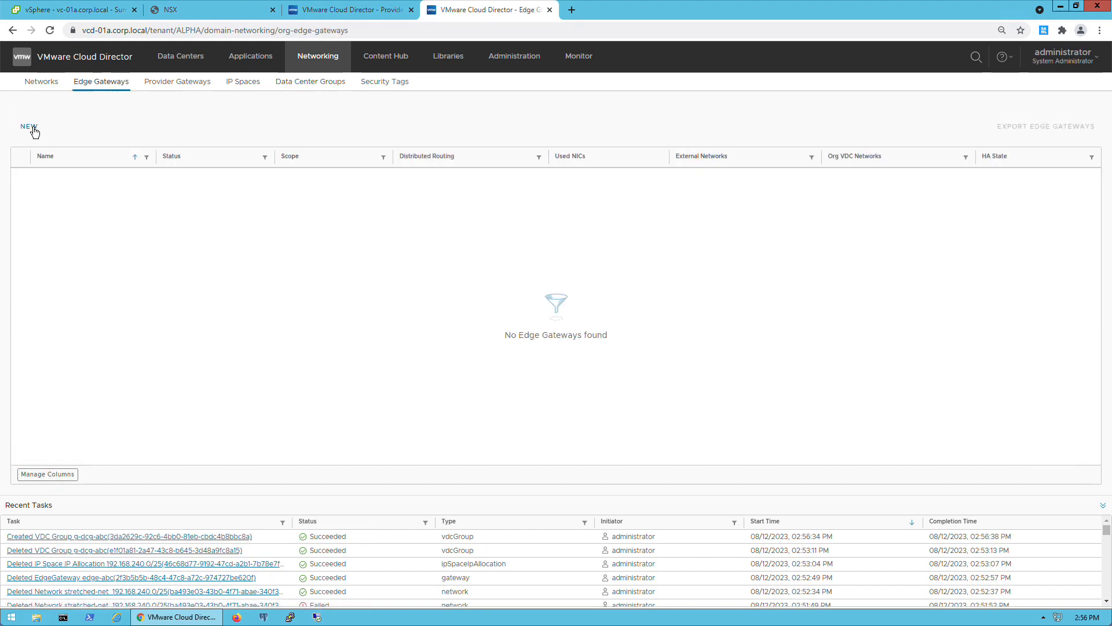
pyautogui.click(24, 126)
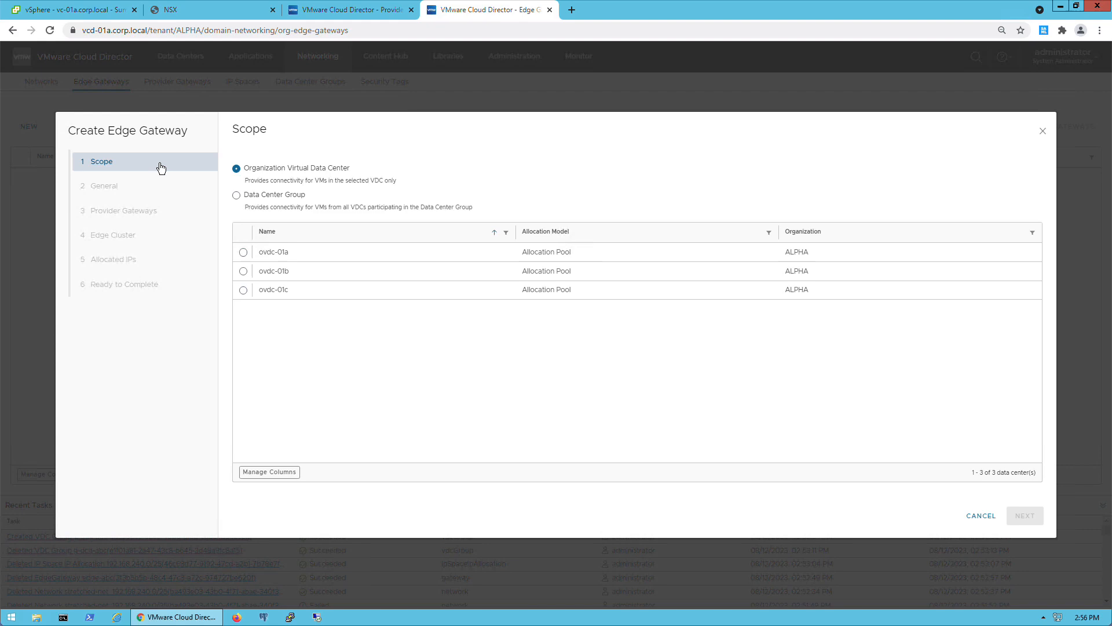
pyautogui.click(236, 194)
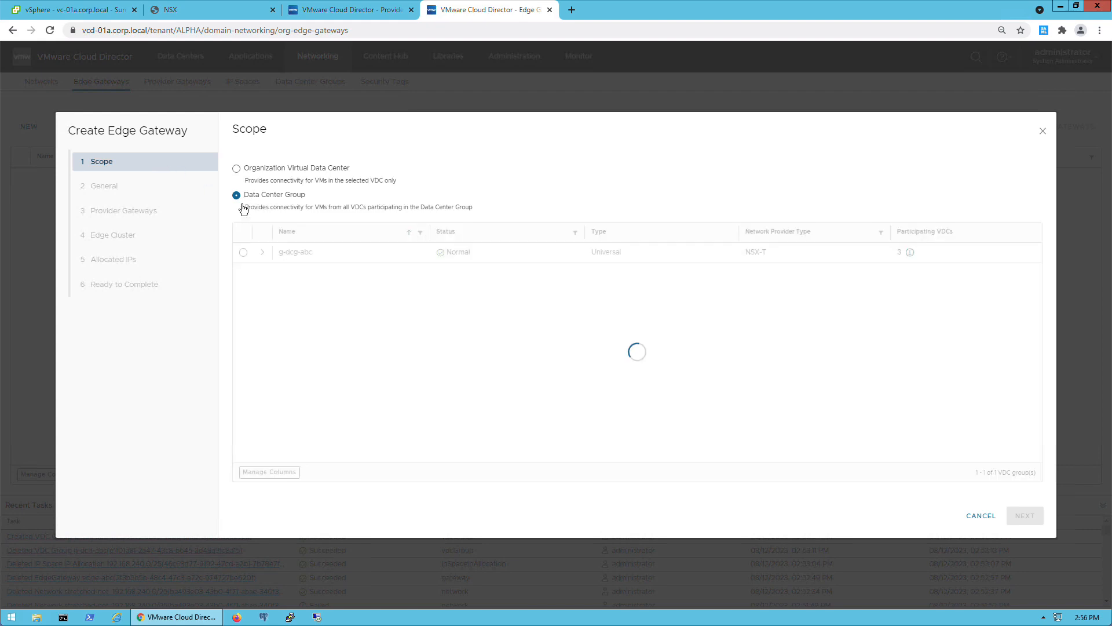
pyautogui.click(243, 252)
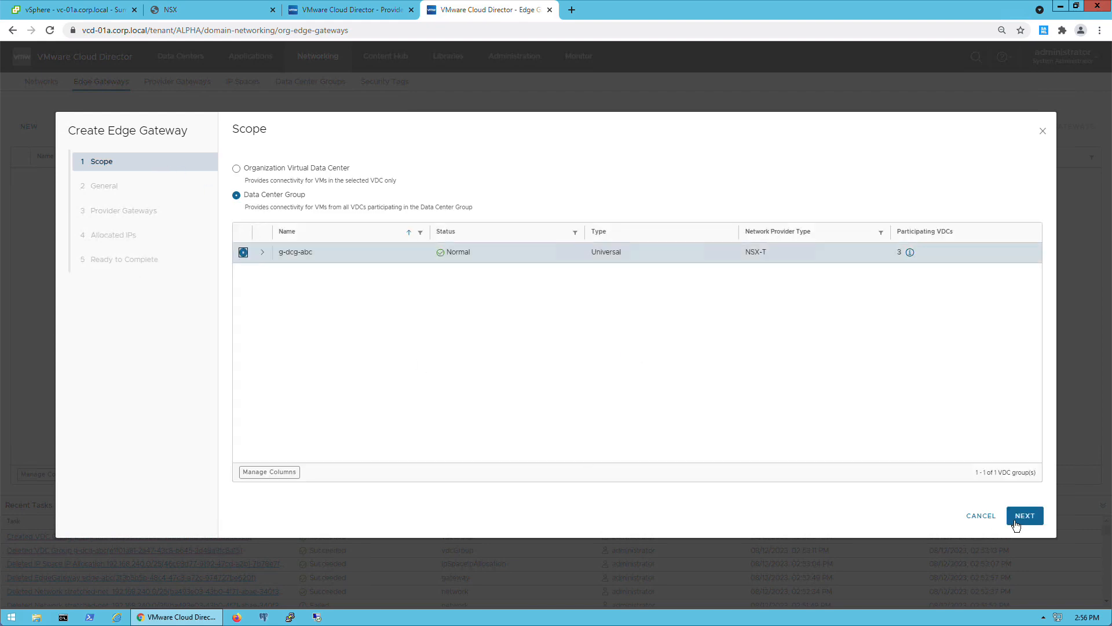
pyautogui.click(1025, 515)
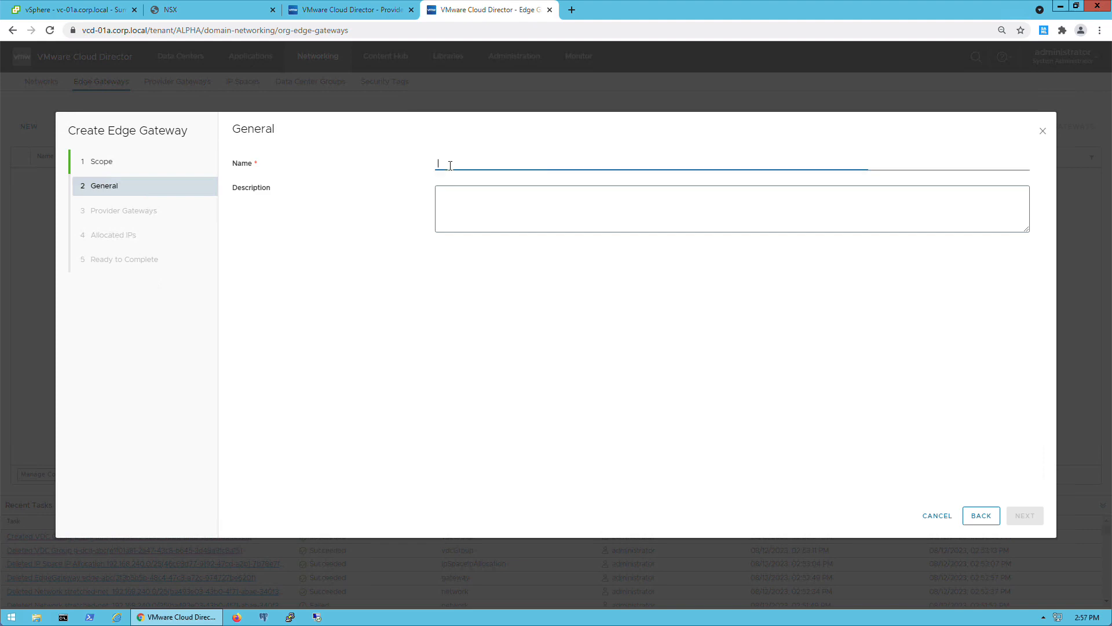
# Step: Name it edge-abc, choose provider gateway g-t0-ab and submit, hitting a Tier-0-not-found error
pyautogui.write('edge-abc')
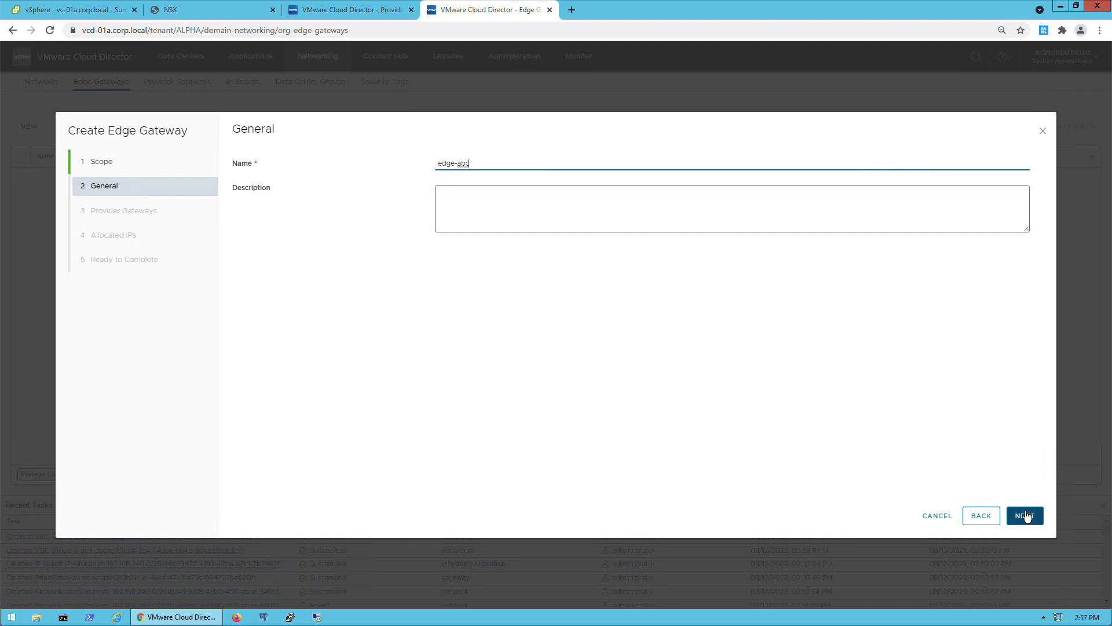
pyautogui.click(1025, 515)
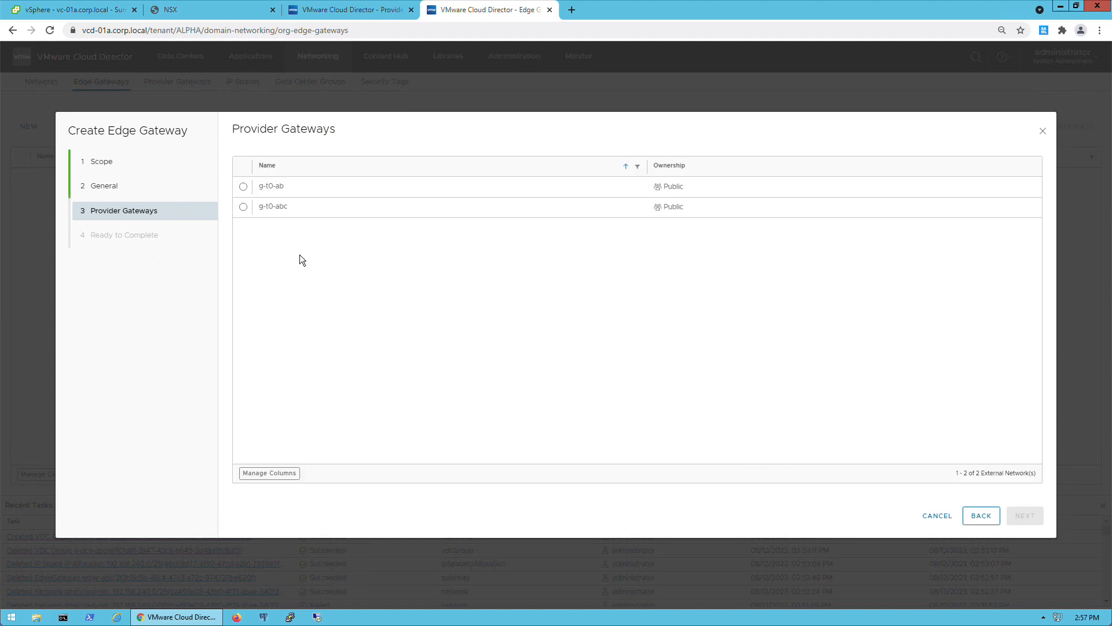
pyautogui.click(243, 186)
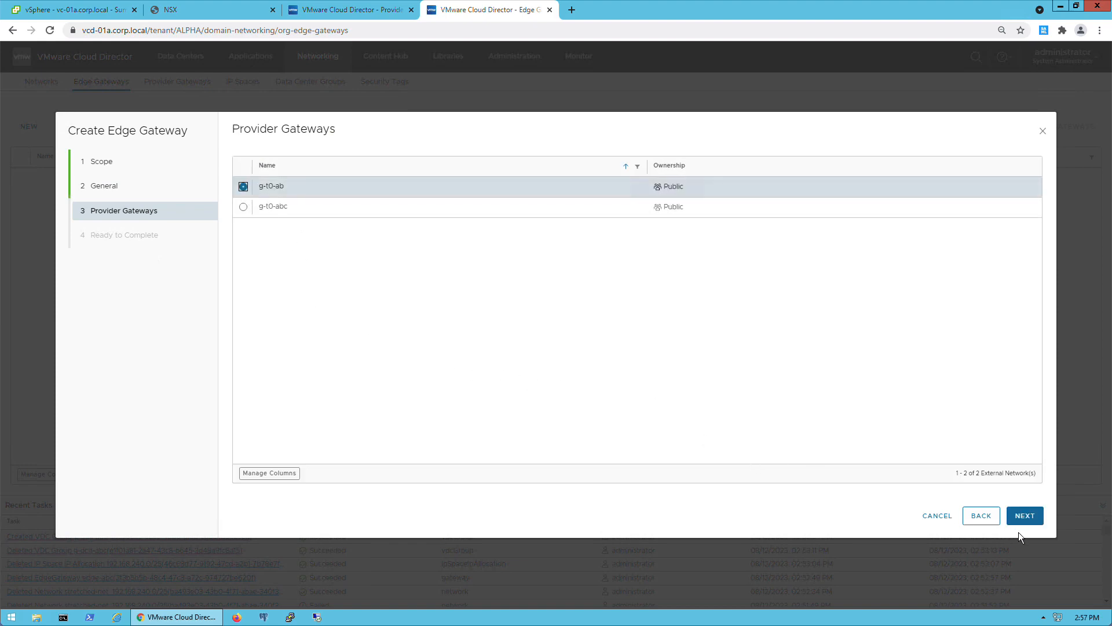
pyautogui.click(1025, 515)
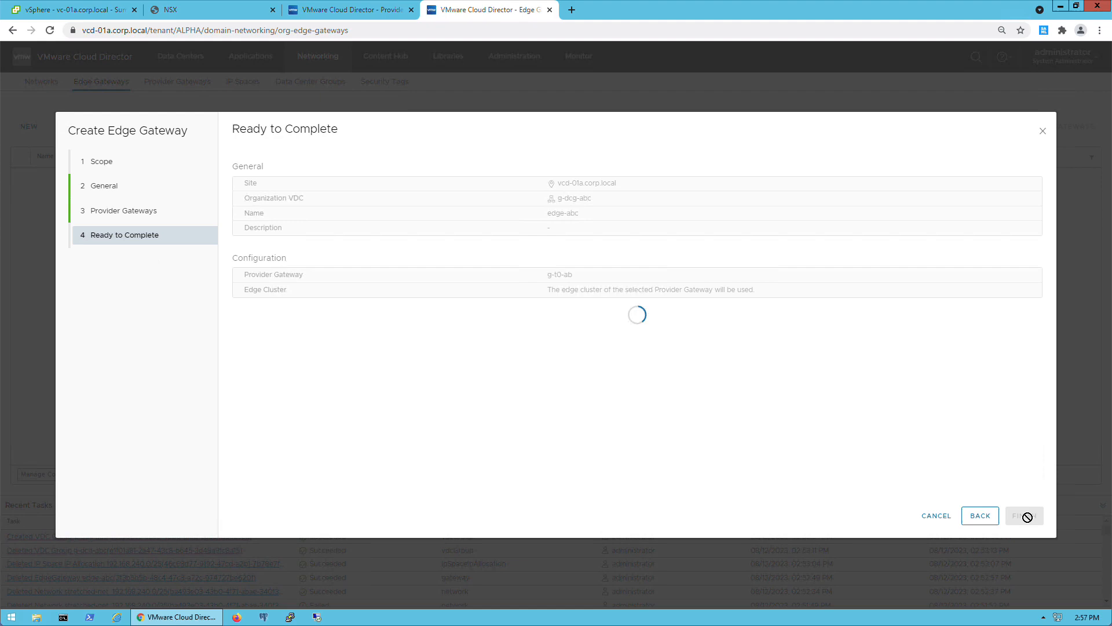
pyautogui.click(1025, 516)
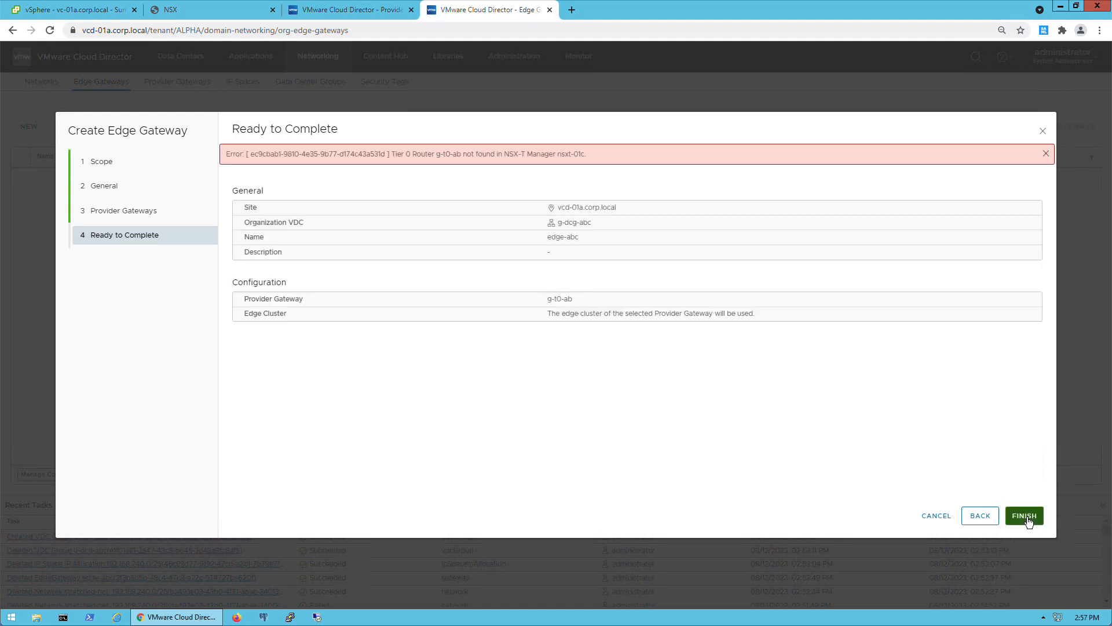
pyautogui.moveTo(983, 351)
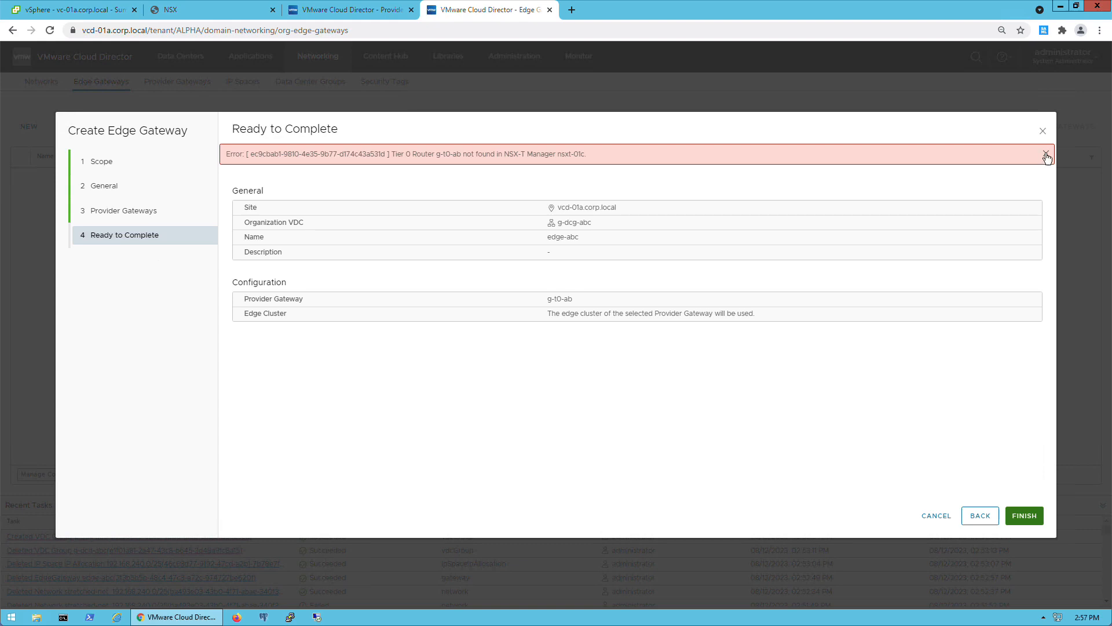
# Step: Dismiss the error and create edge-abc on provider gateway g-t0-abc instead
pyautogui.click(981, 515)
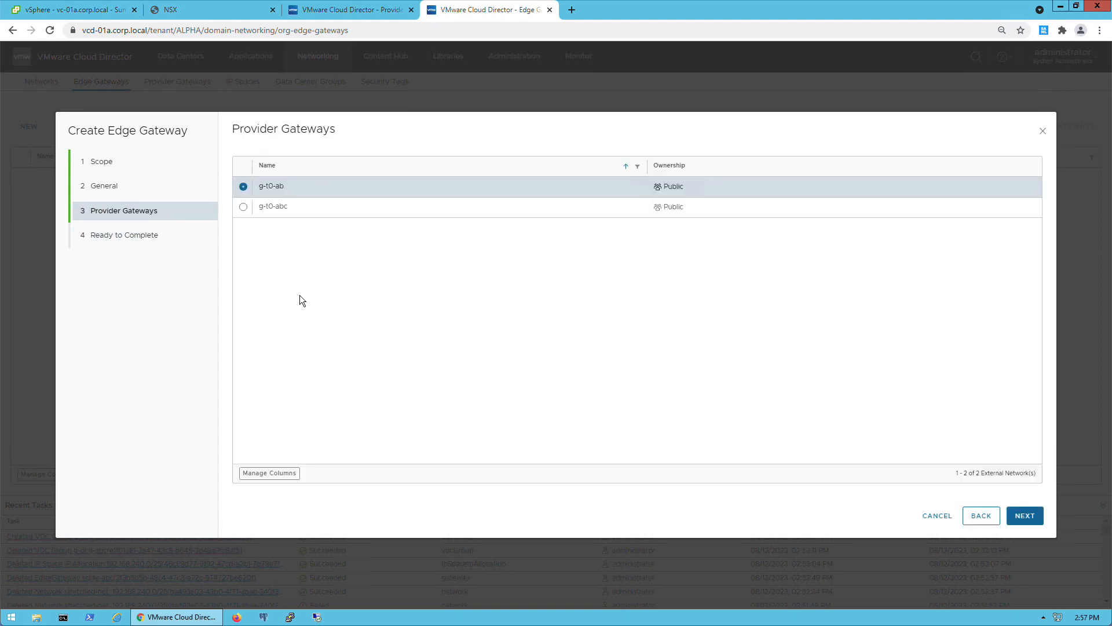
pyautogui.click(243, 207)
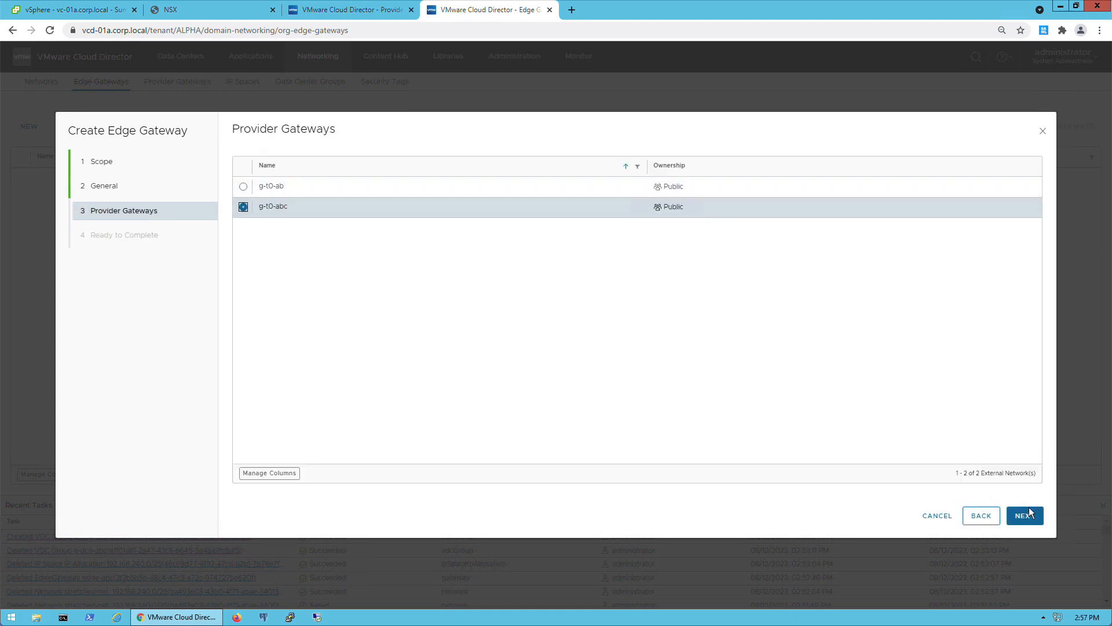
pyautogui.click(1025, 516)
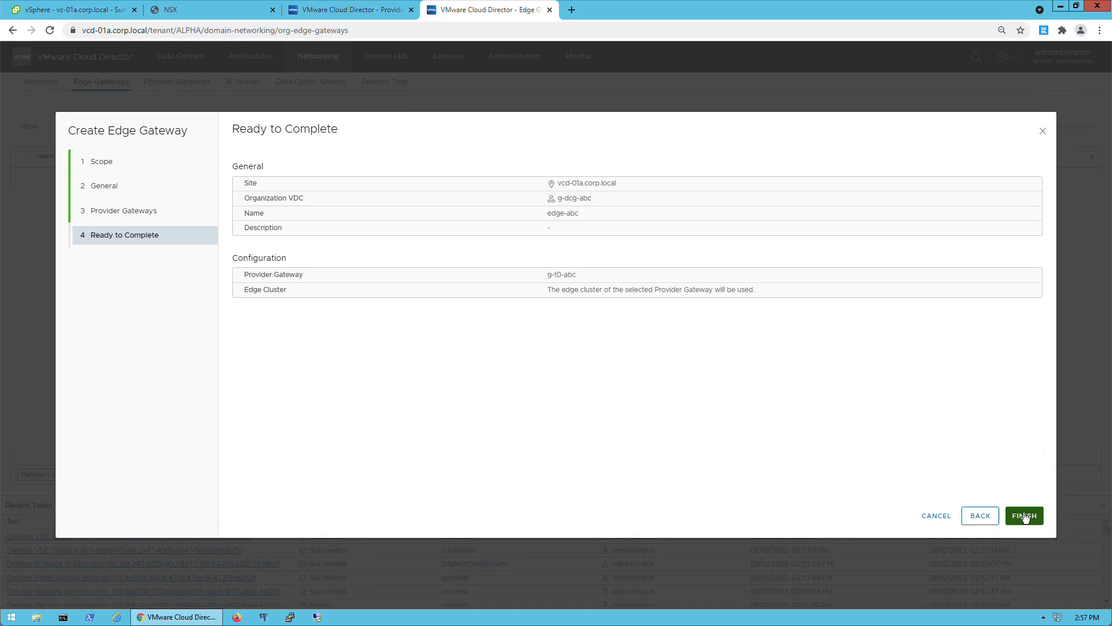
pyautogui.click(1025, 515)
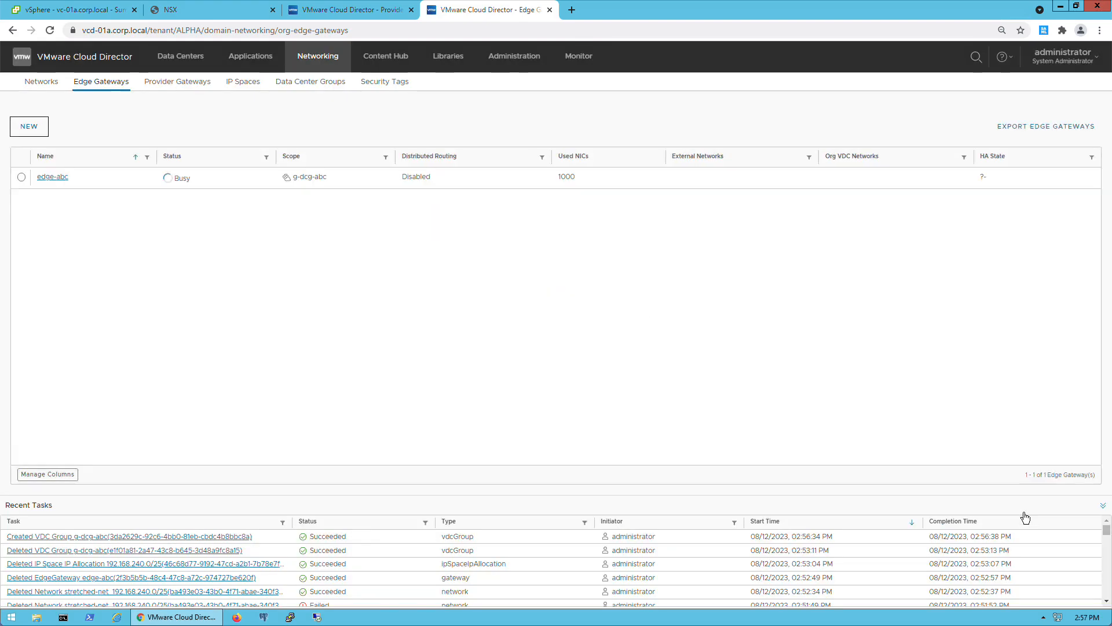
pyautogui.moveTo(376, 322)
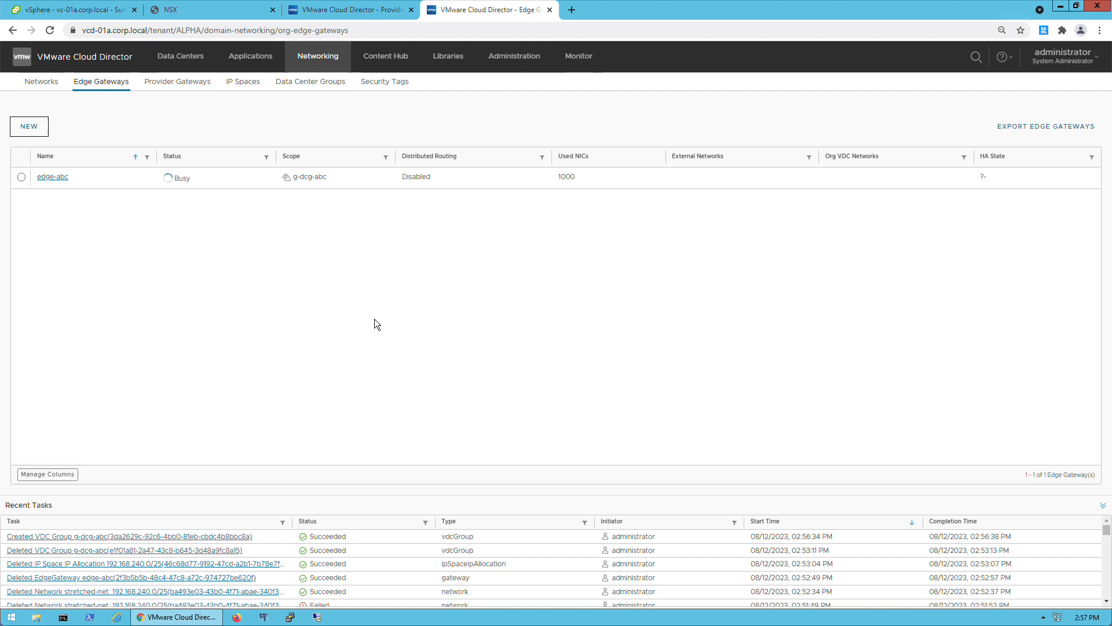
pyautogui.moveTo(198, 14)
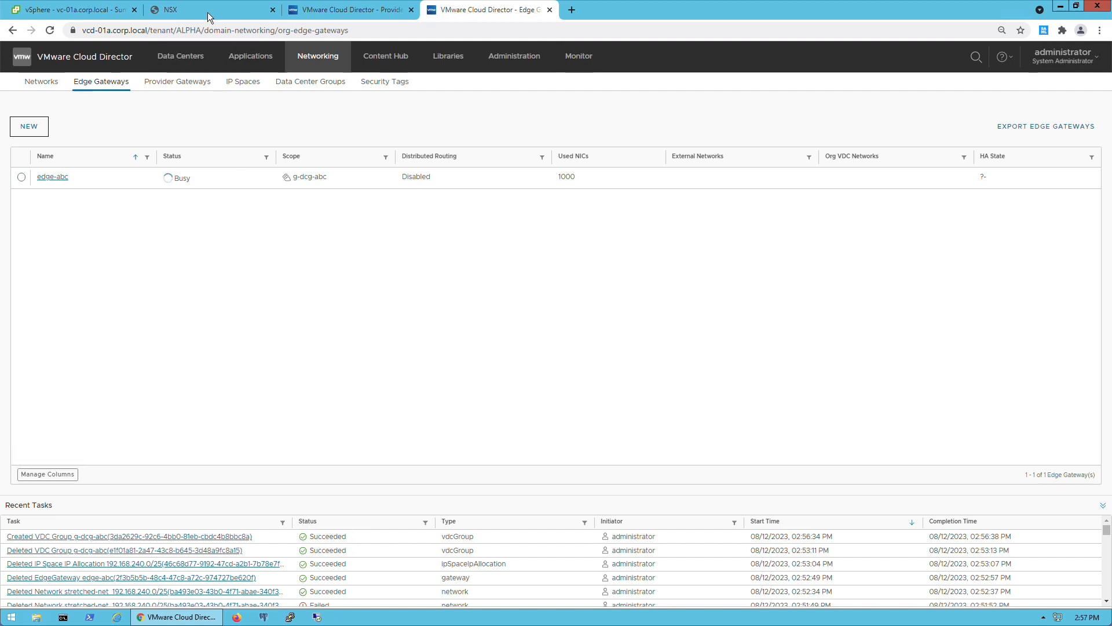
pyautogui.click(180, 9)
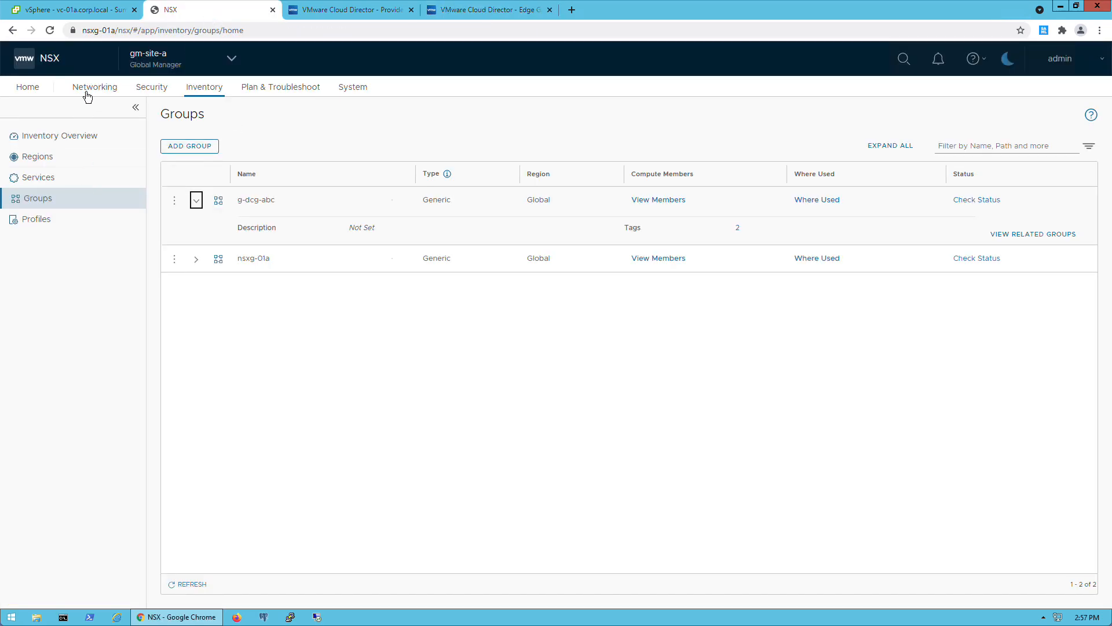
# Step: Expand edge-abc under Tier-1 Gateways to confirm its g-t0-abc link across three sites
pyautogui.click(95, 87)
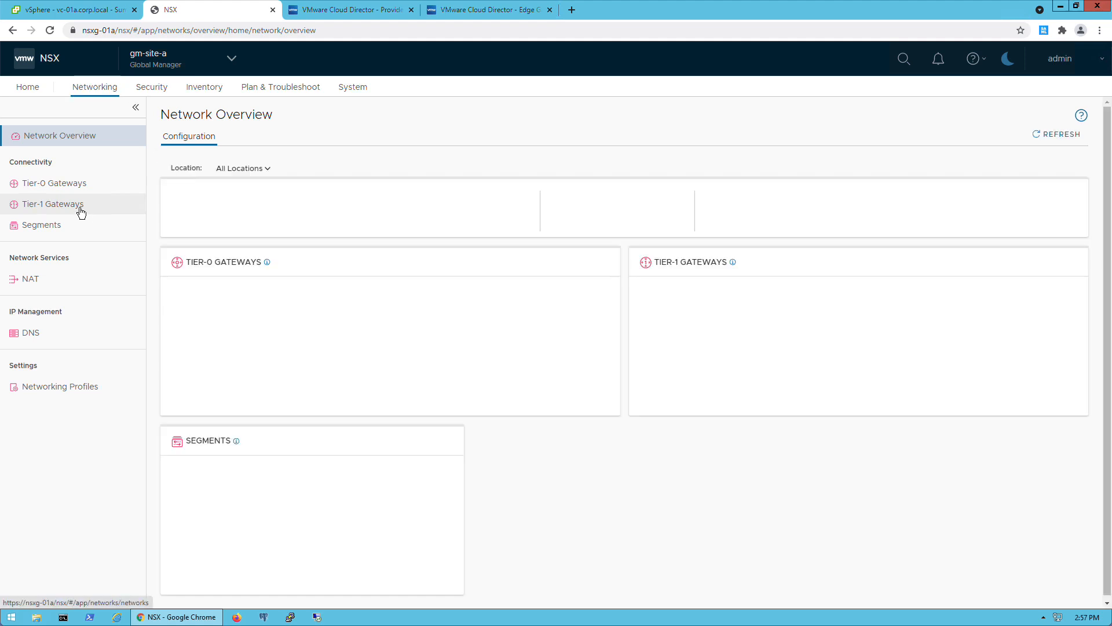
pyautogui.click(53, 204)
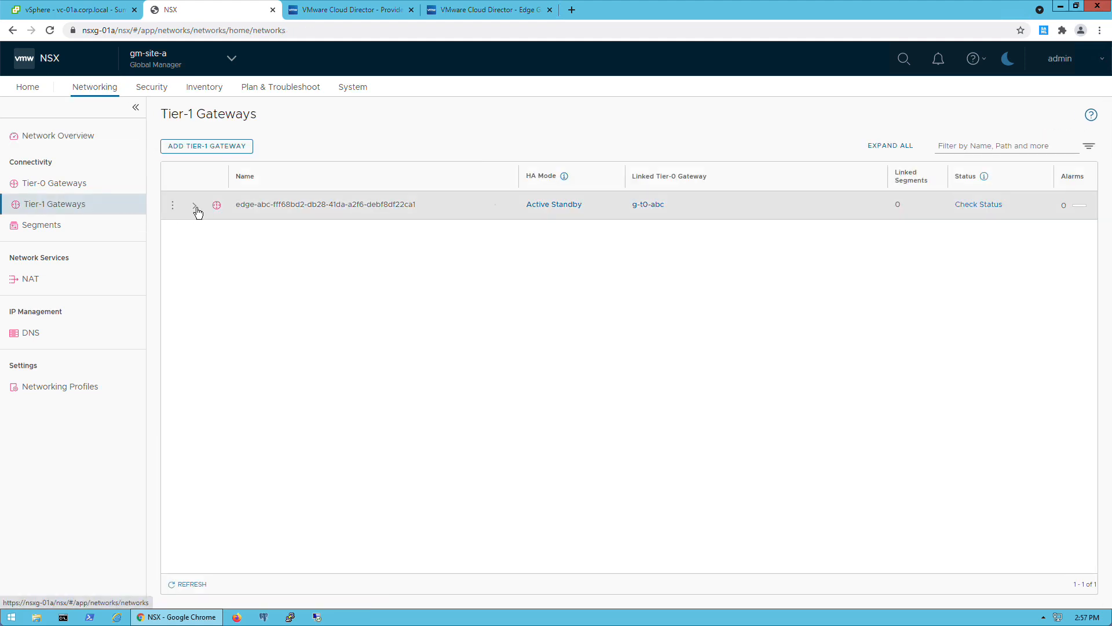
pyautogui.click(195, 205)
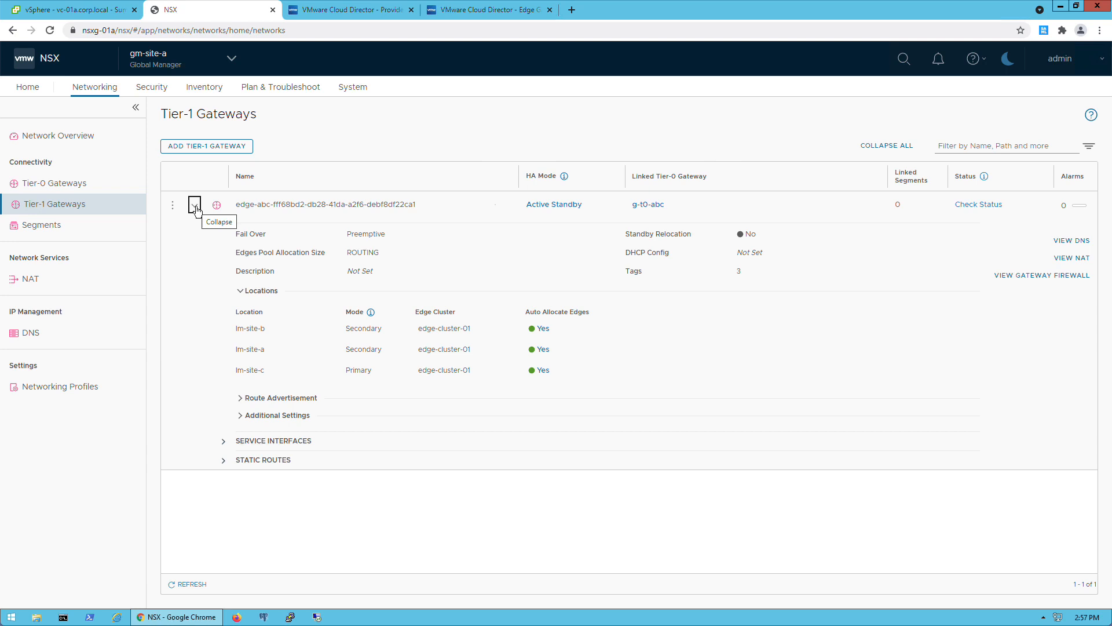
pyautogui.click(486, 10)
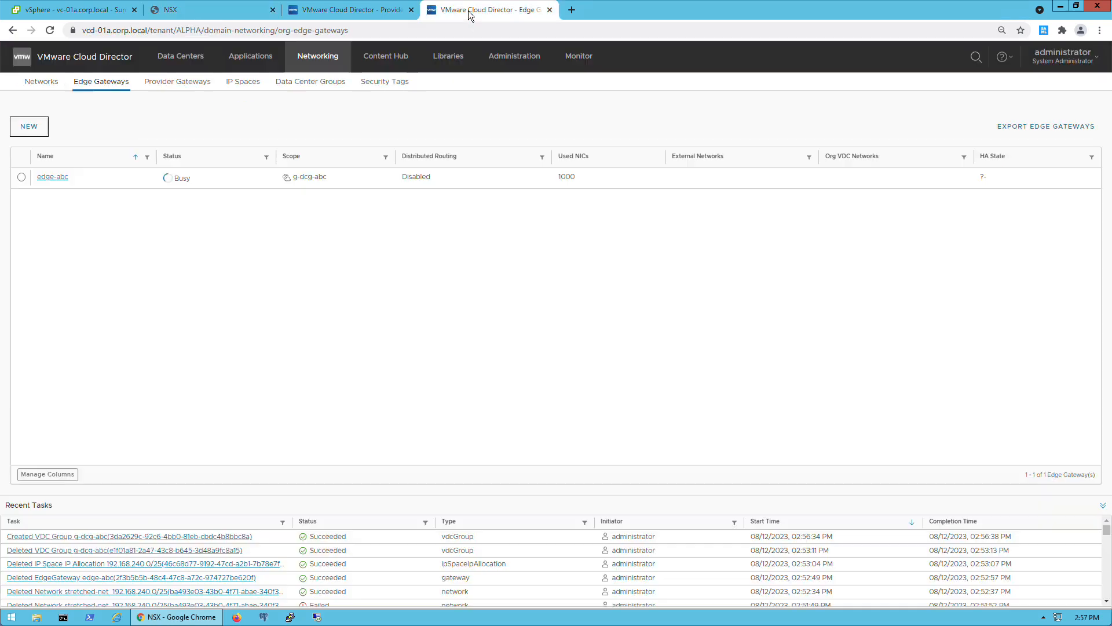
# Step: Open the edge-abc gateway and view its General configuration
pyautogui.click(51, 177)
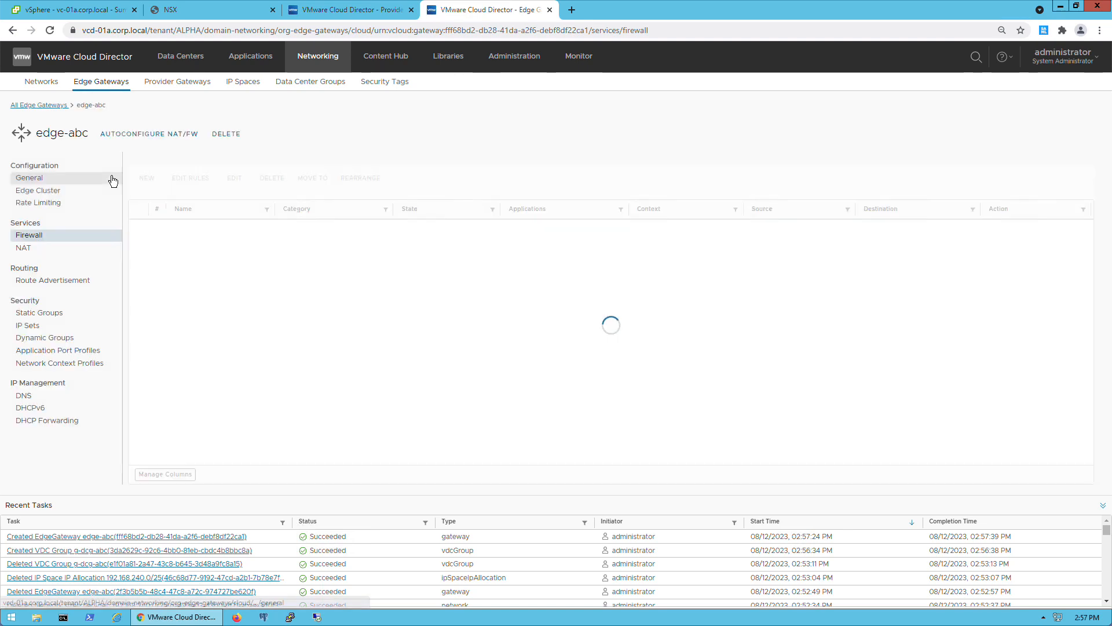
pyautogui.click(37, 190)
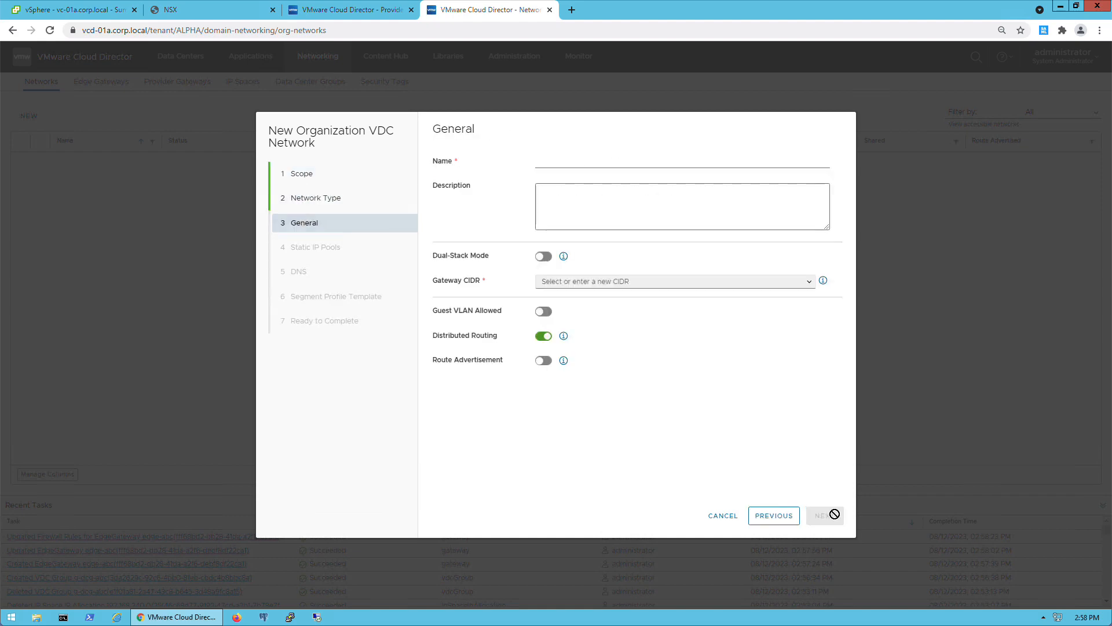
# Step: Create routed network stretched-net_192.168.240.0/25 using a /25 gateway CIDR from the public IP space
pyautogui.click(675, 281)
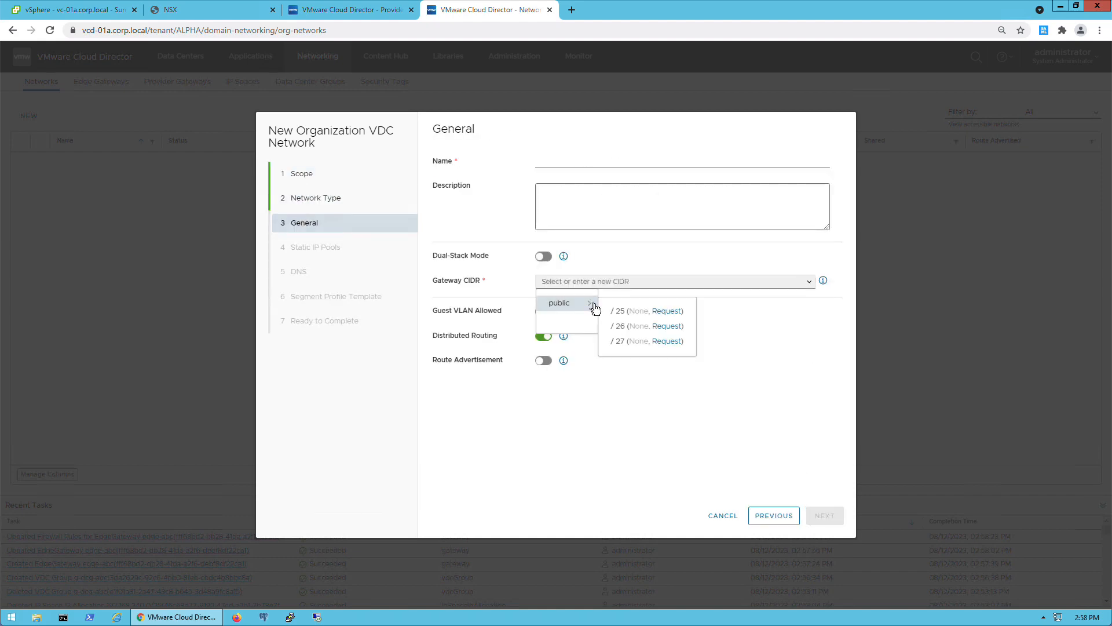
pyautogui.click(558, 303)
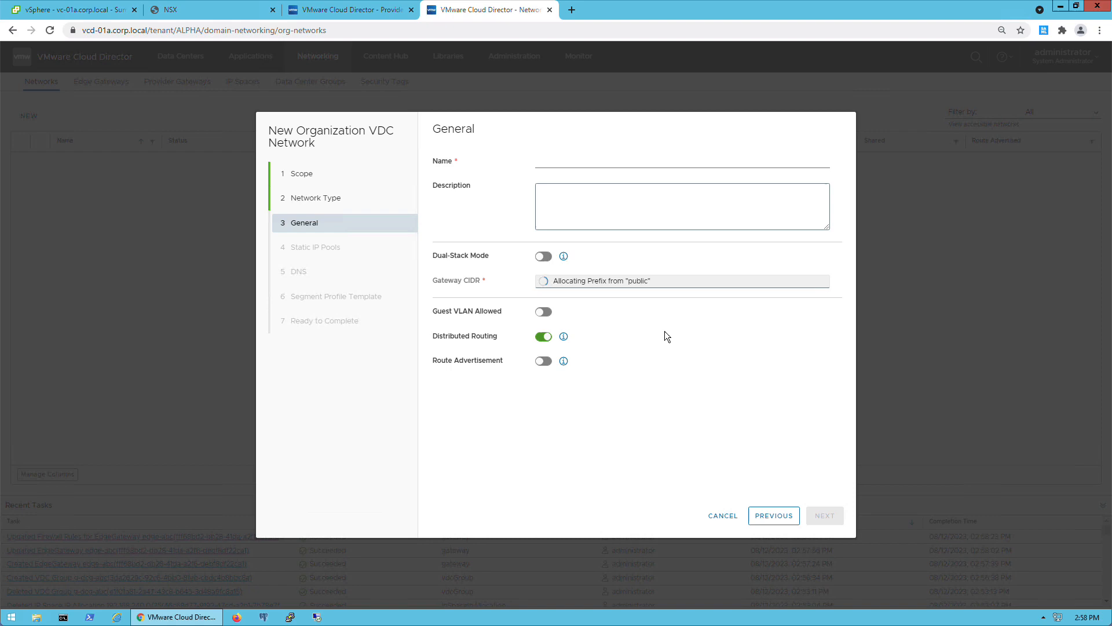
pyautogui.write('stretched-net')
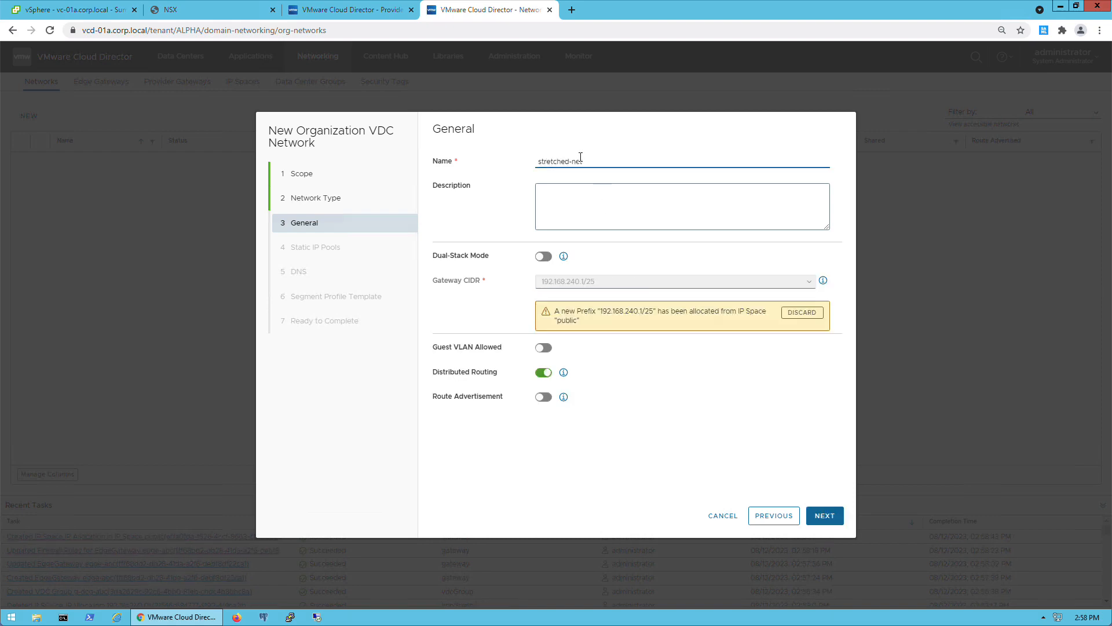
pyautogui.write('_192.168.240.0/25')
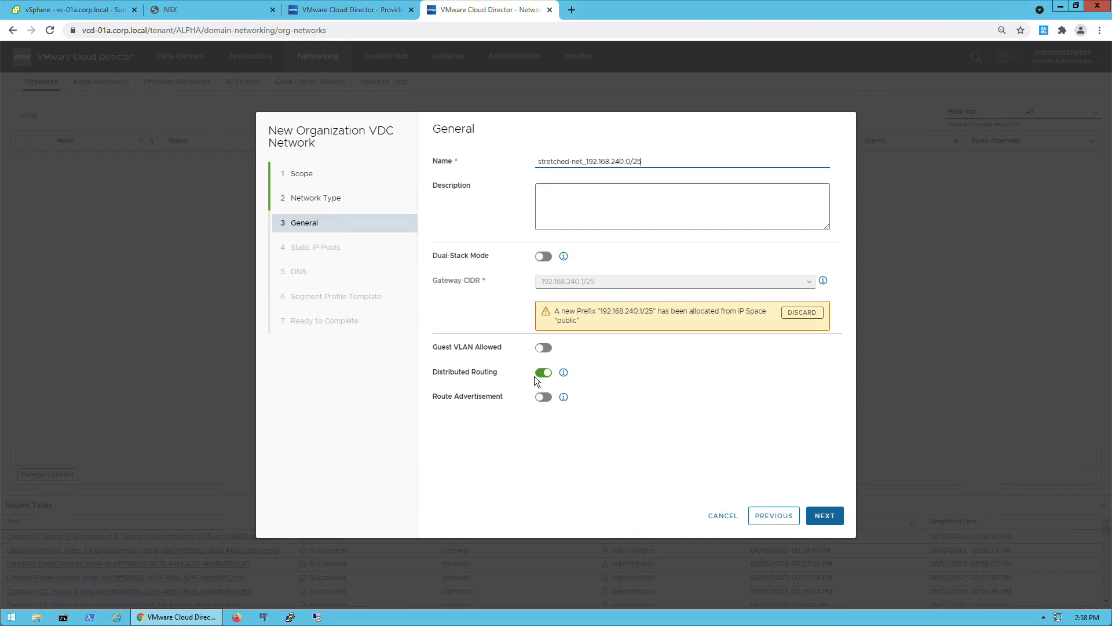
pyautogui.click(824, 516)
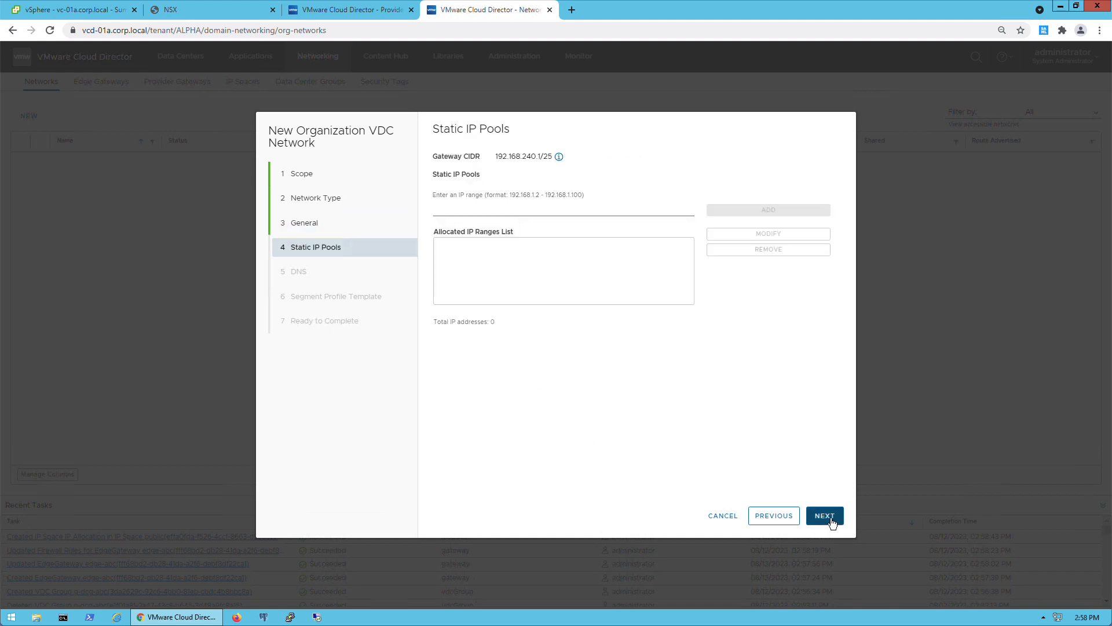
pyautogui.click(824, 516)
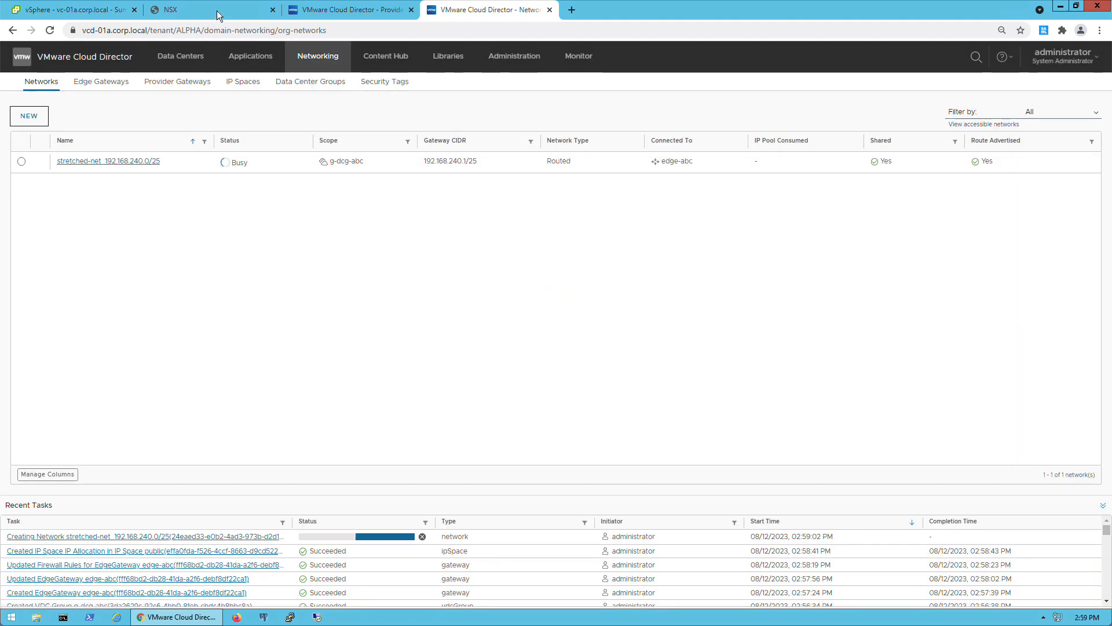
pyautogui.click(174, 10)
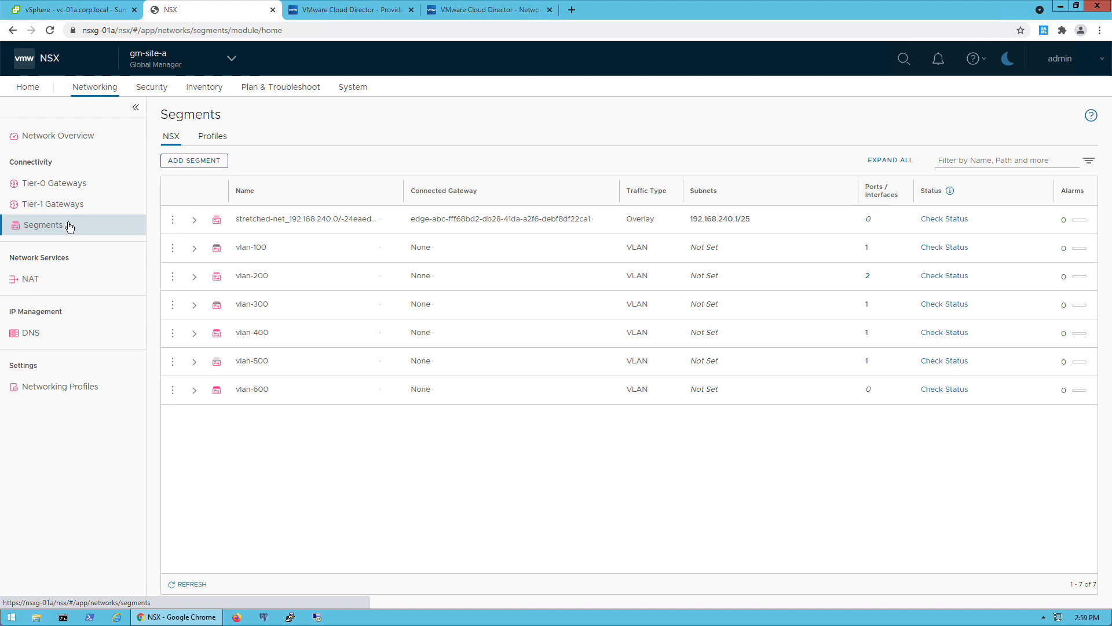
# Step: Inspect stretched-net in NSX: sites a, b, c and ports for db-01c, web-01a, web-01b
pyautogui.click(195, 220)
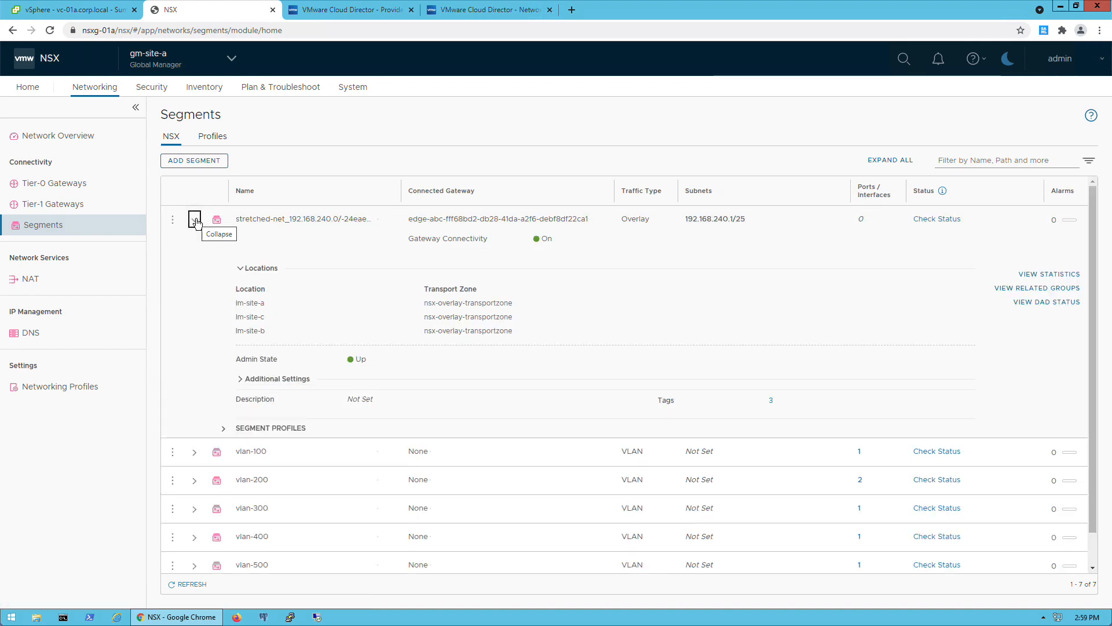
pyautogui.click(493, 9)
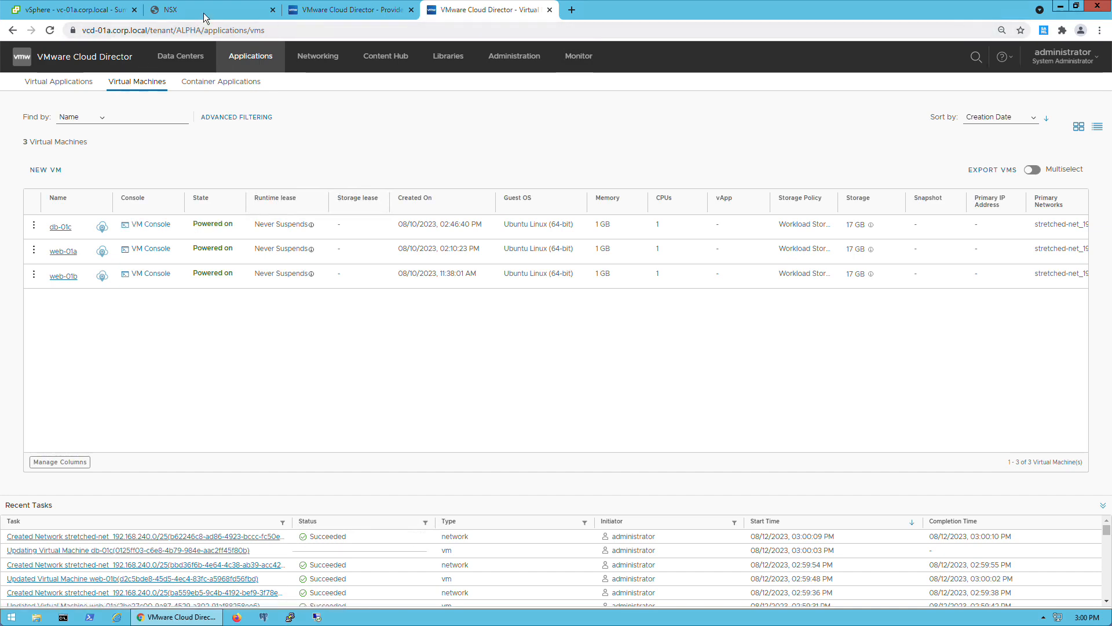
pyautogui.click(200, 9)
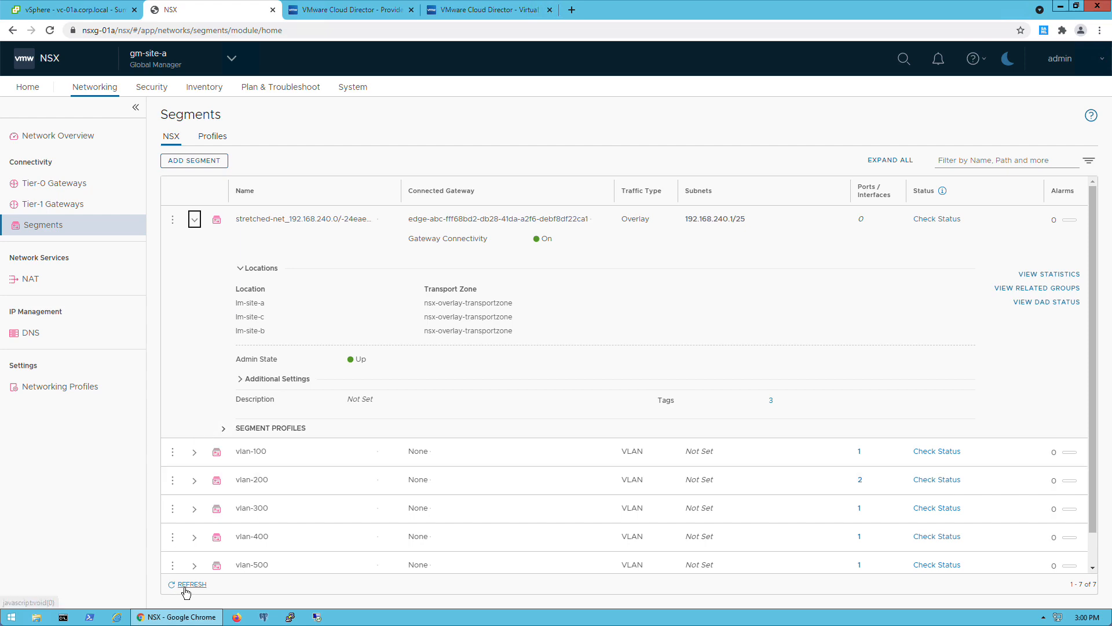
pyautogui.click(192, 585)
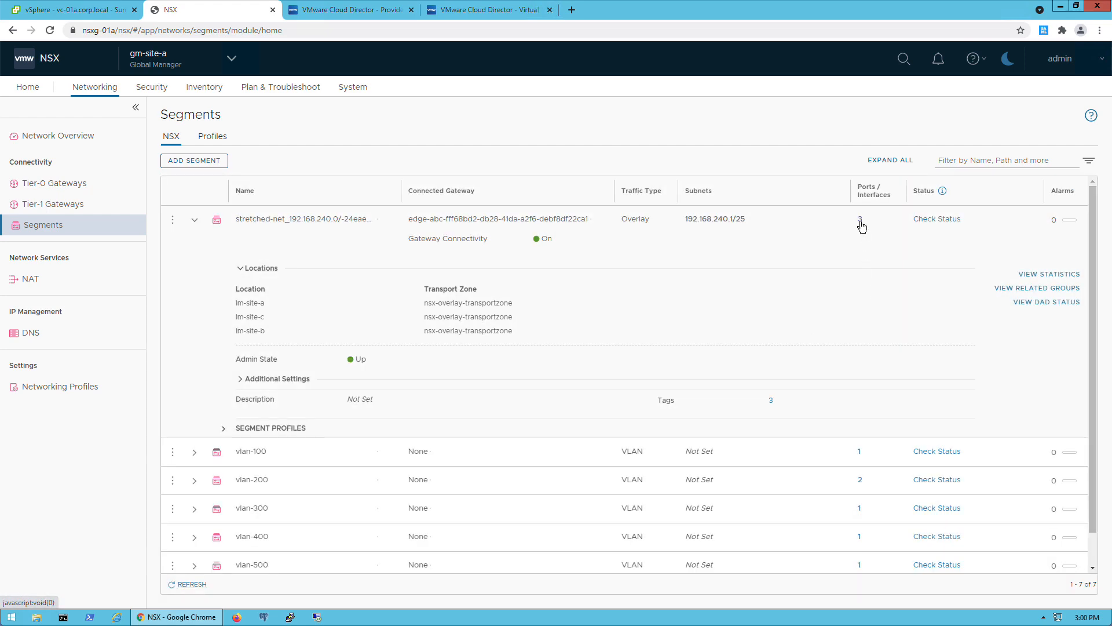
pyautogui.click(860, 218)
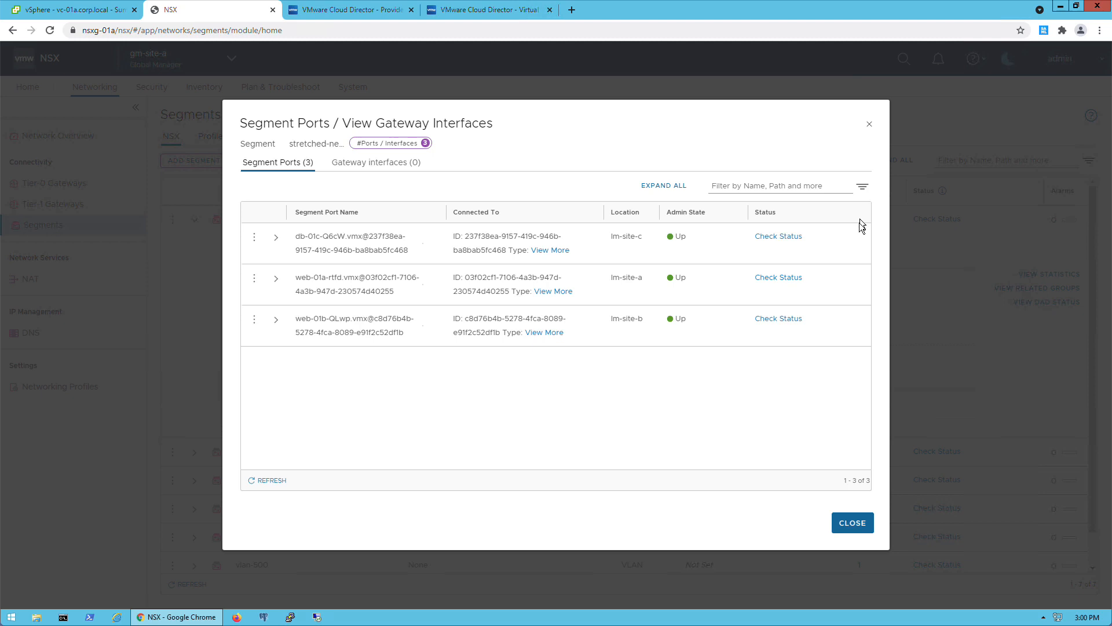
pyautogui.moveTo(865, 530)
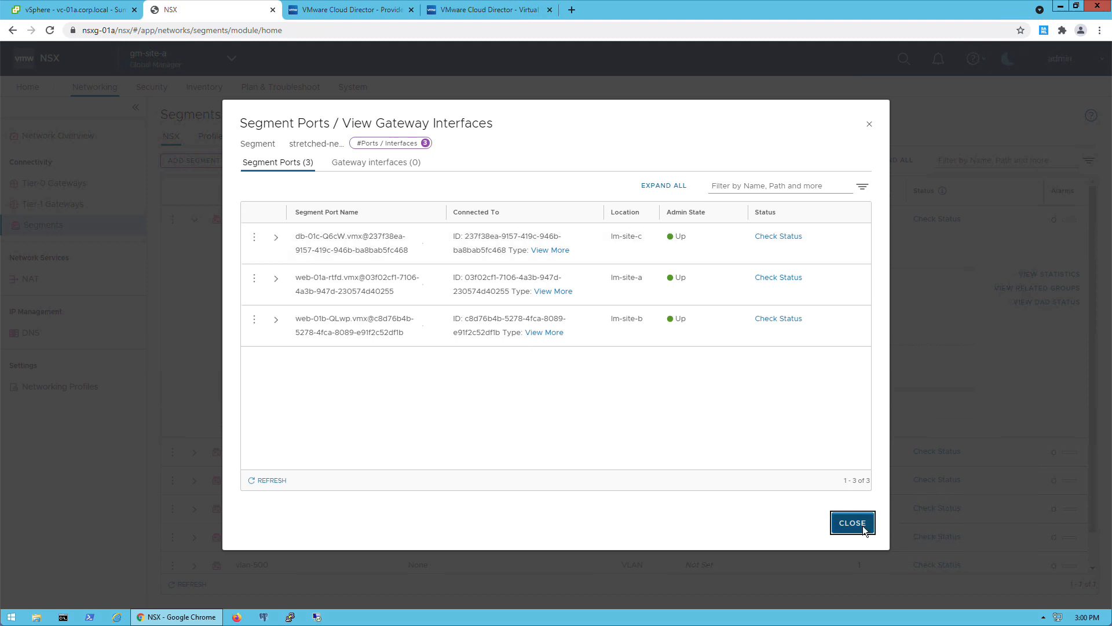
pyautogui.click(852, 522)
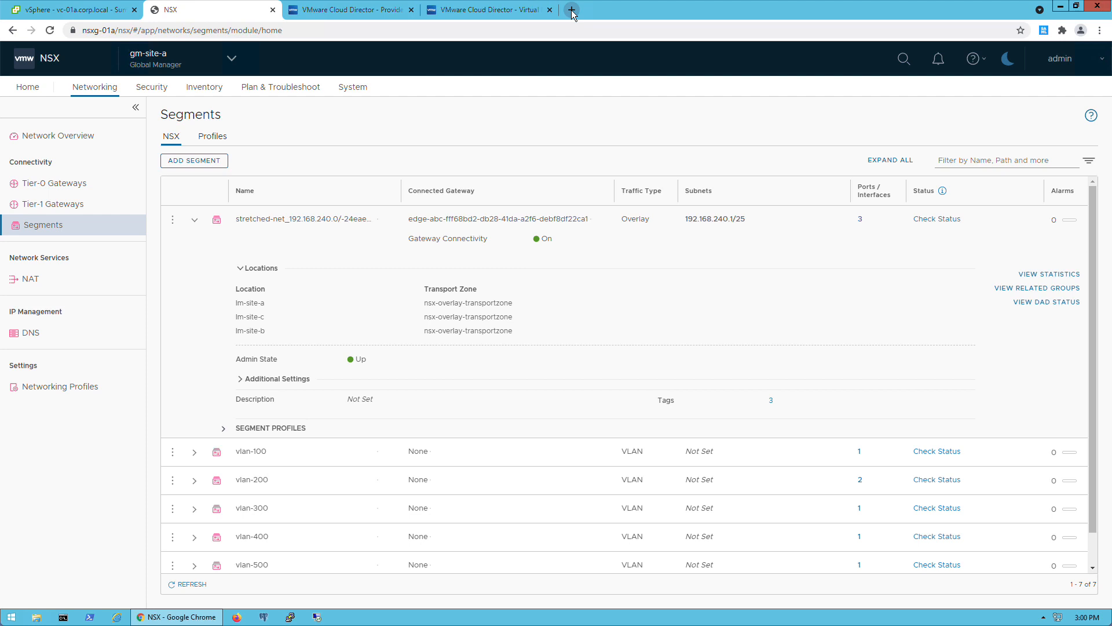
# Step: Load the web-01a and web-01b 2tier.php pages, both reporting access to db-01c:3306
pyautogui.click(572, 10)
pyautogui.write('web-01a.corp.local/2tier.php')
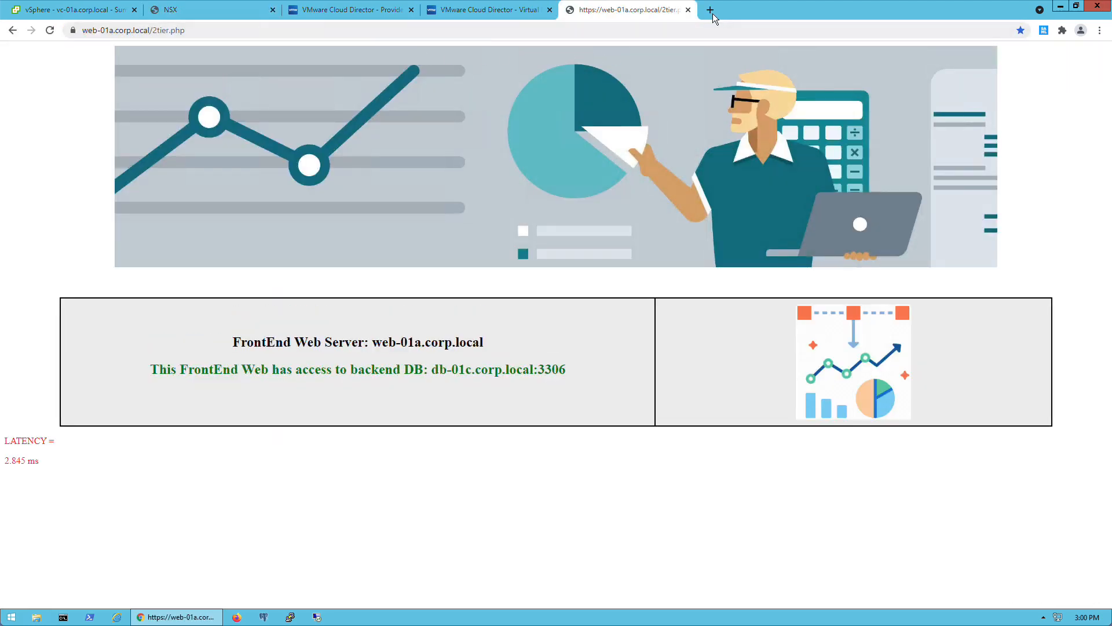
pyautogui.click(708, 10)
pyautogui.write('web-01b.corp.local/2tier.php')
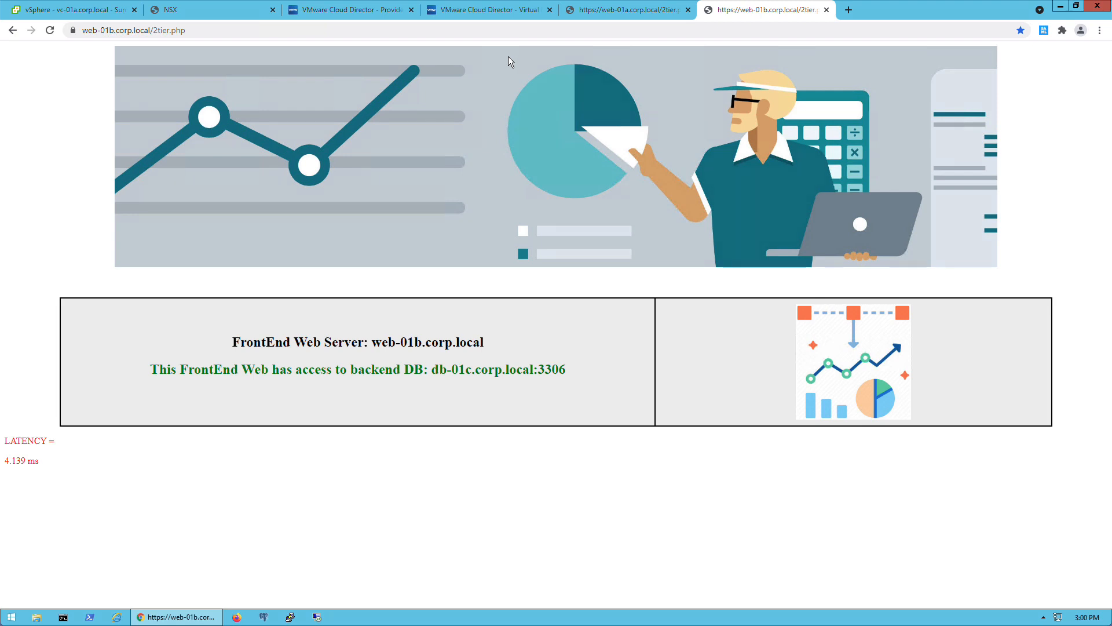
pyautogui.click(488, 10)
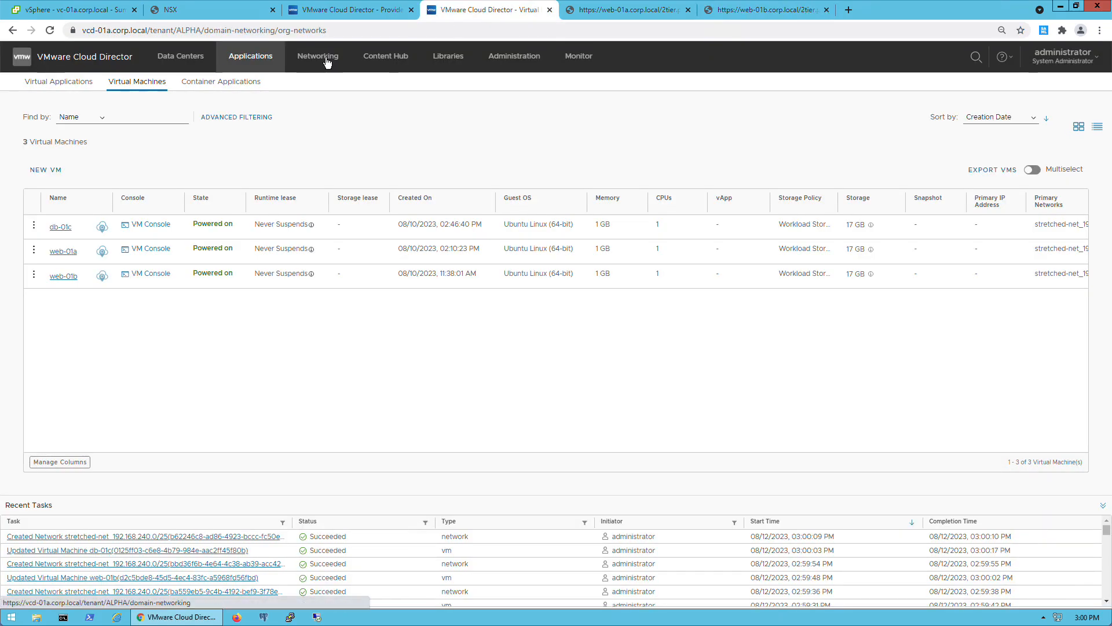
# Step: Turn on the distributed firewall for data center group g-dcg-abc and confirm activation
pyautogui.click(318, 56)
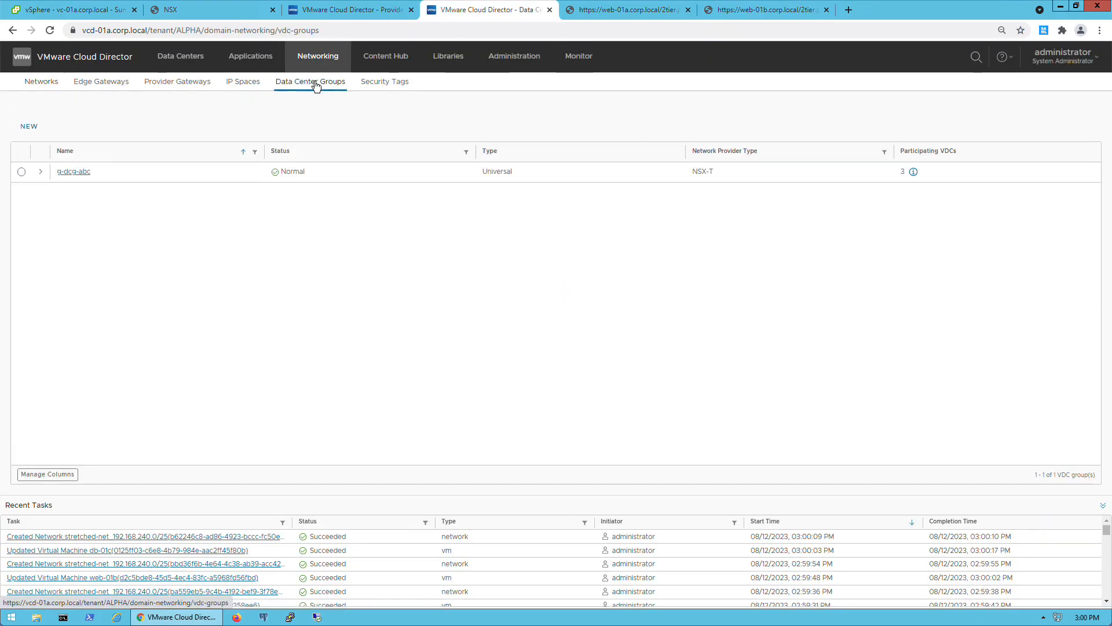
pyautogui.click(73, 171)
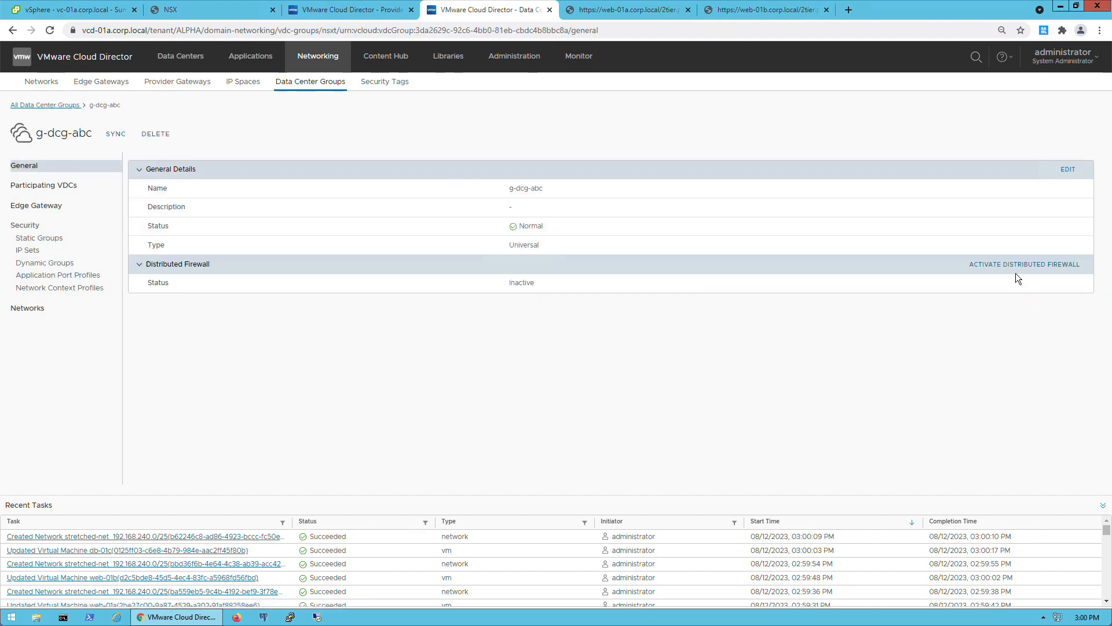
pyautogui.click(1024, 264)
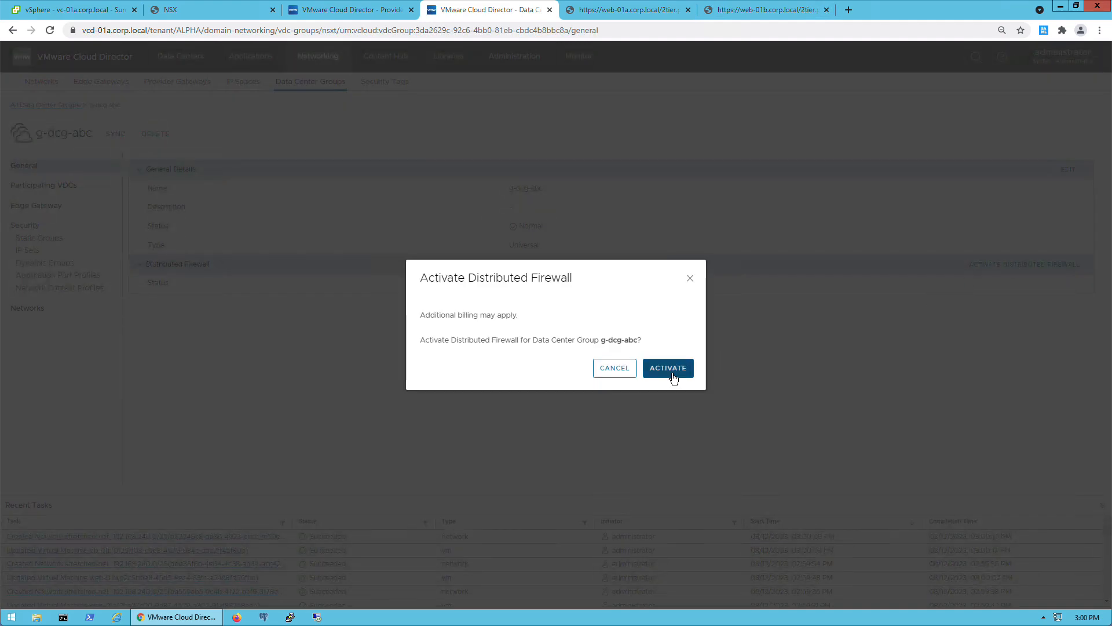
pyautogui.click(668, 368)
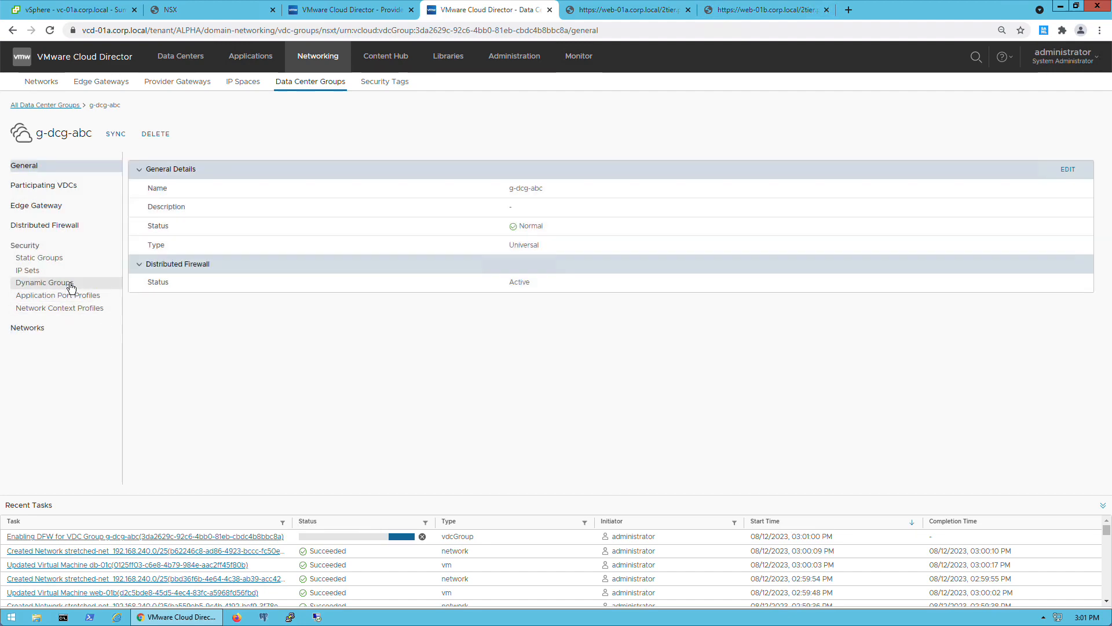
# Step: Create dynamic groups Site-B-Web and Site-C-Db using VM Name Contains criteria
pyautogui.click(42, 282)
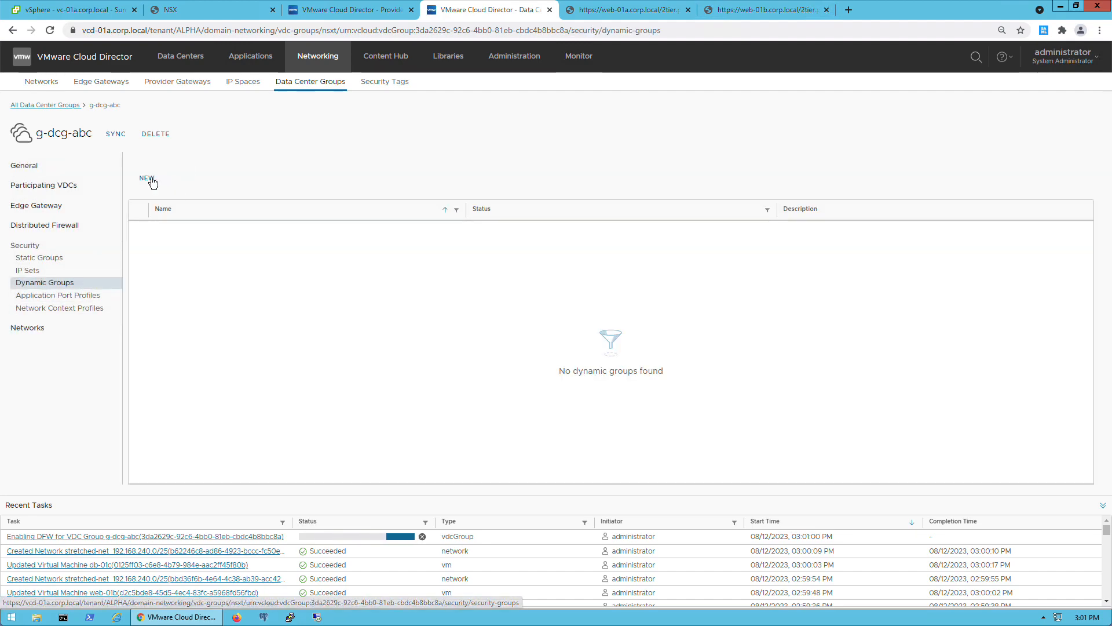
pyautogui.click(145, 178)
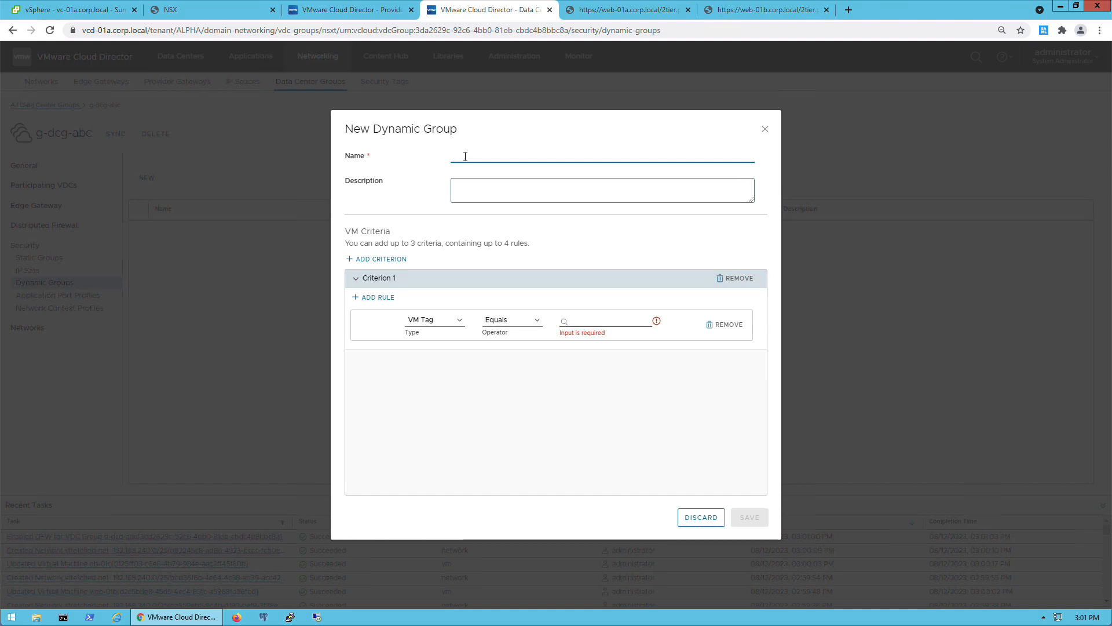
pyautogui.write('Site-B-Web')
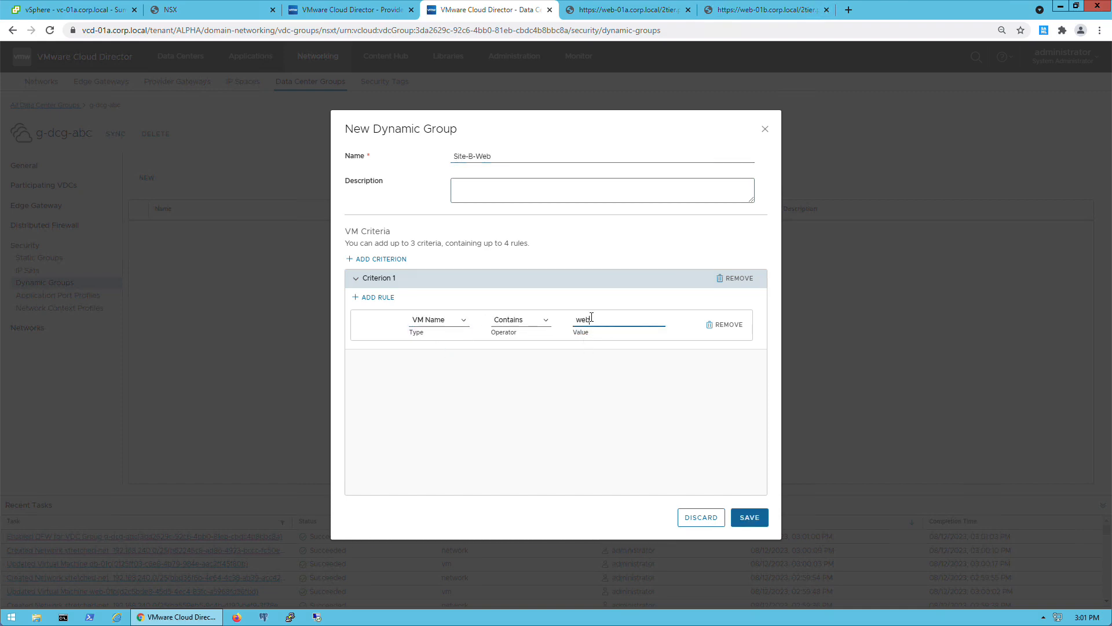
pyautogui.click(749, 518)
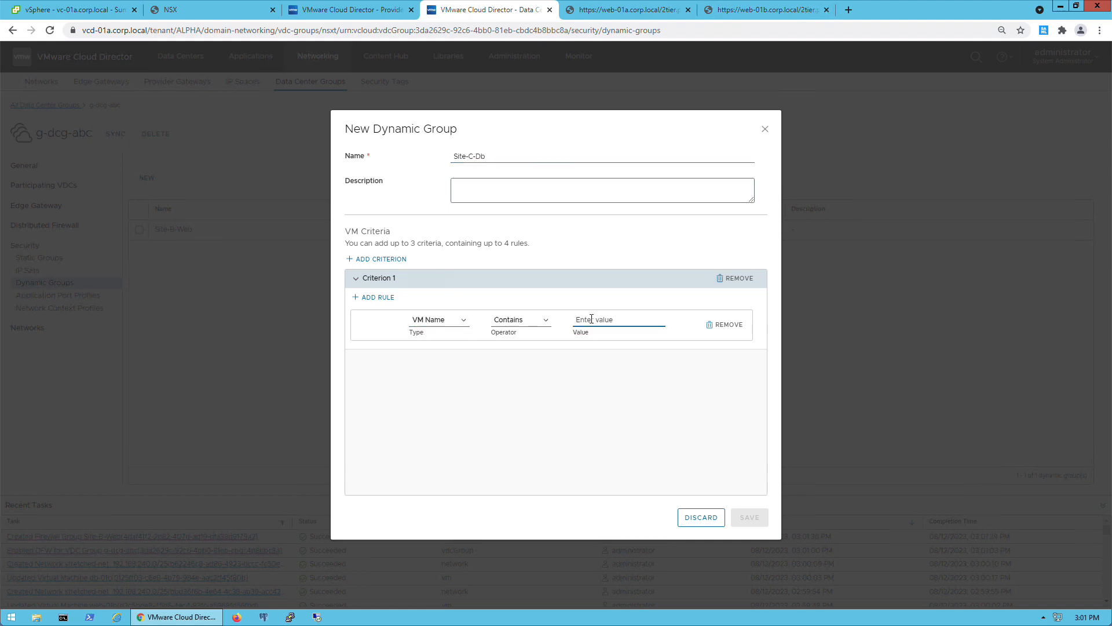
pyautogui.click(750, 518)
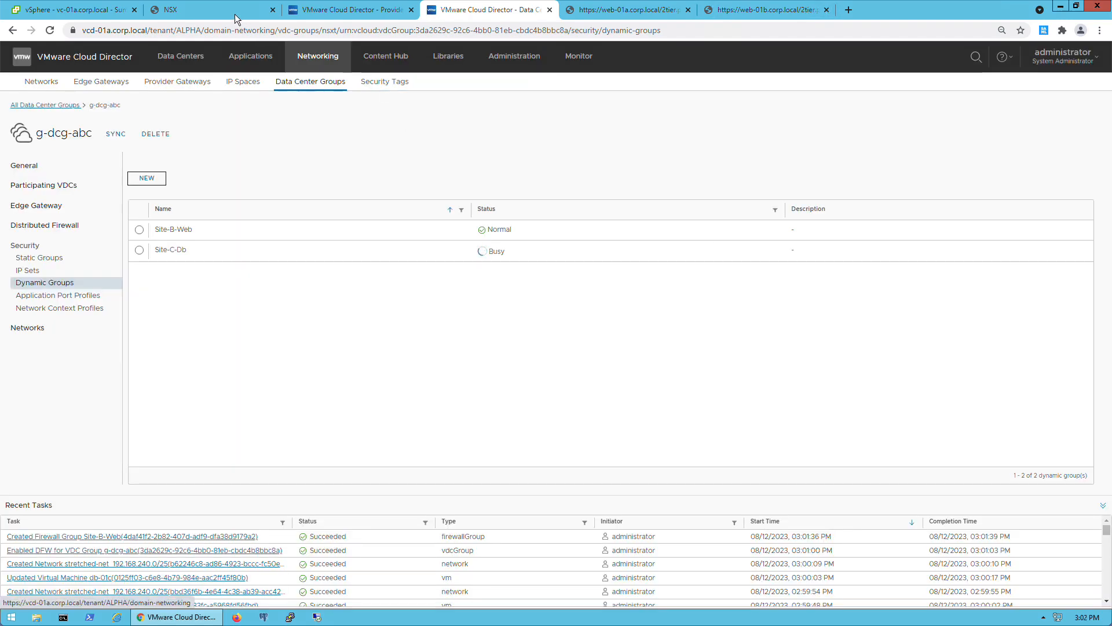
pyautogui.click(186, 12)
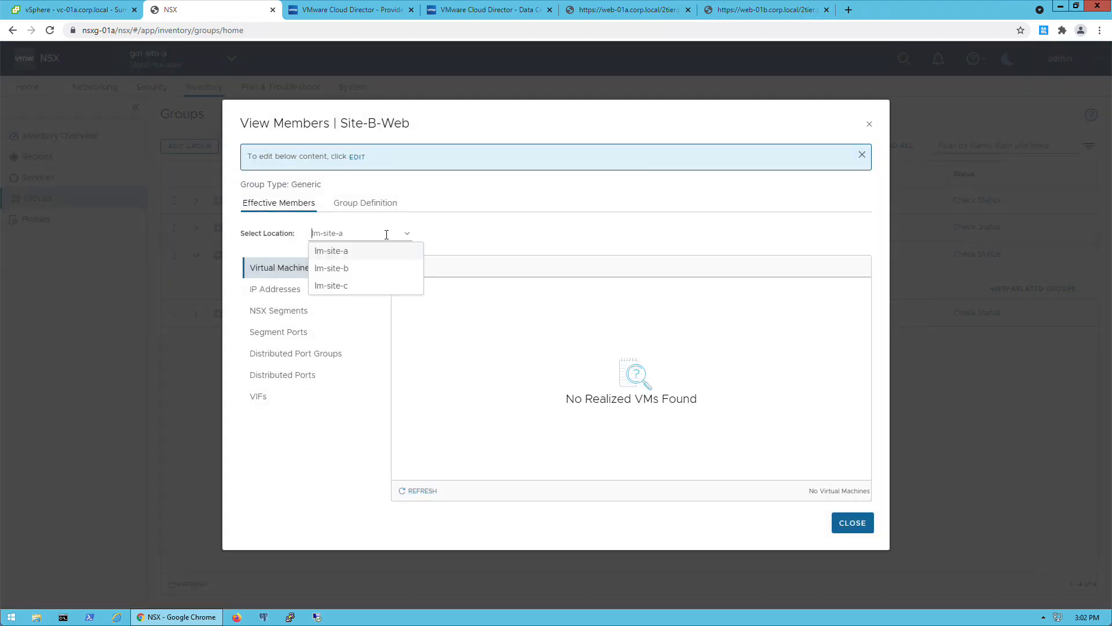
# Step: Review Site-C-Db's members in NSX, which shows no realized VMs
pyautogui.click(852, 522)
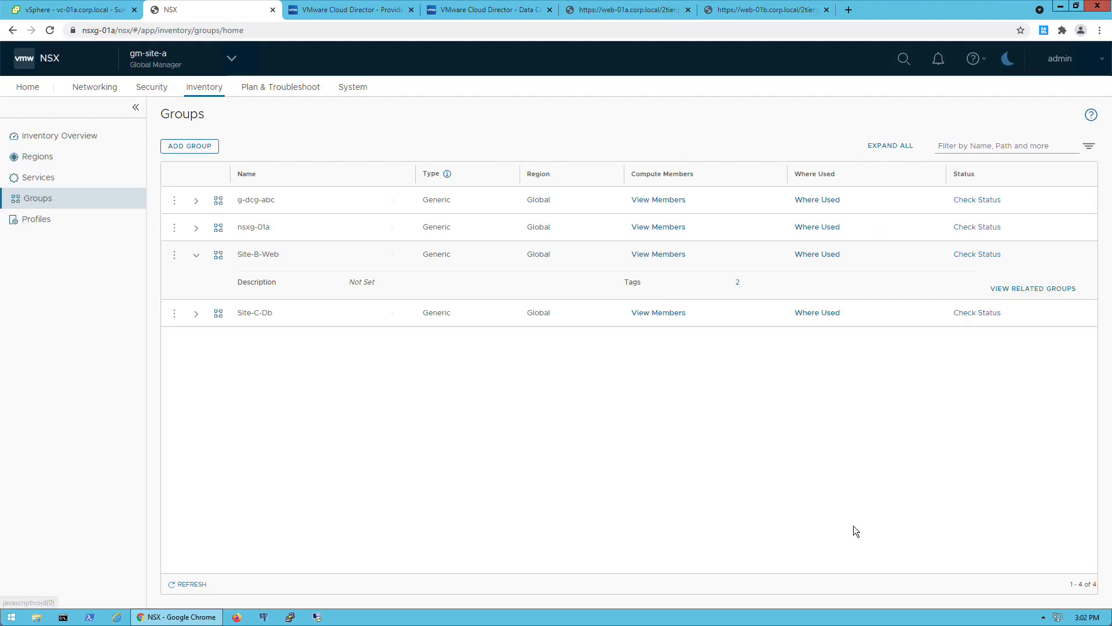
pyautogui.click(658, 313)
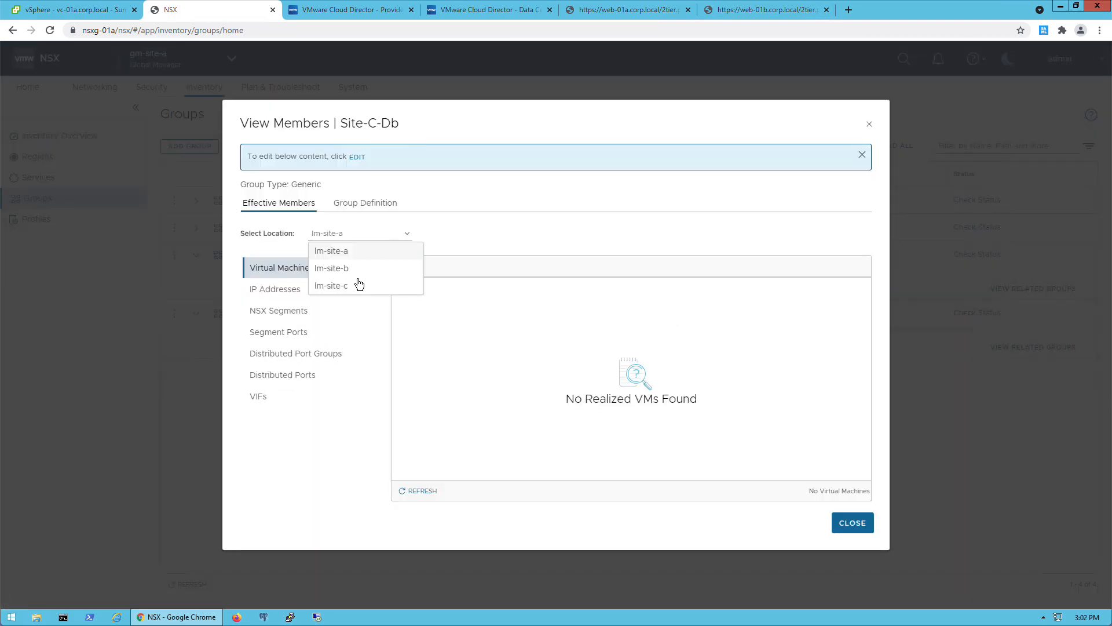
pyautogui.click(487, 9)
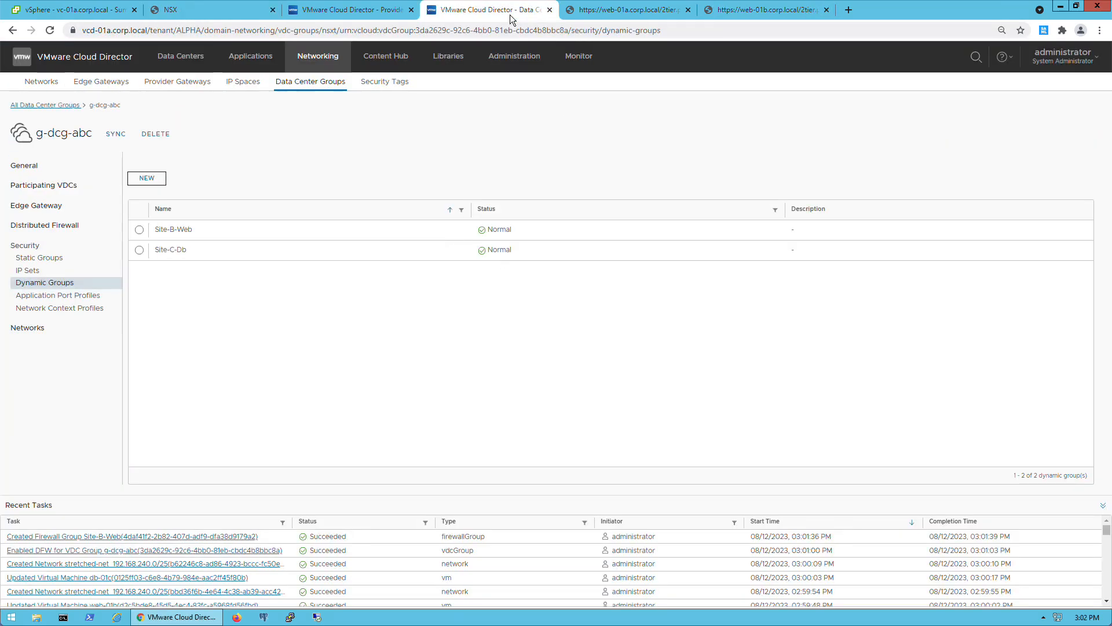
# Step: Add firewall rule Block B to C: source Site-B-Web, destination Site-C-Db, action Drop
pyautogui.click(44, 225)
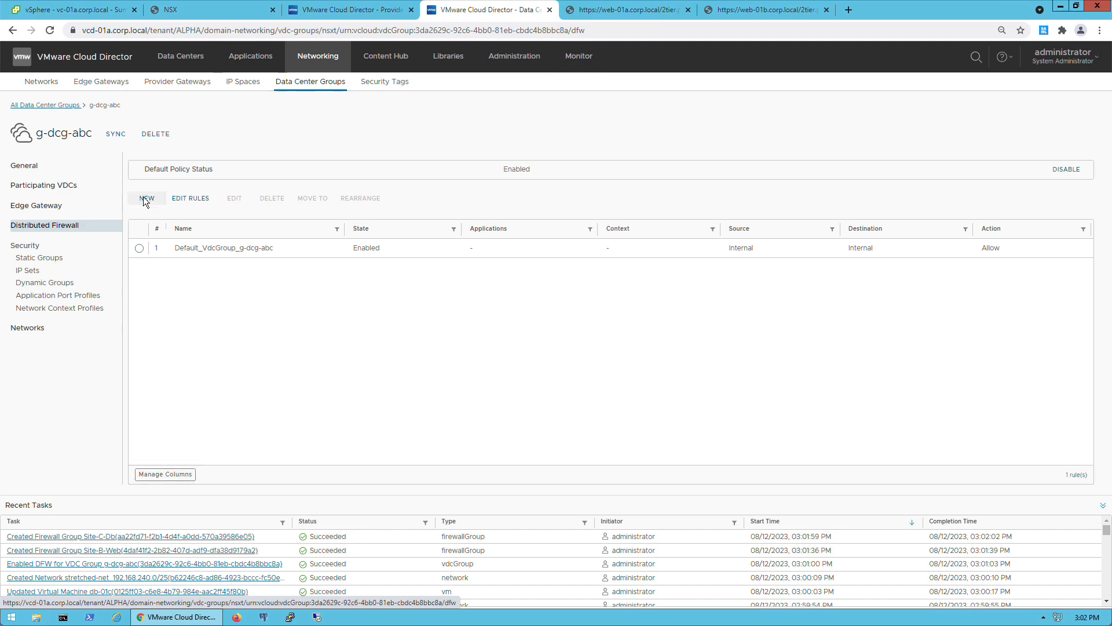
pyautogui.click(147, 198)
pyautogui.write('Block B to C')
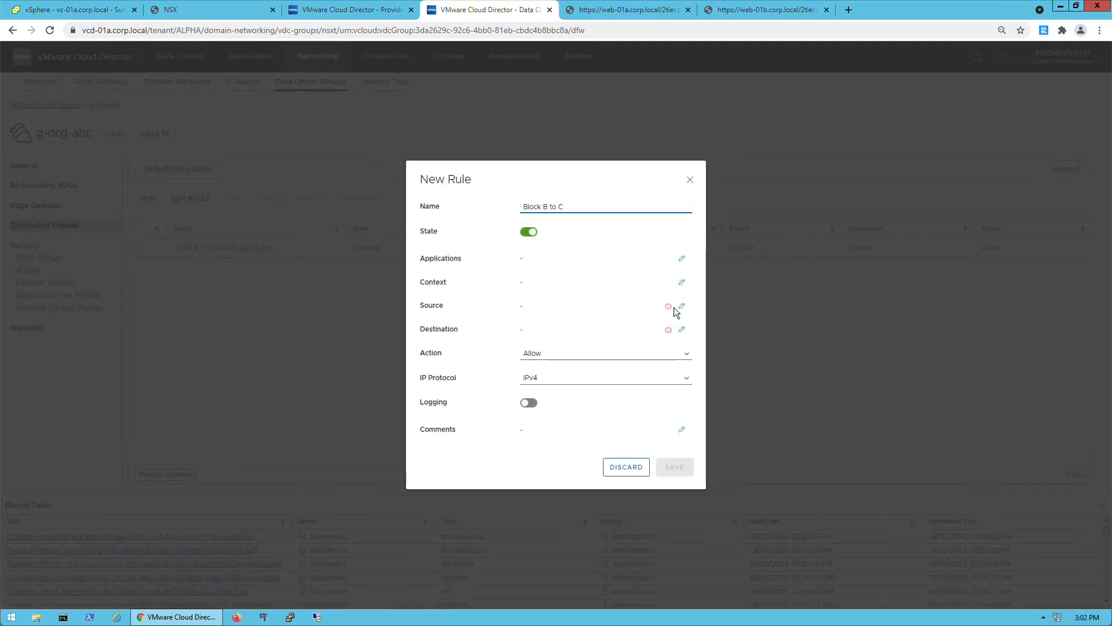
pyautogui.click(682, 306)
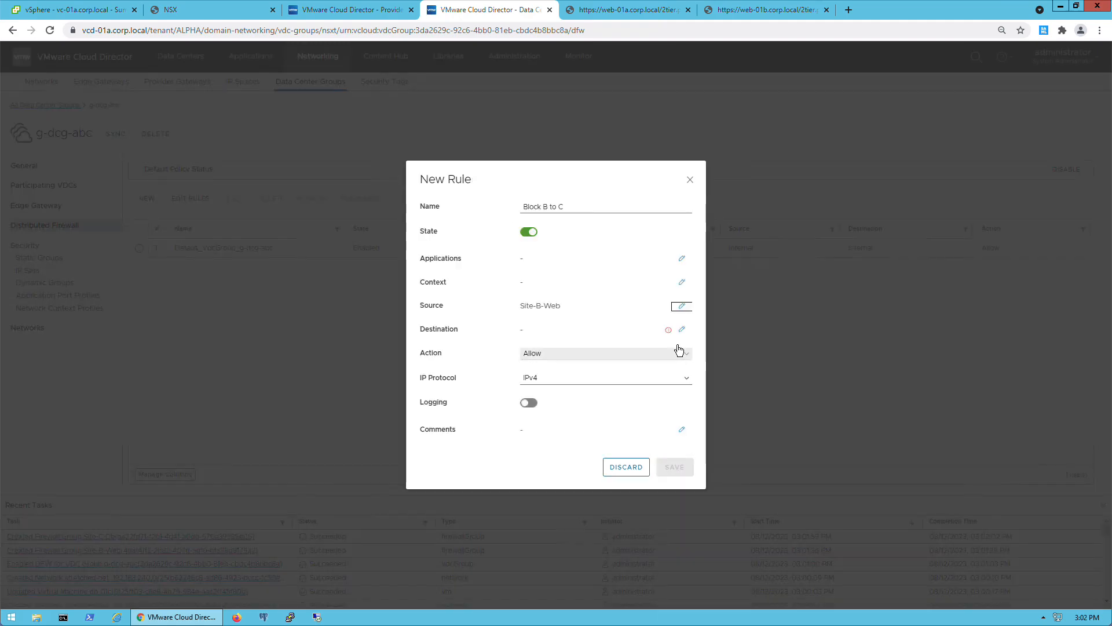
pyautogui.click(682, 329)
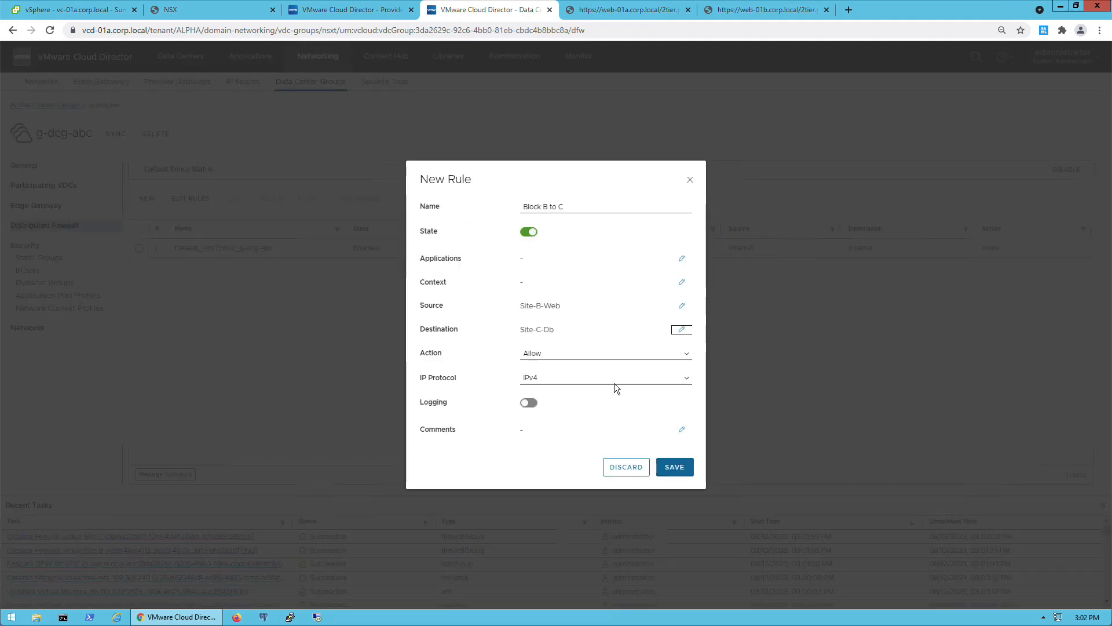
pyautogui.click(675, 467)
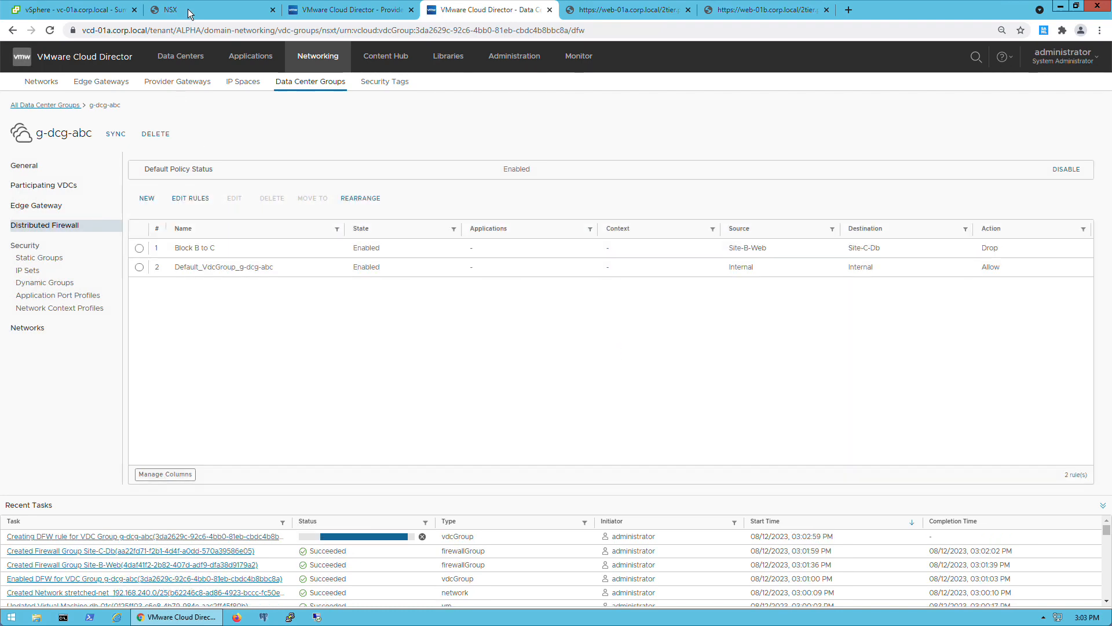
pyautogui.click(188, 10)
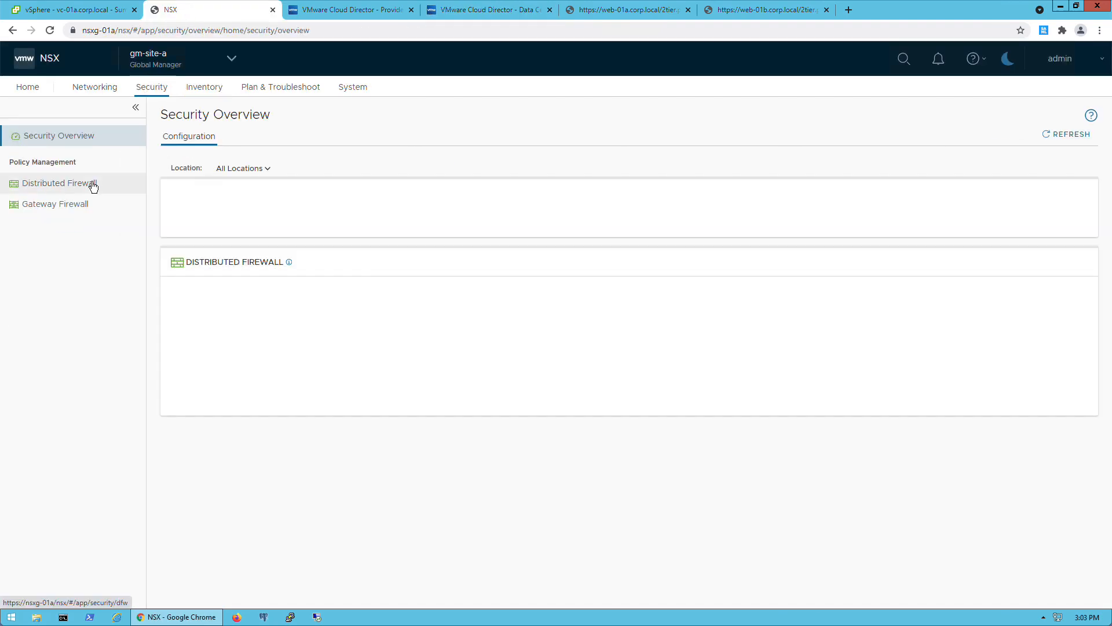
# Step: Find Block B to C under Default_VdcGroup in NSX; reloaded web-01b reports NO ACCESS
pyautogui.click(61, 182)
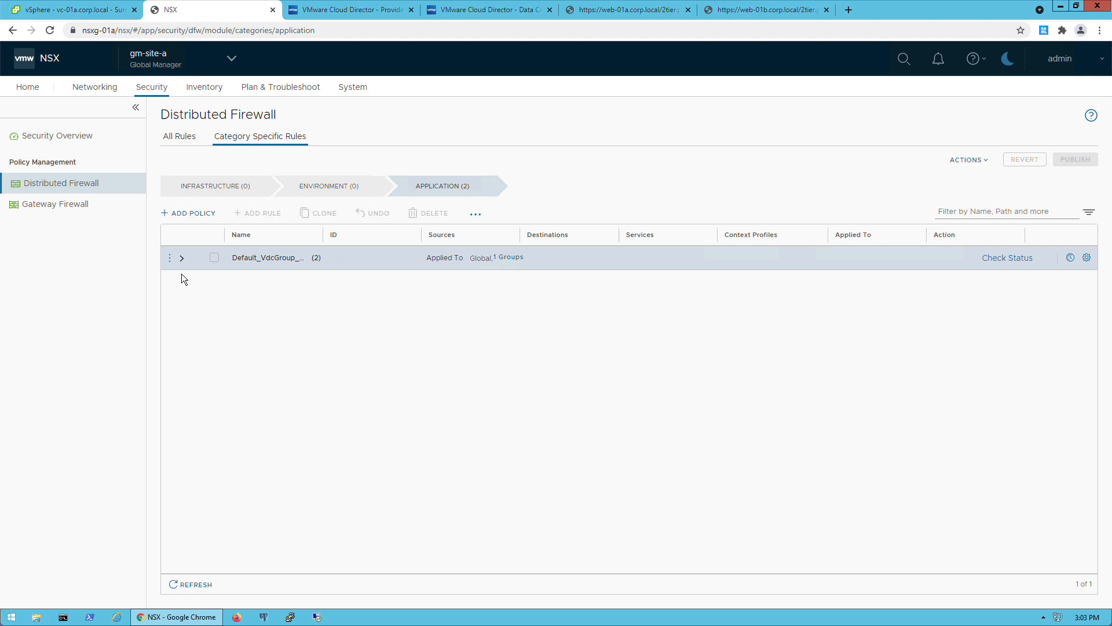
pyautogui.click(181, 257)
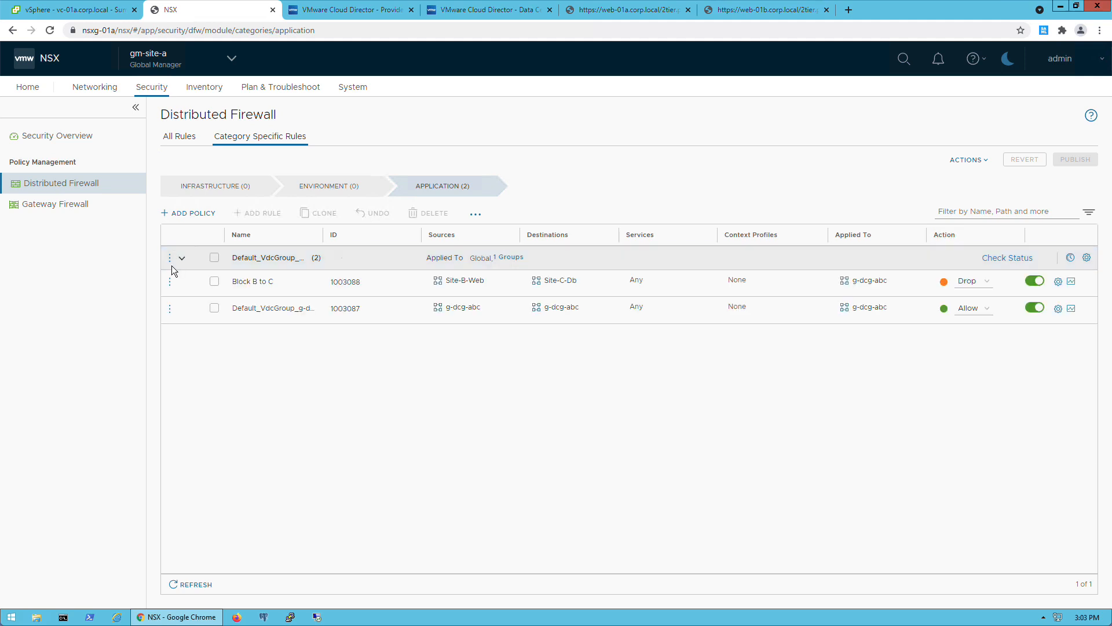
pyautogui.click(507, 257)
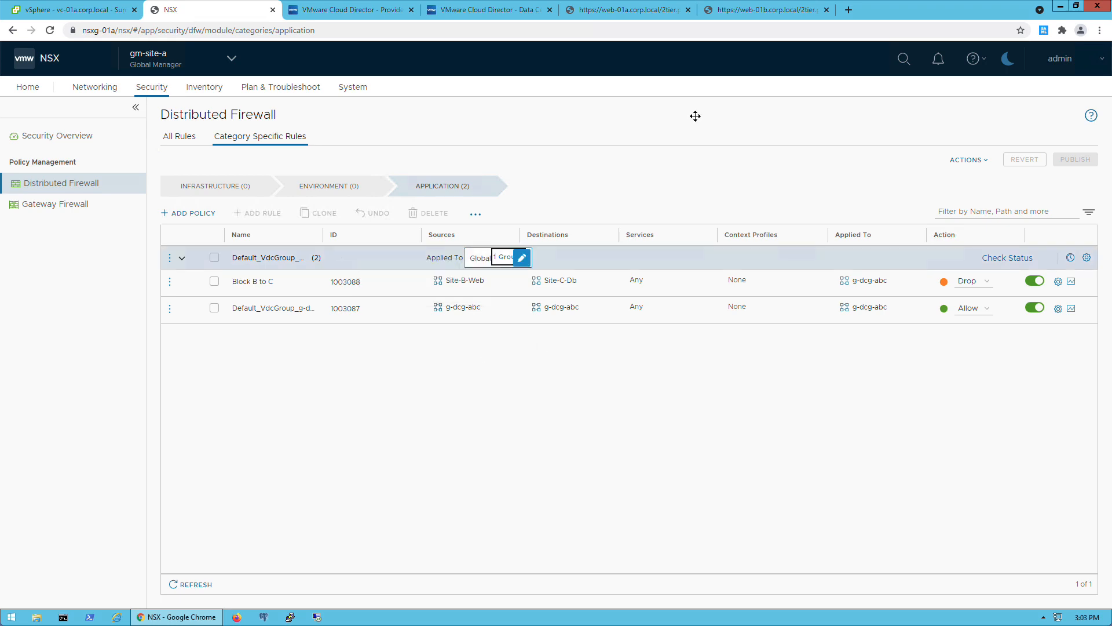
pyautogui.click(762, 11)
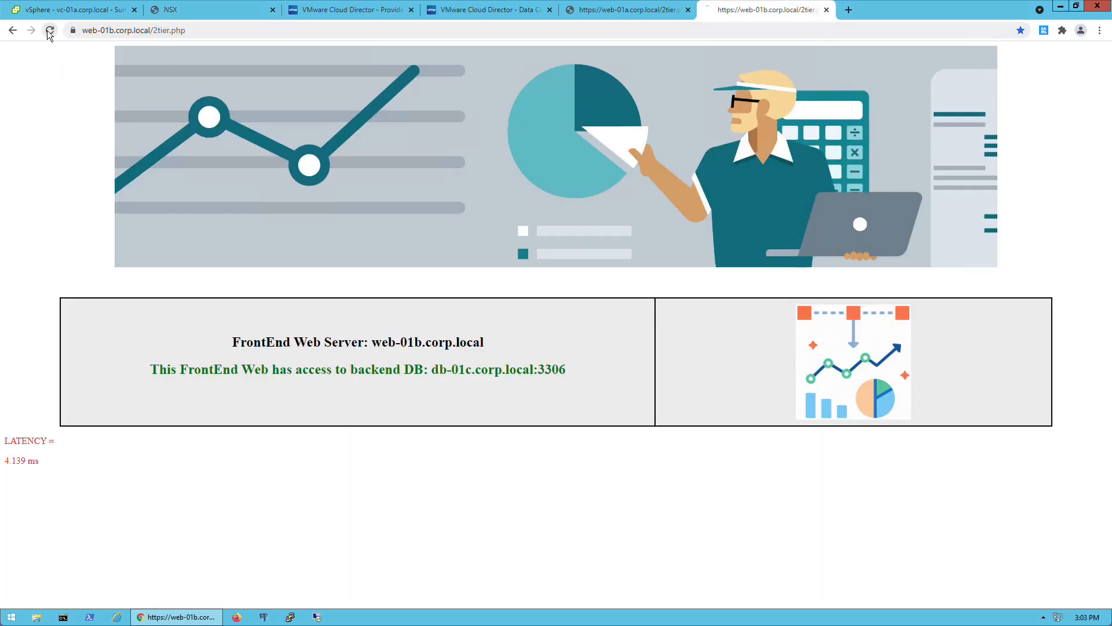
pyautogui.click(49, 30)
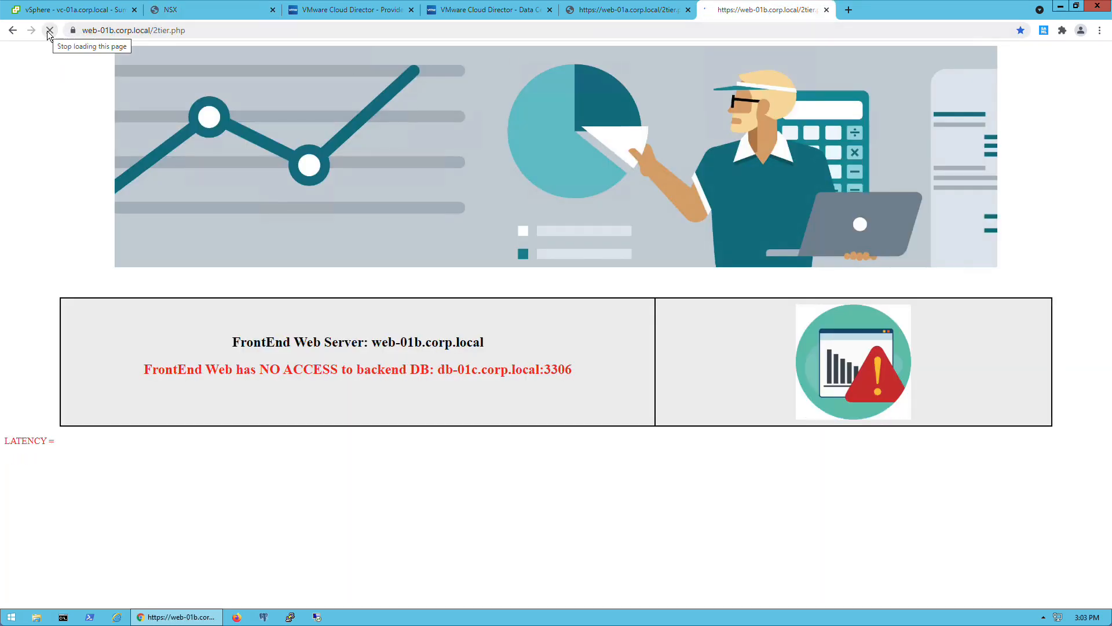